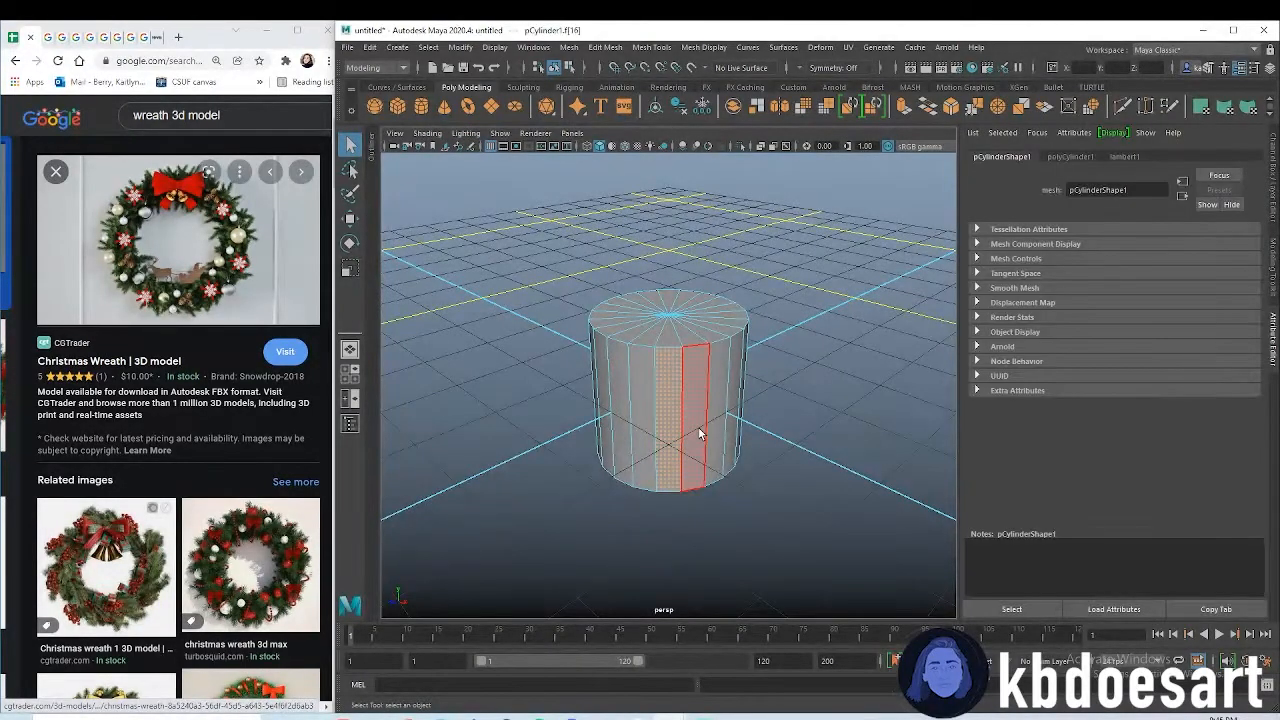
- Select the cylinder's side faces to extrude into star points
left_click_drag(700, 430, 670, 400)
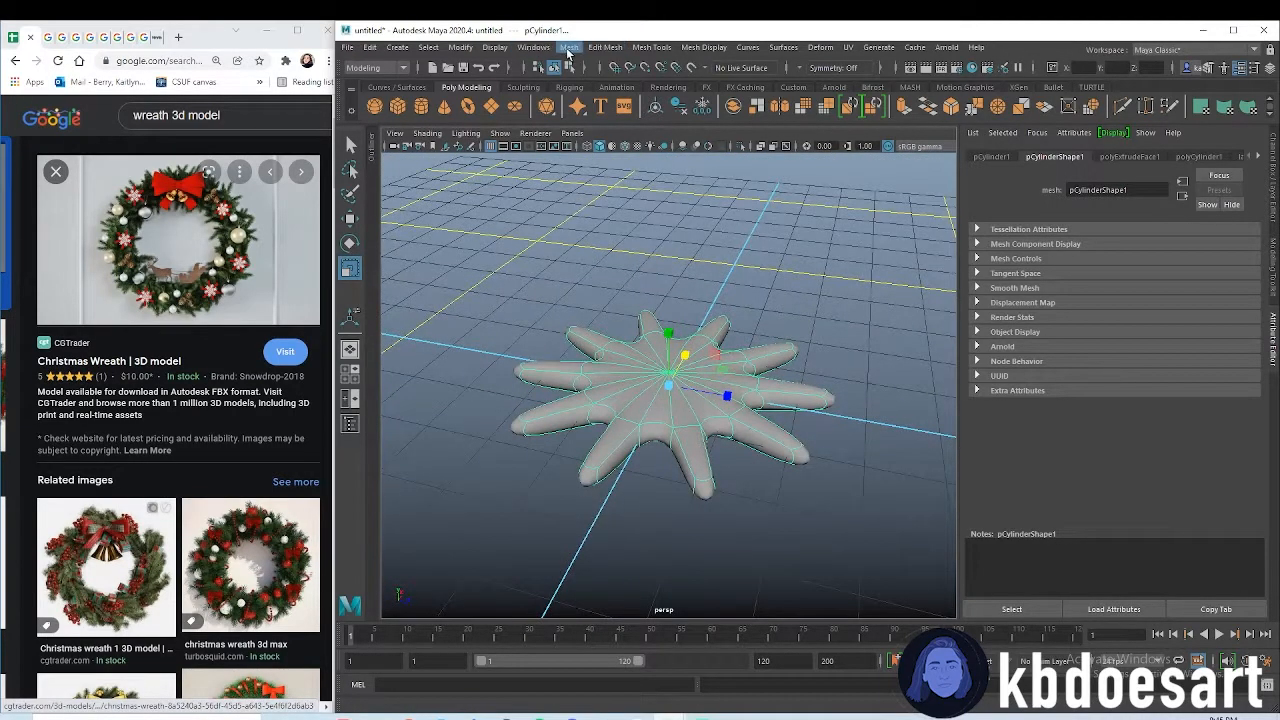
- Apply Mesh > Smooth to the star shape before building the MASH network
left_click(568, 48)
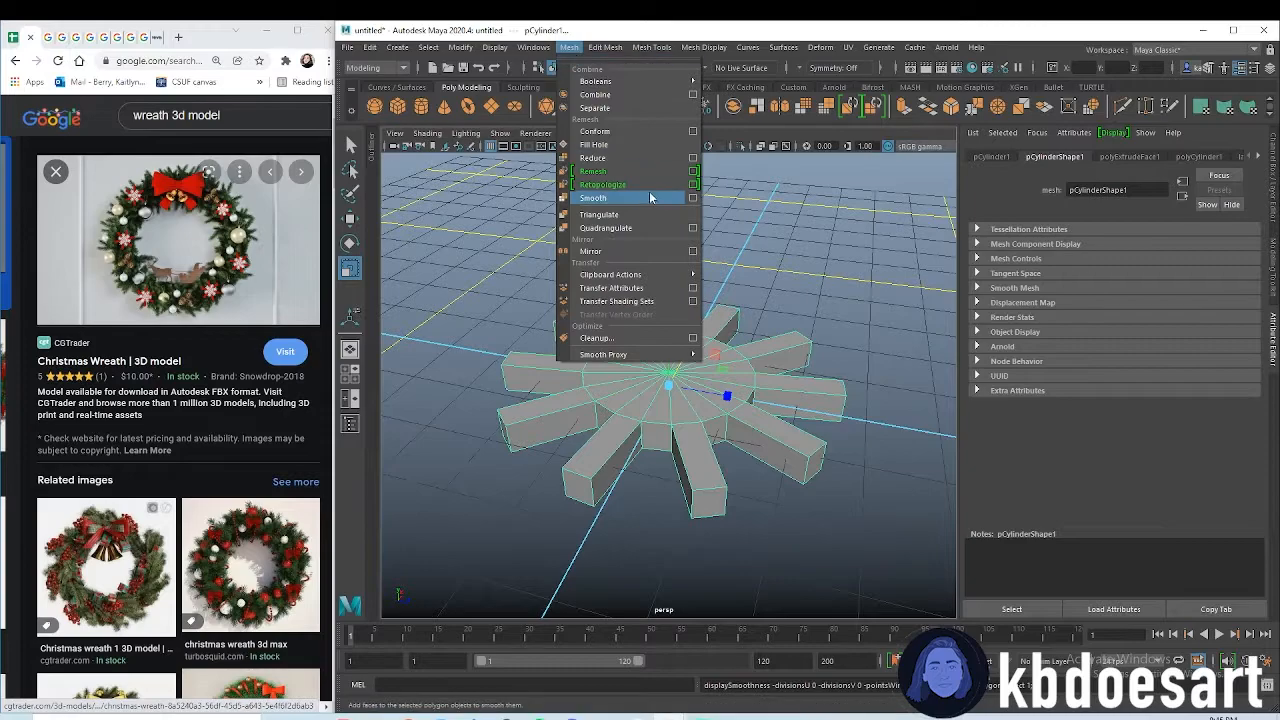
left_click(592, 198)
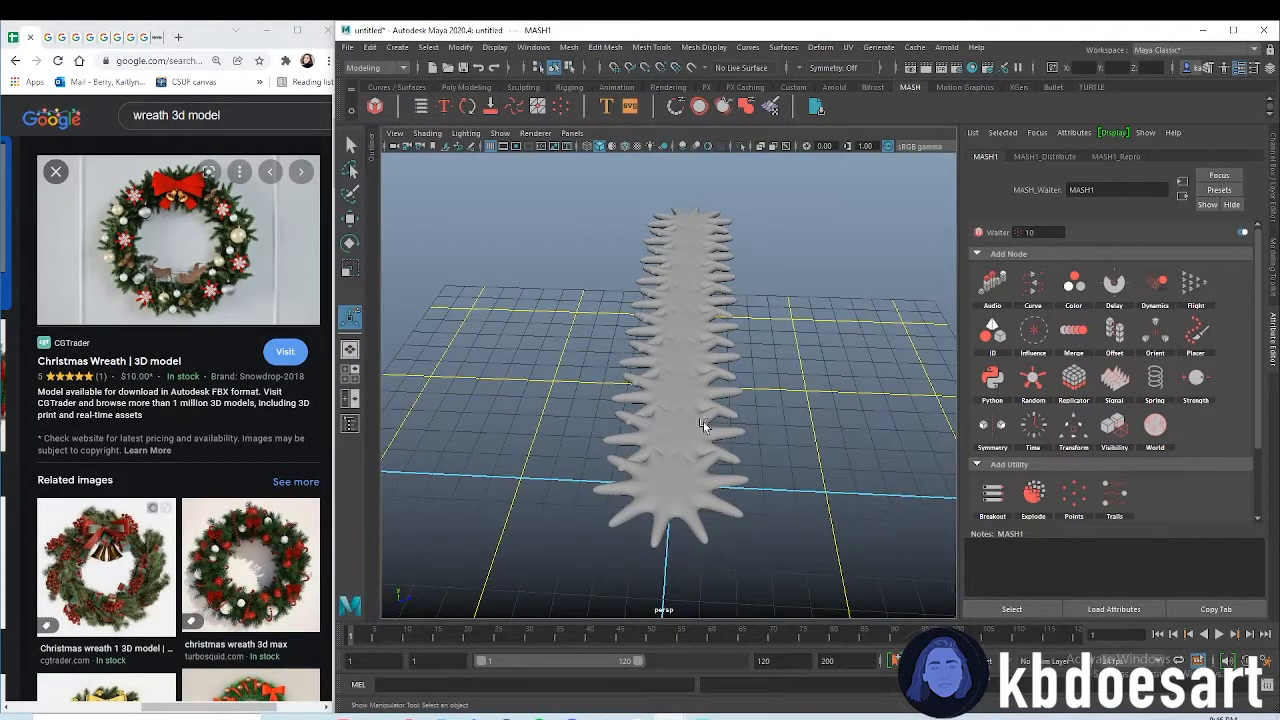
- Add a Replicator node to the MASH network with Replicants set to 20
left_click(1044, 156)
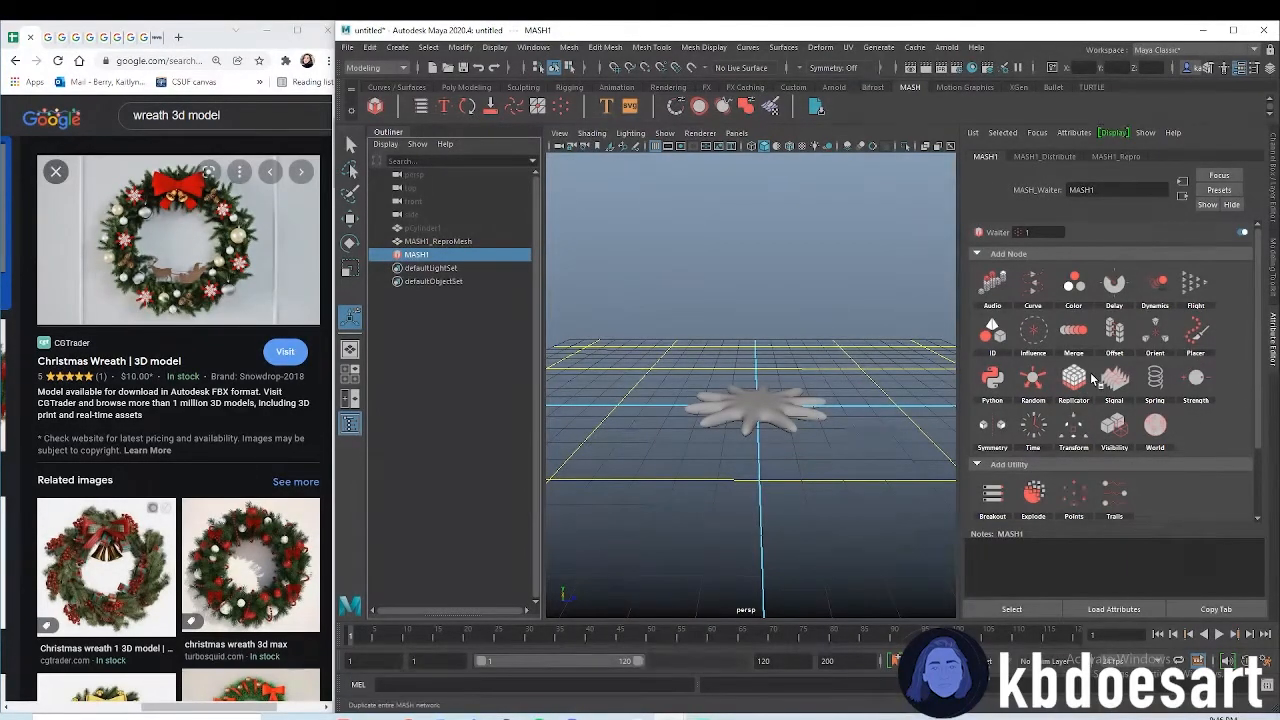
left_click(1072, 376)
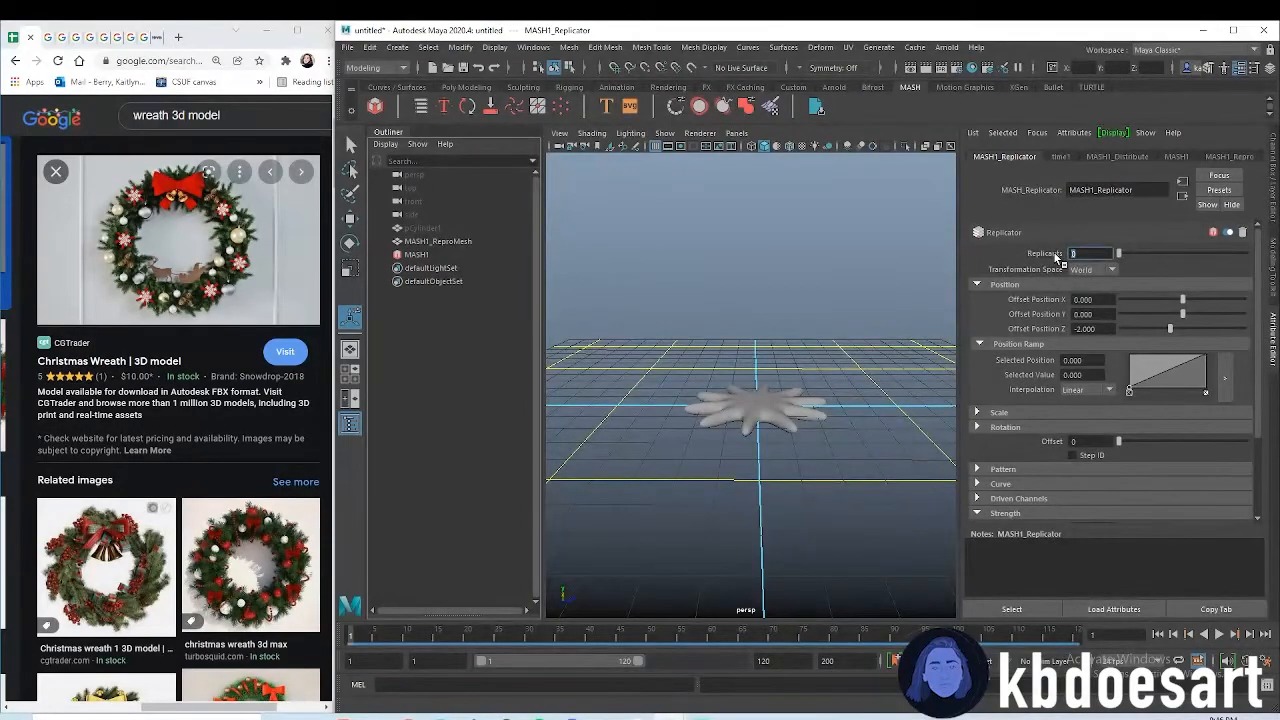
type("20")
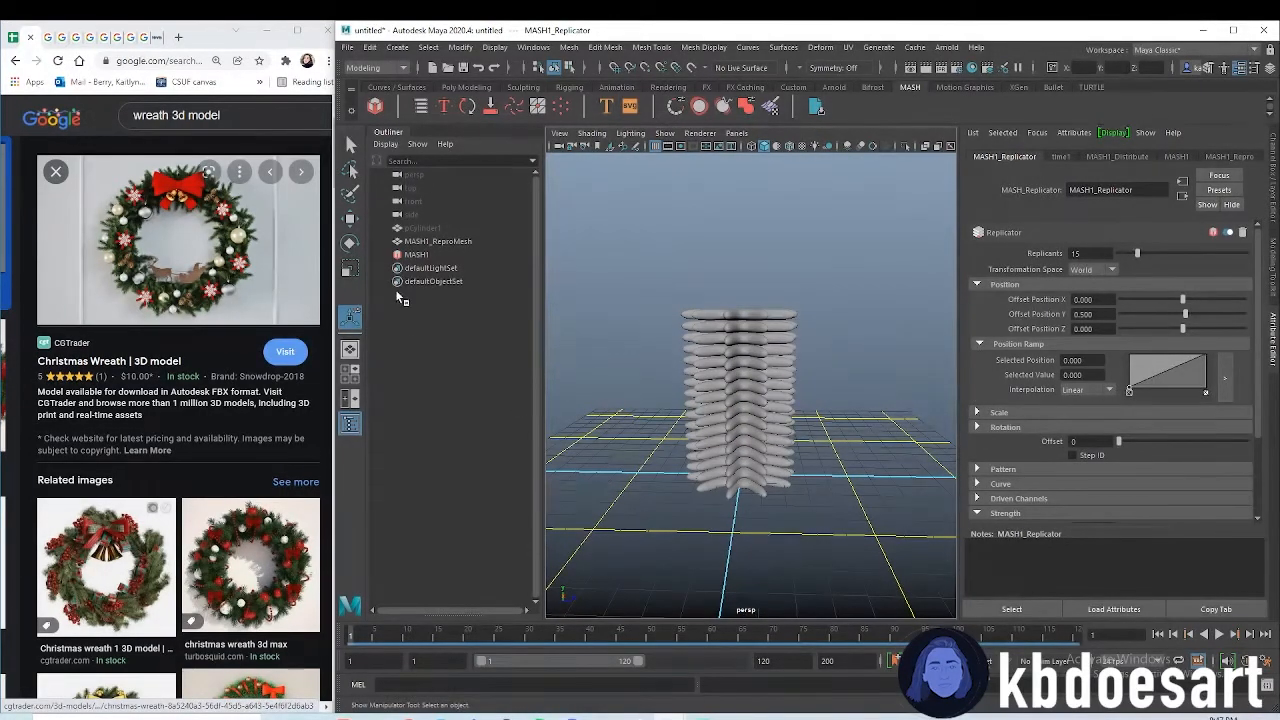
- Add a MASH Random node and raise Rotation Y to twist each star layer
left_click(416, 254)
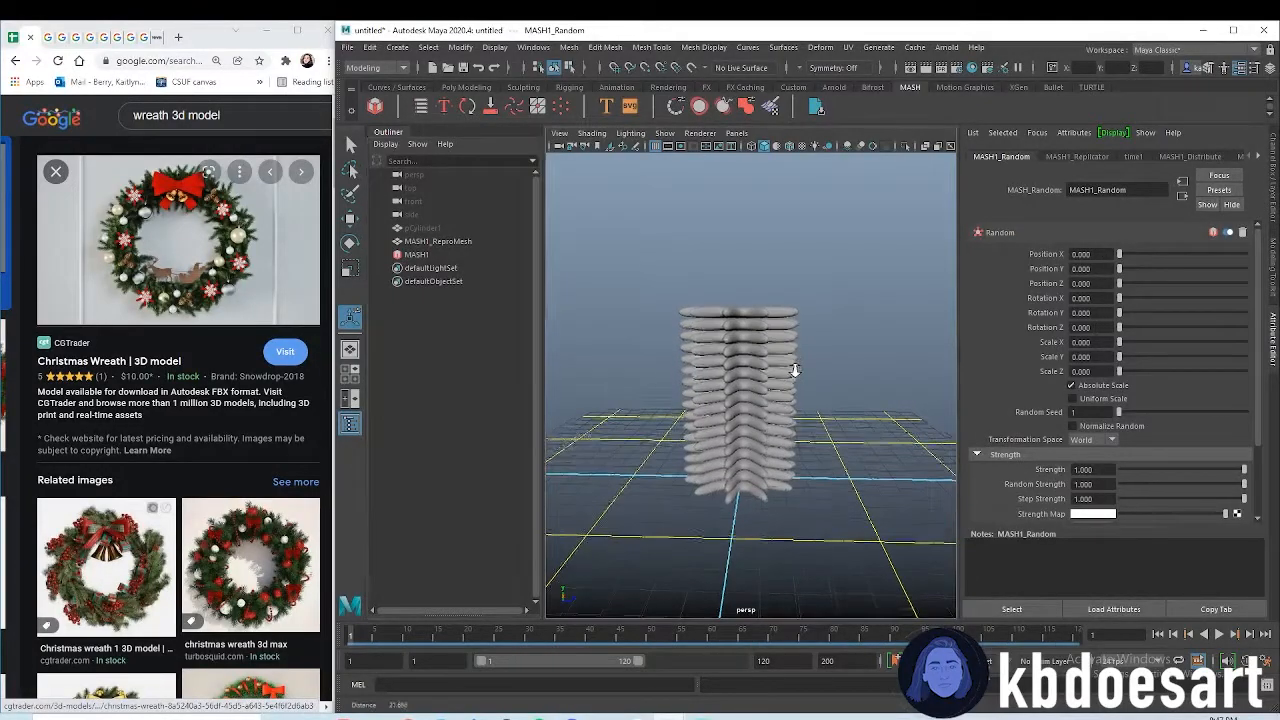
left_click_drag(1116, 312, 1144, 312)
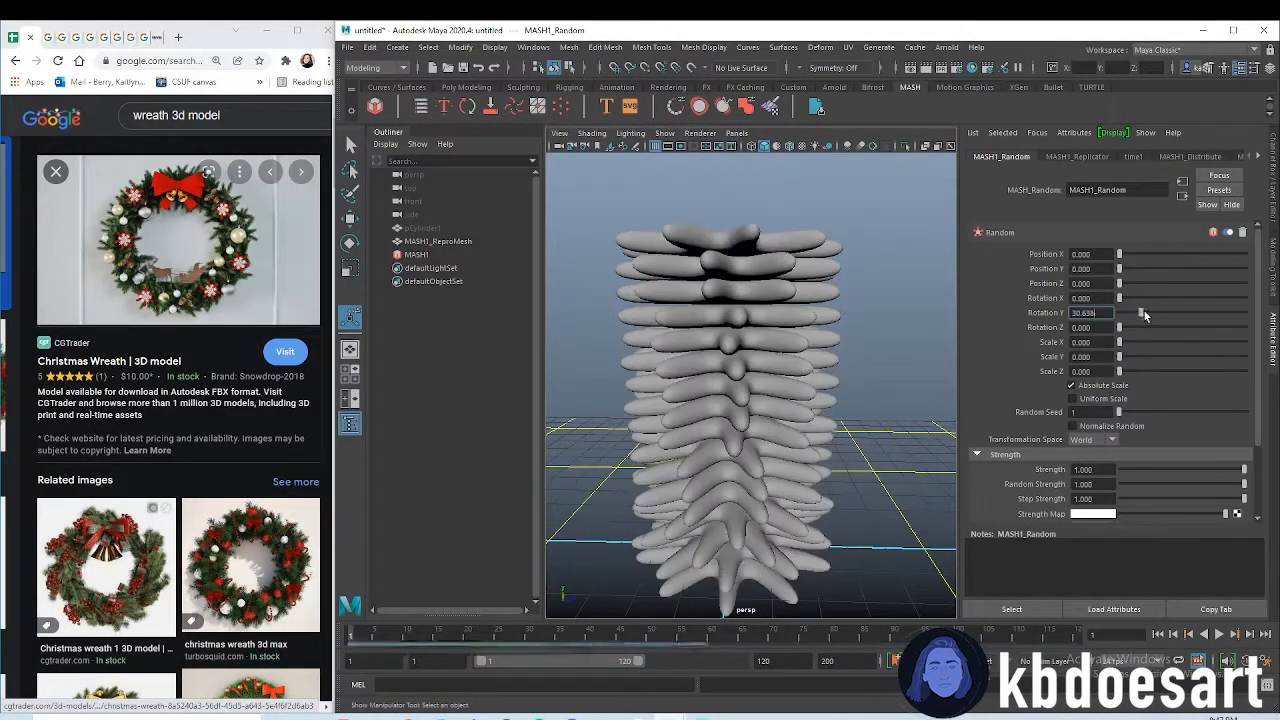
left_click_drag(1144, 312, 1164, 312)
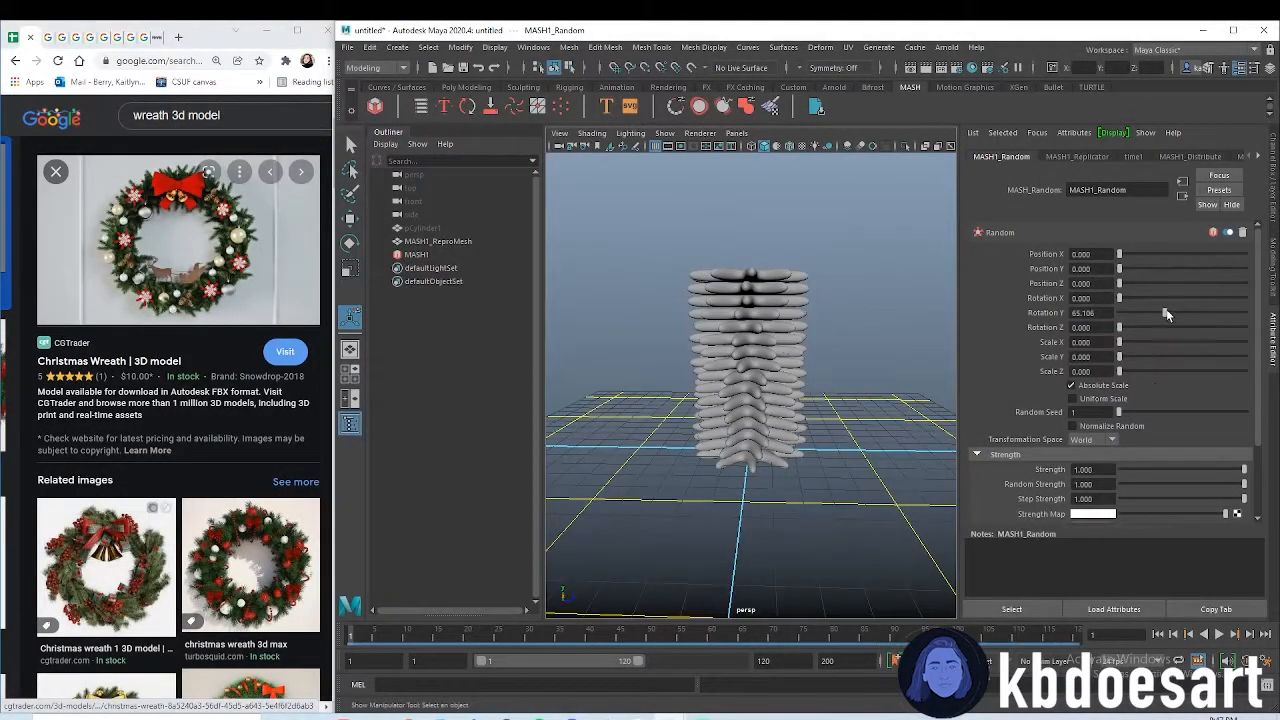
left_click_drag(1164, 312, 1184, 312)
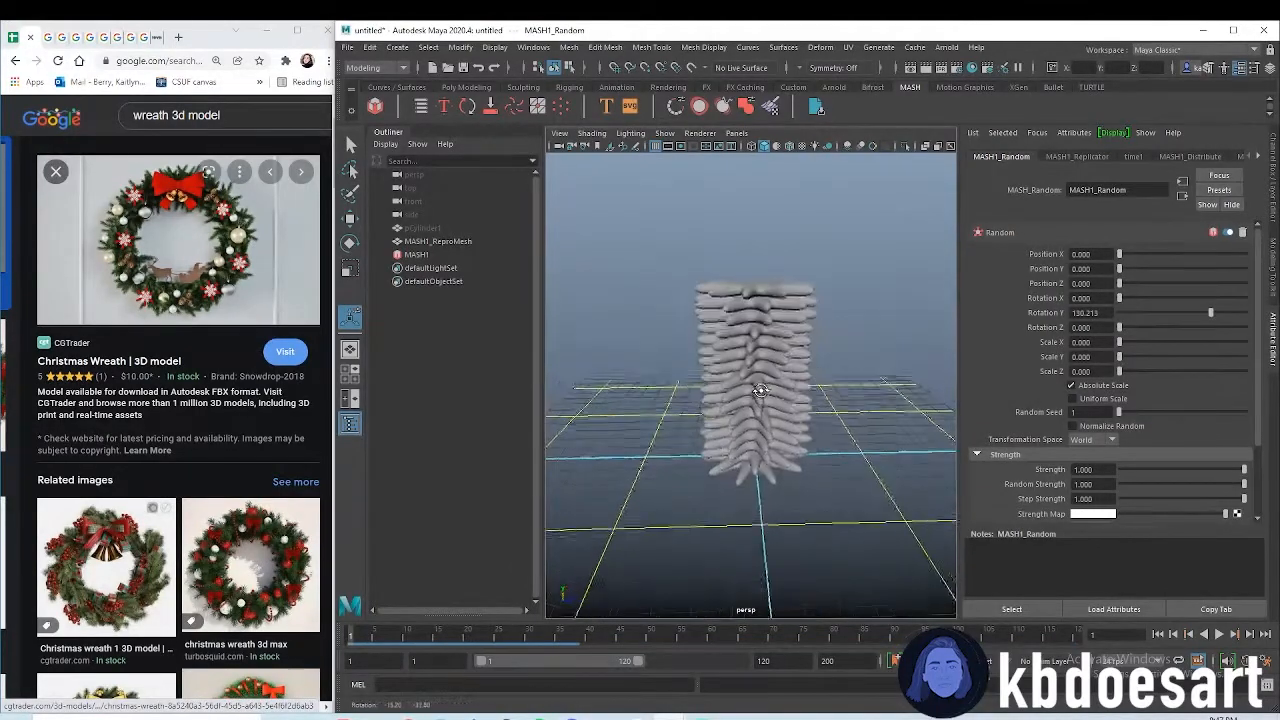
left_click_drag(1218, 312, 1240, 312)
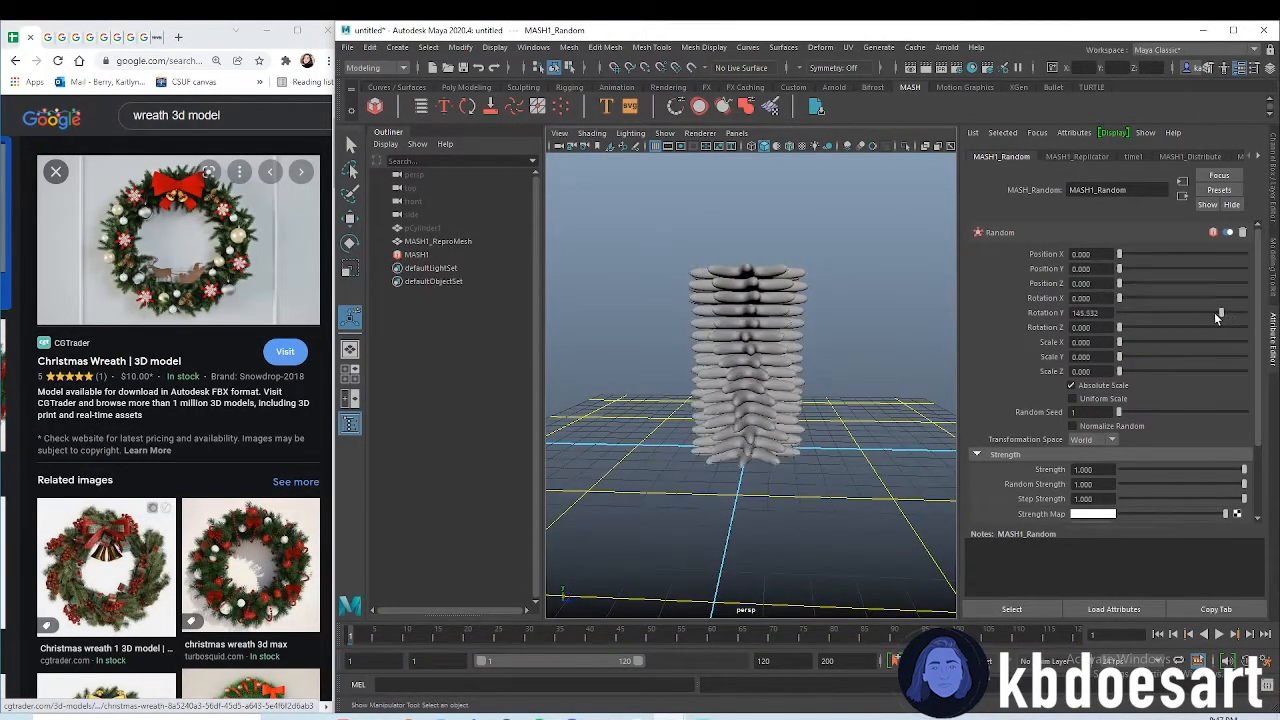
- Return to the MASH network and adjust the Replicator offset spacing
left_click(416, 254)
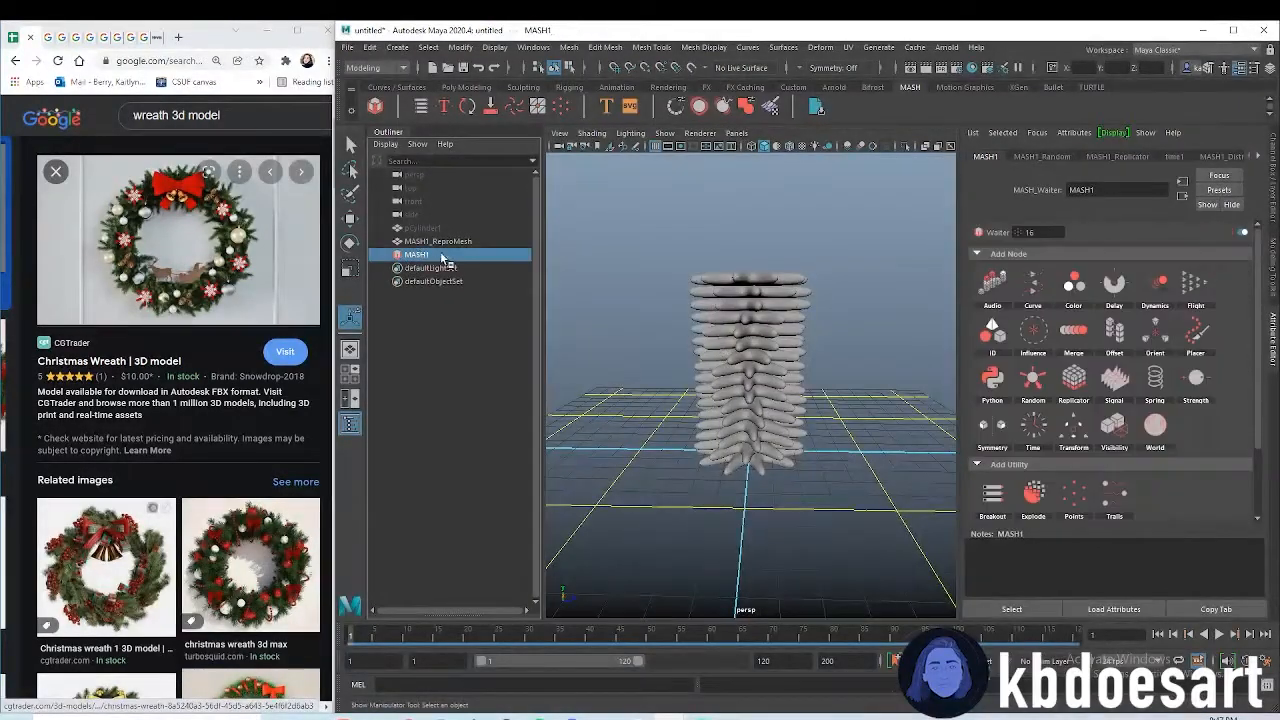
left_click(1118, 156)
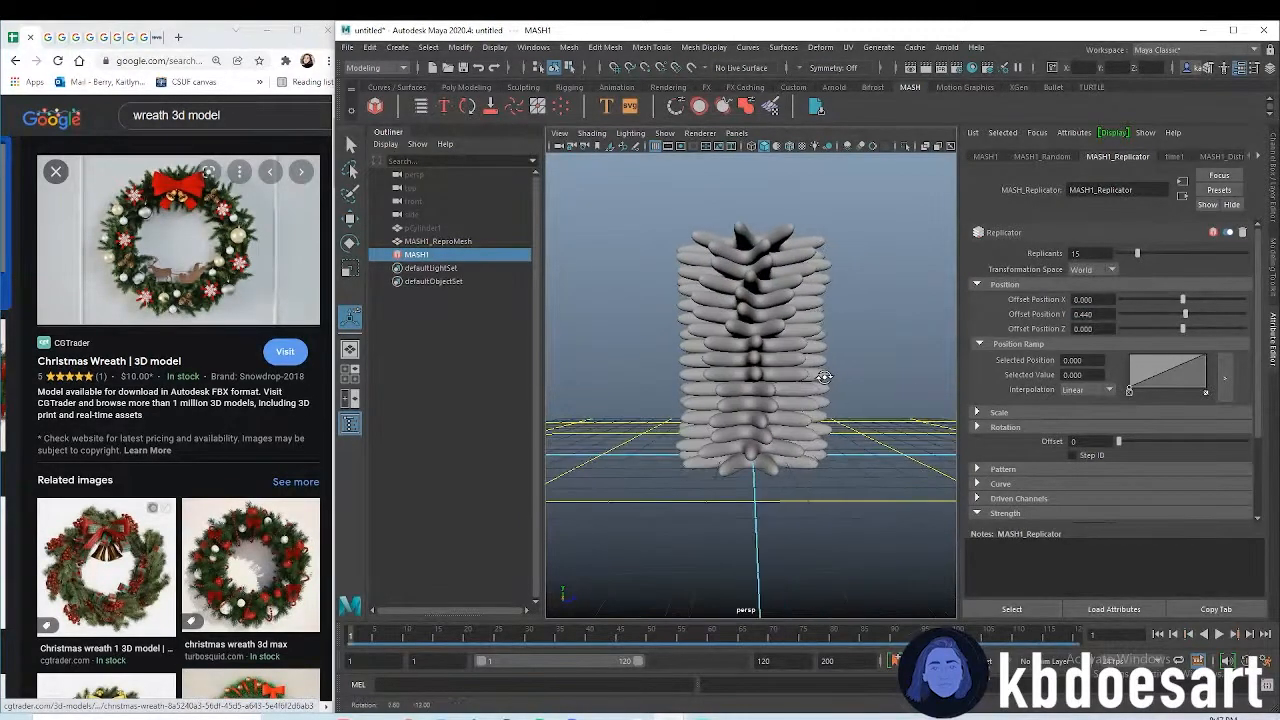
- Select the MASH_ReproMesh object, clear the selection and reach the File menu
left_click_drag(820, 380, 764, 404)
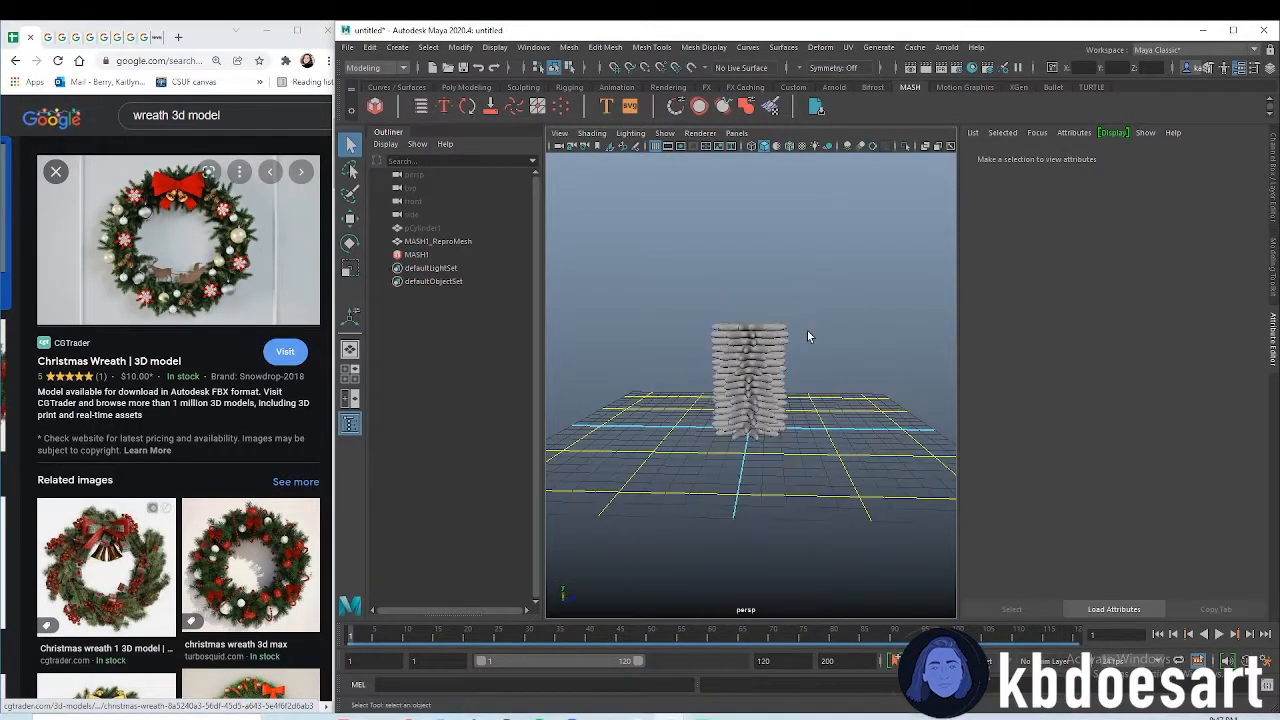
left_click(438, 240)
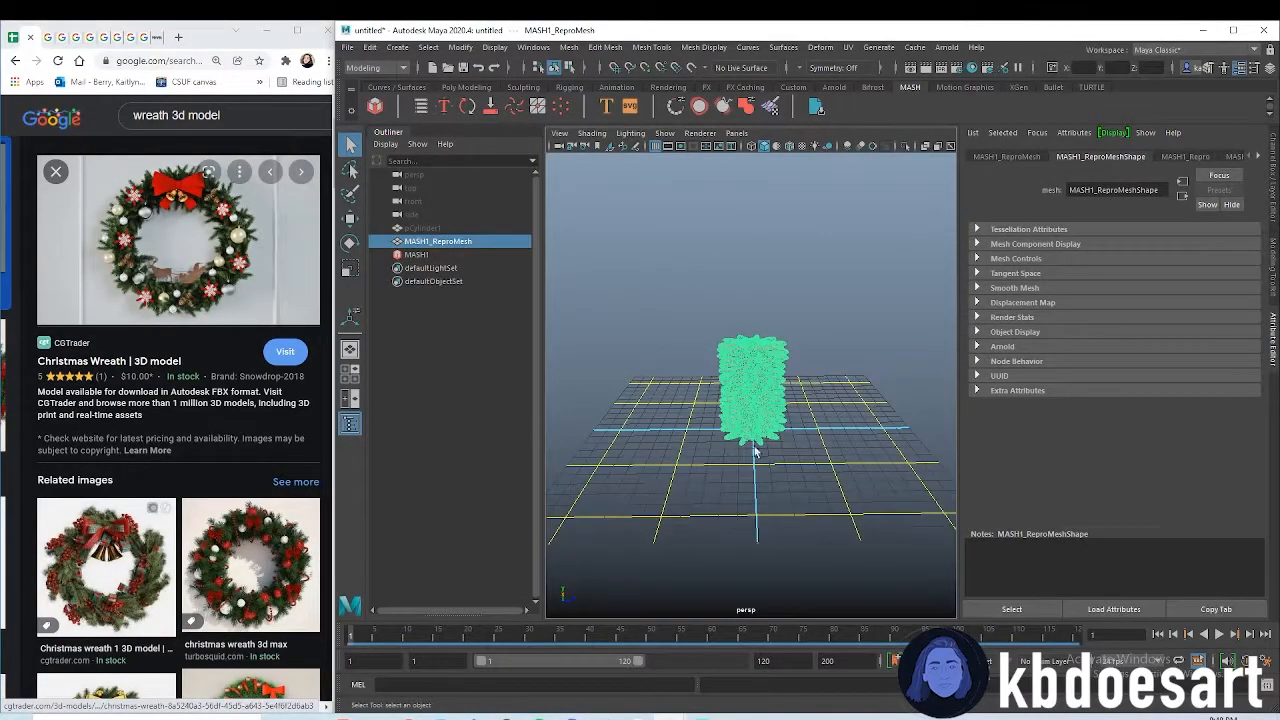
left_click(370, 48)
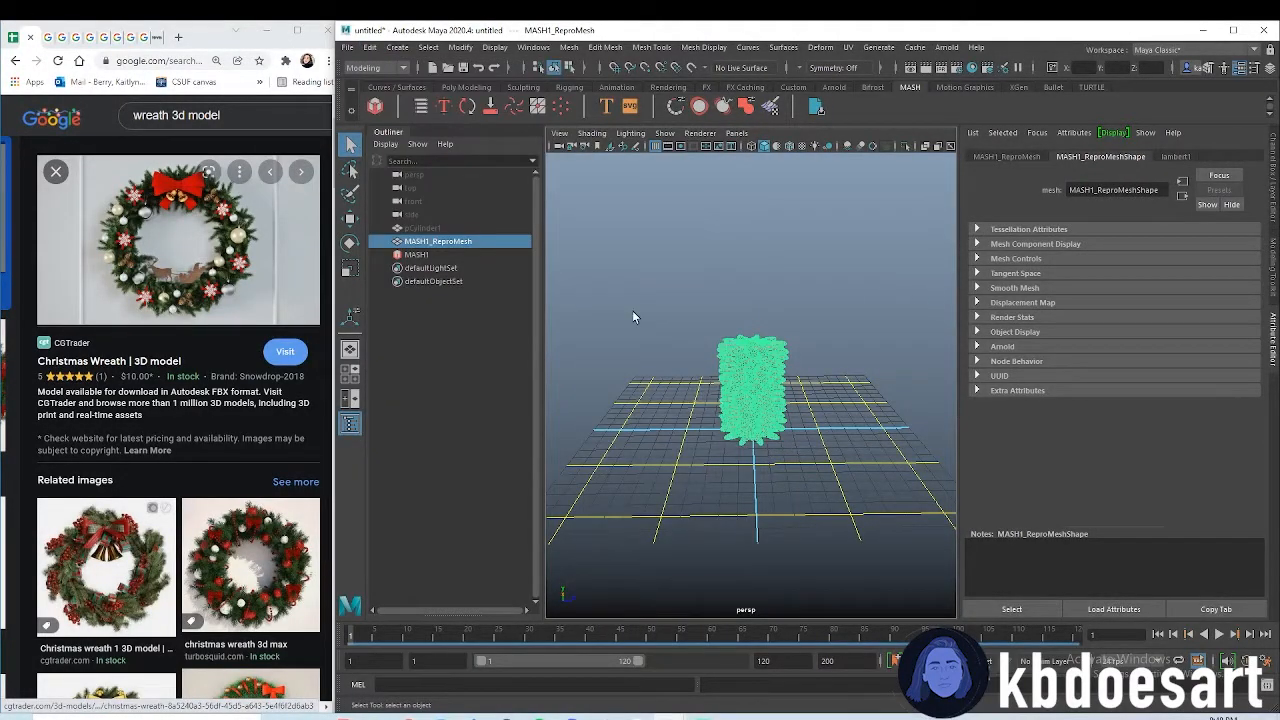
left_click(632, 318)
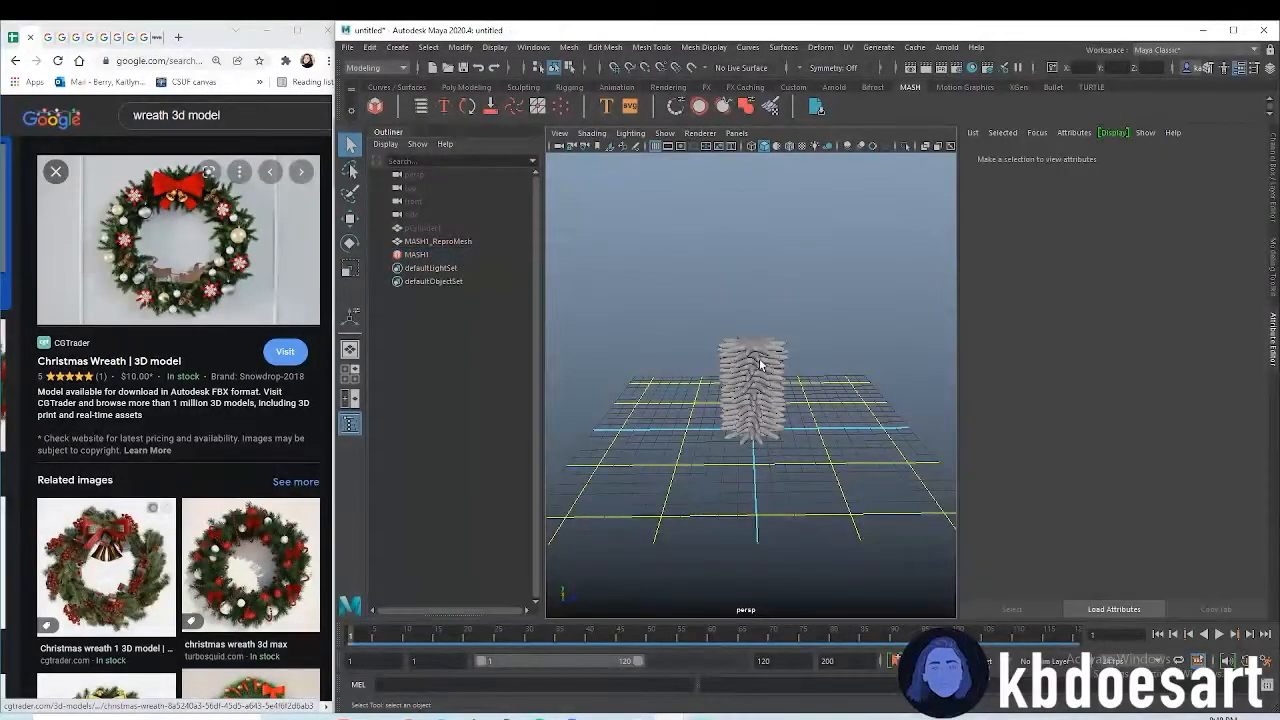
left_click(348, 48)
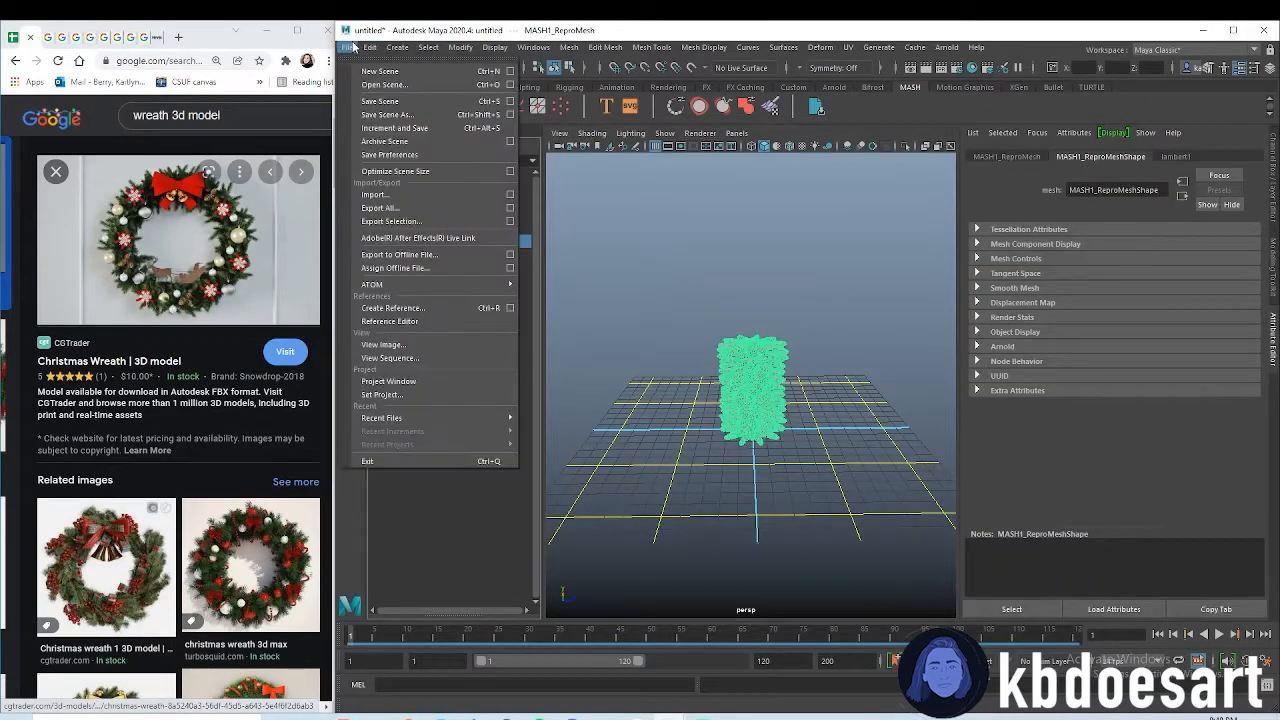
- Save the scene as 'wreath' via Save Scene As
left_click(384, 114)
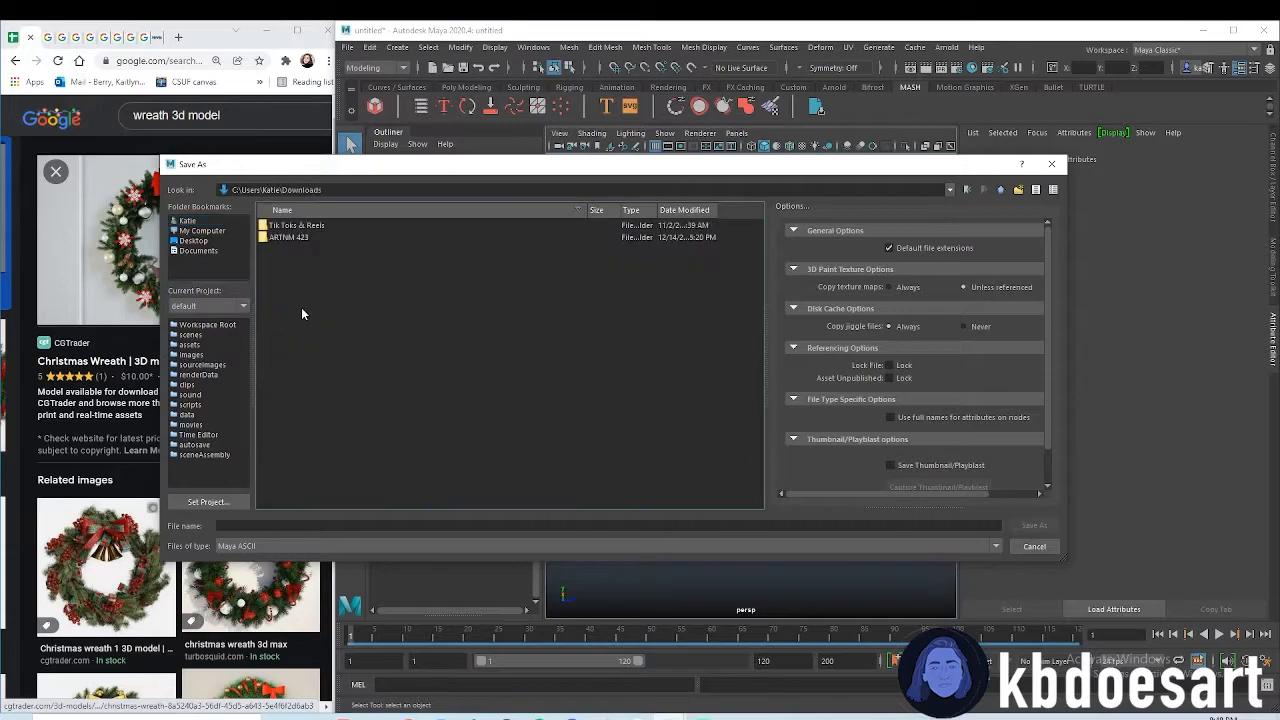
left_click(600, 524)
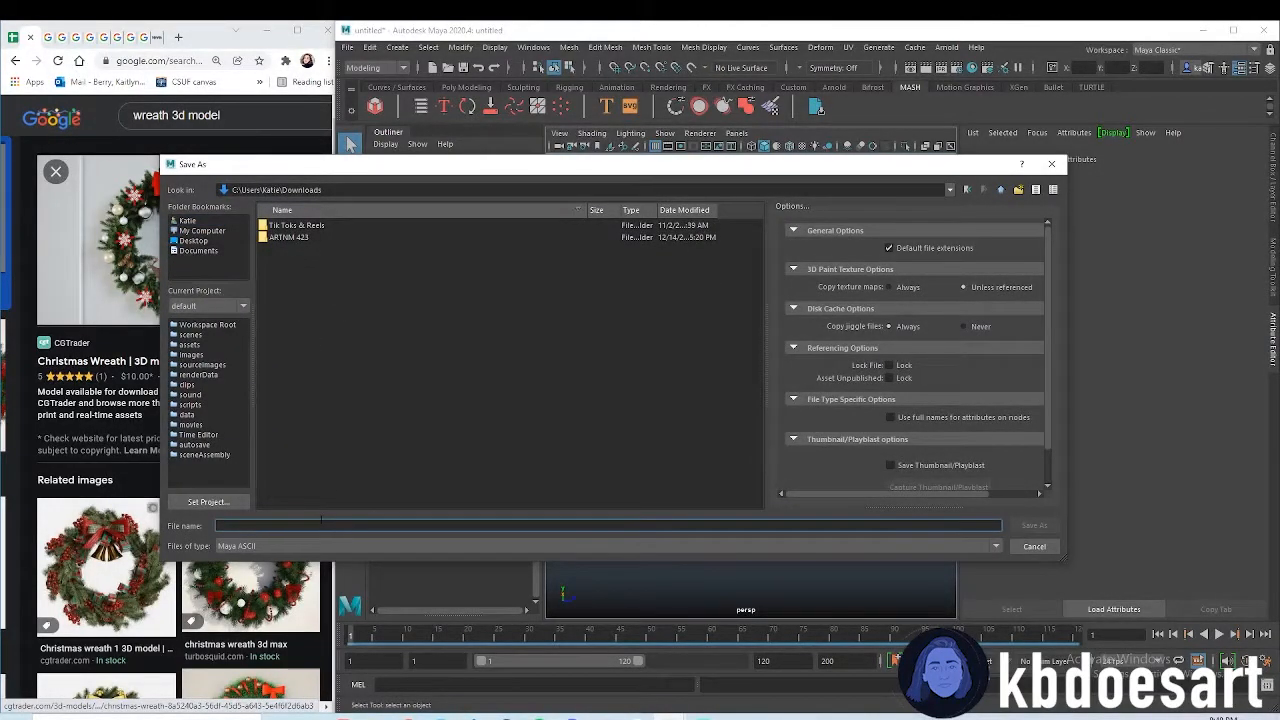
type("wreath")
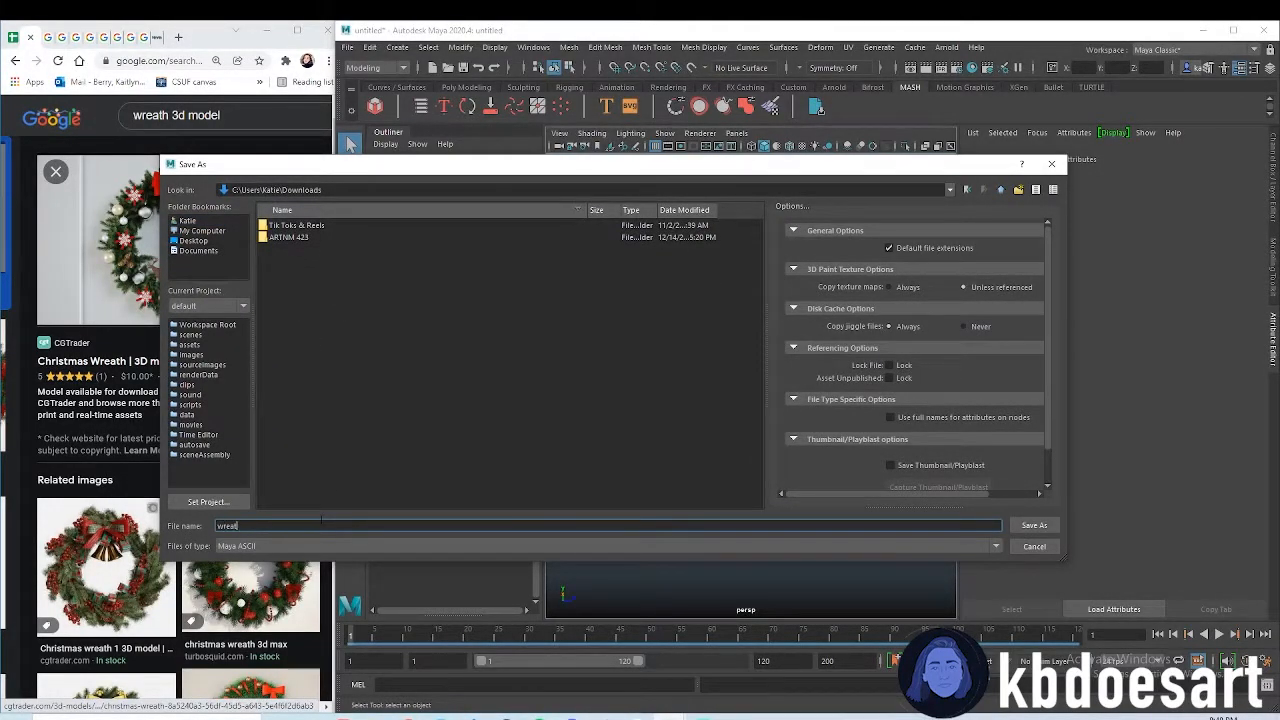
left_click(1032, 524)
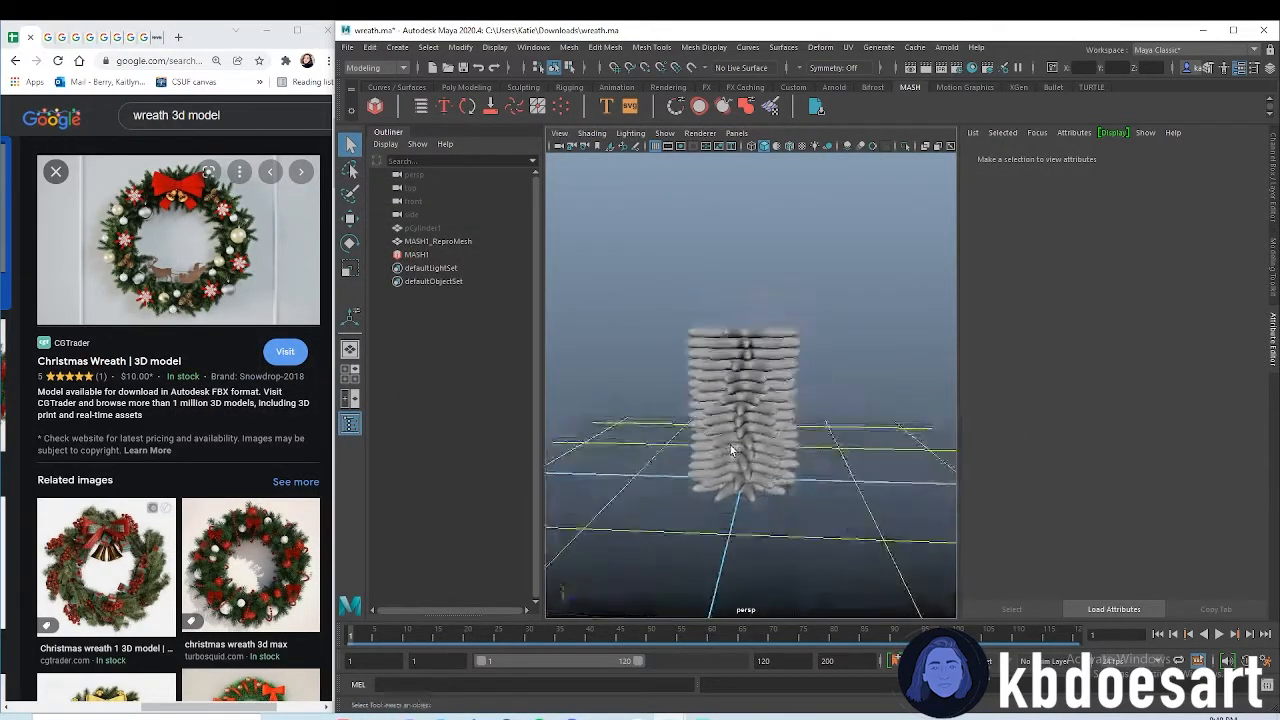
- Deselect in the Outliner and frame the pine branch on the grid
left_click(438, 240)
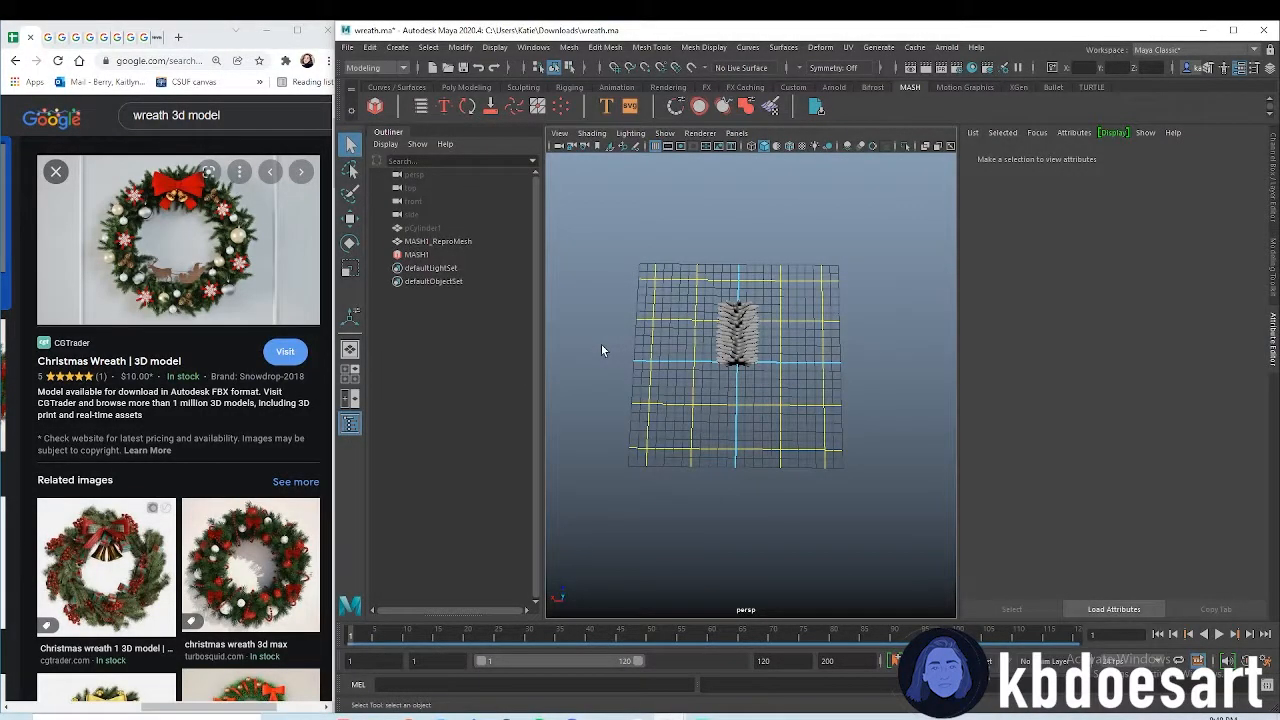
left_click(436, 240)
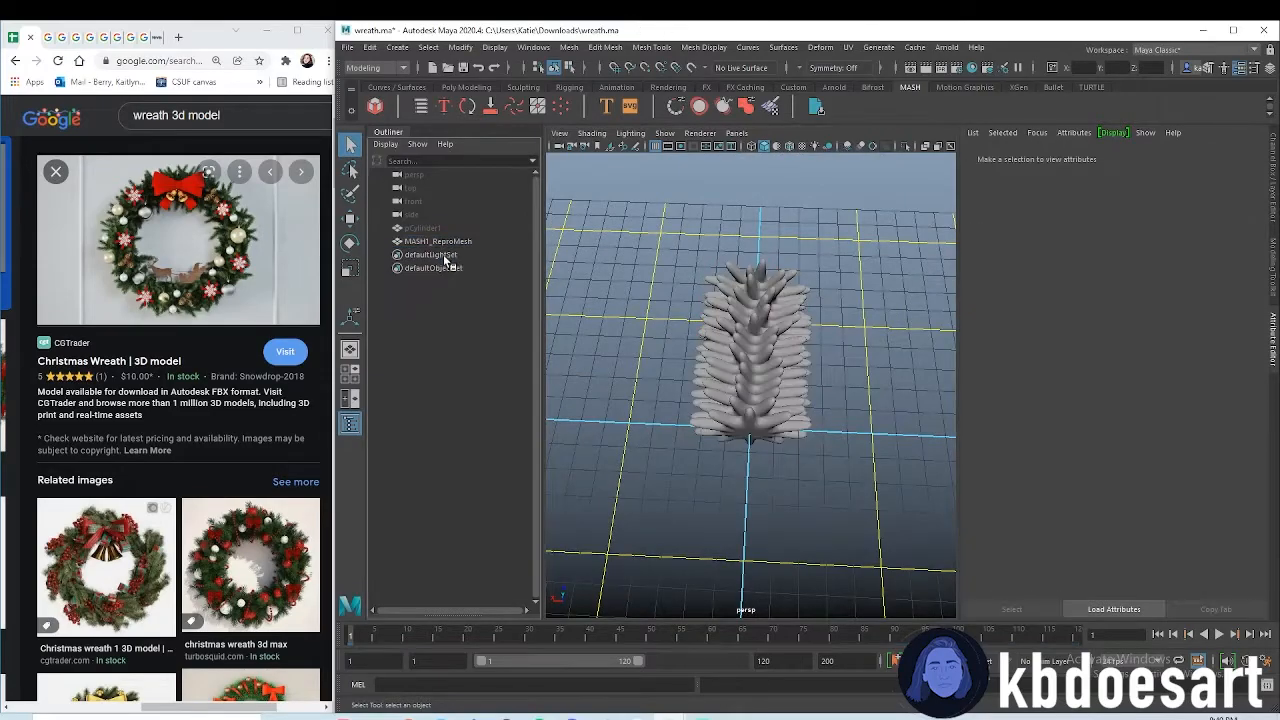
left_click(436, 240)
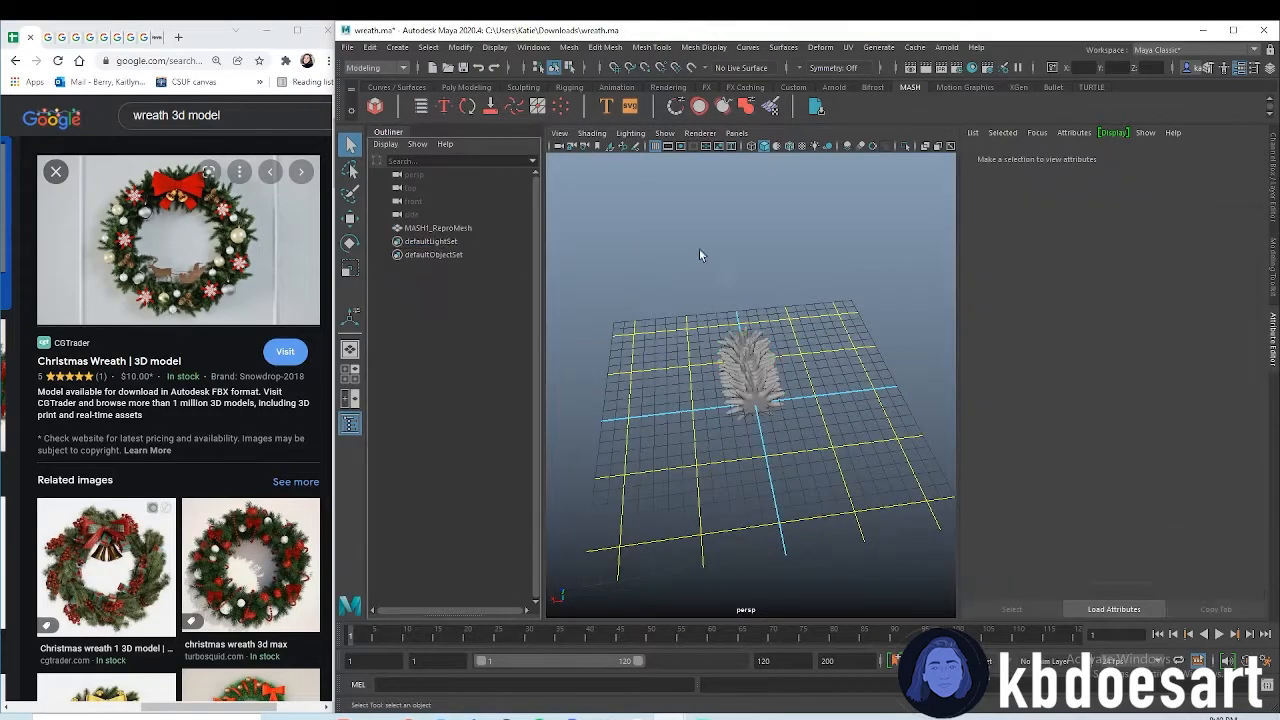
- Create a MASH network from the pine branch with Distribute Distance X at 0
left_click(436, 228)
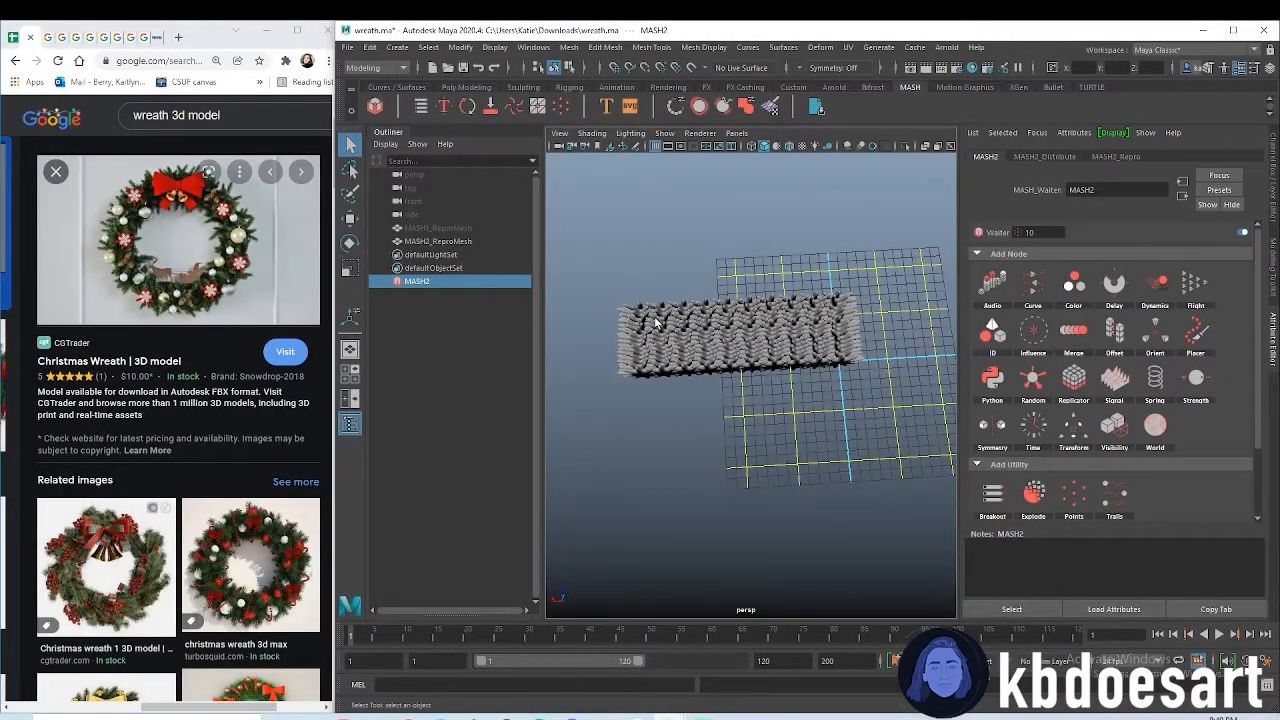
left_click_drag(656, 322, 844, 312)
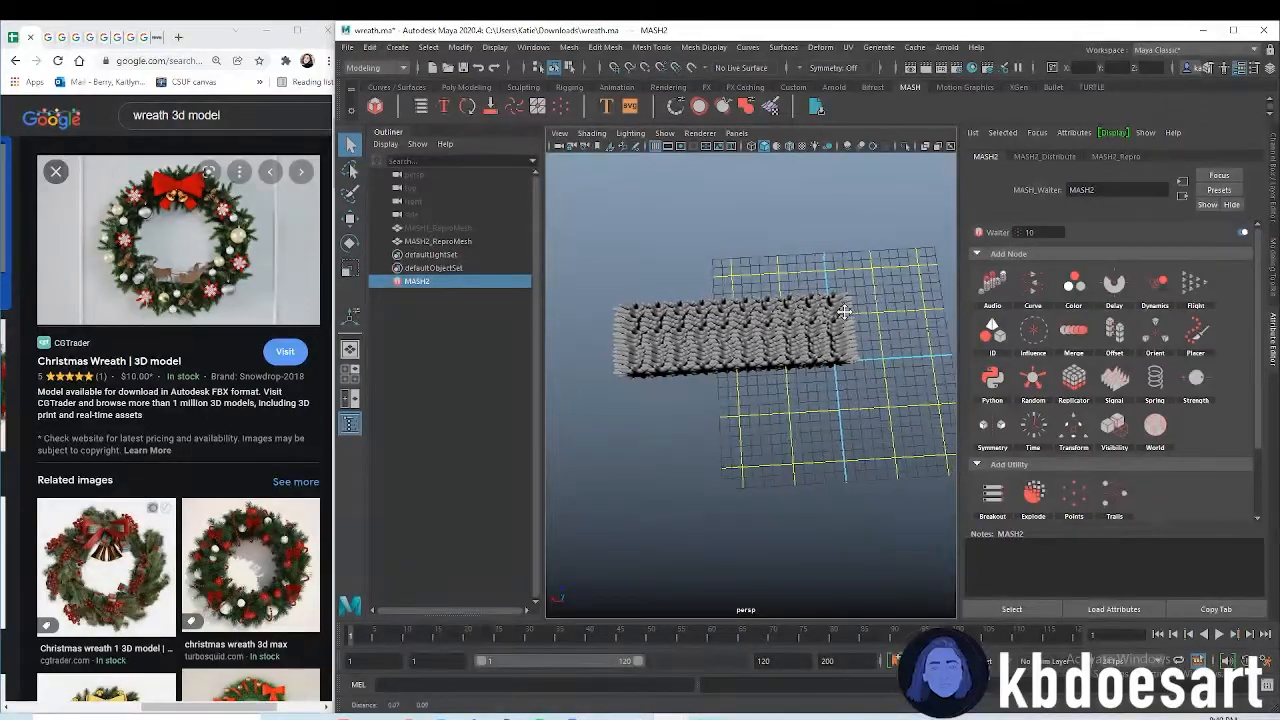
left_click_drag(844, 312, 816, 344)
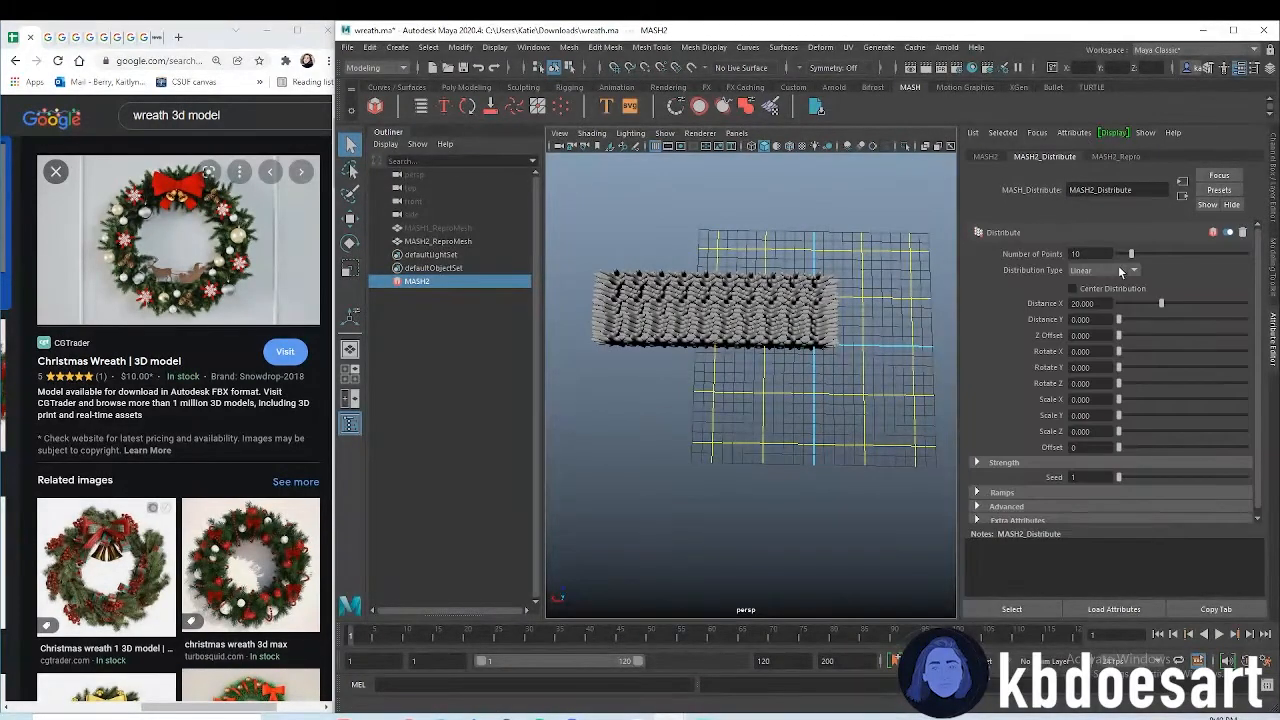
type("0")
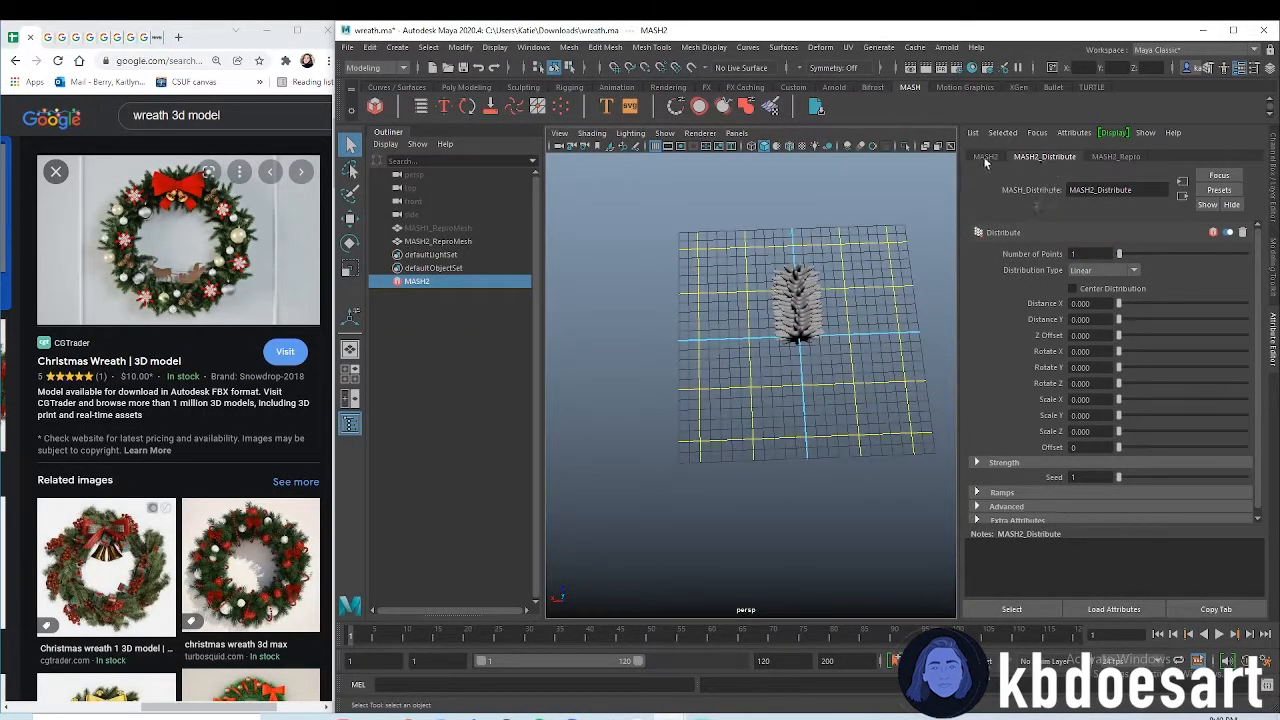
- Add a Replicator node to stretch the branch copies into a row, returning to MASH1
left_click(1004, 156)
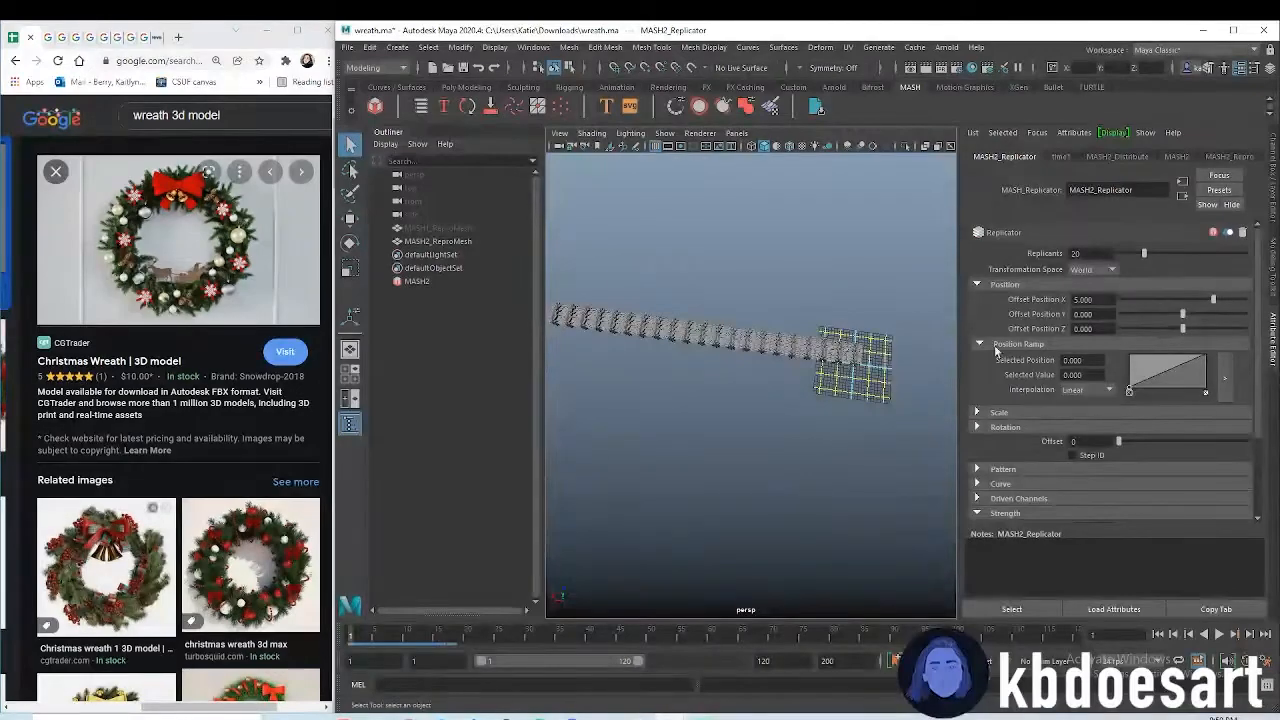
left_click(416, 280)
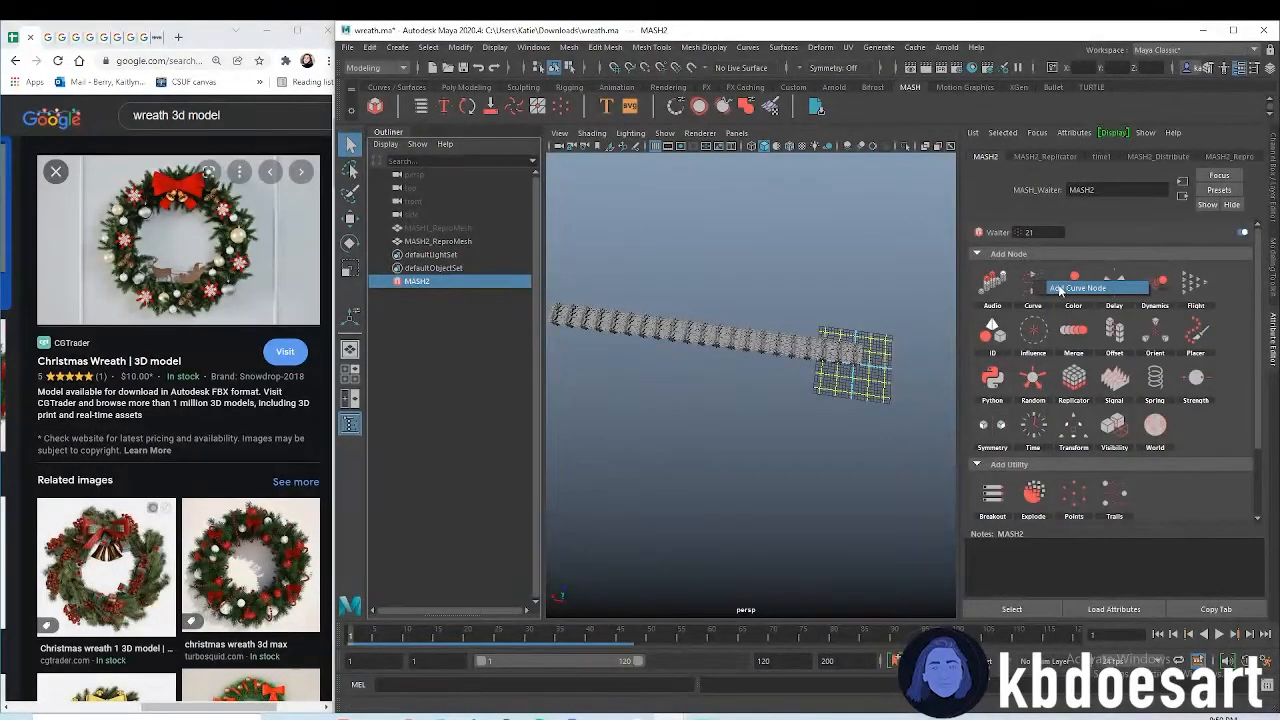
left_click(1032, 290)
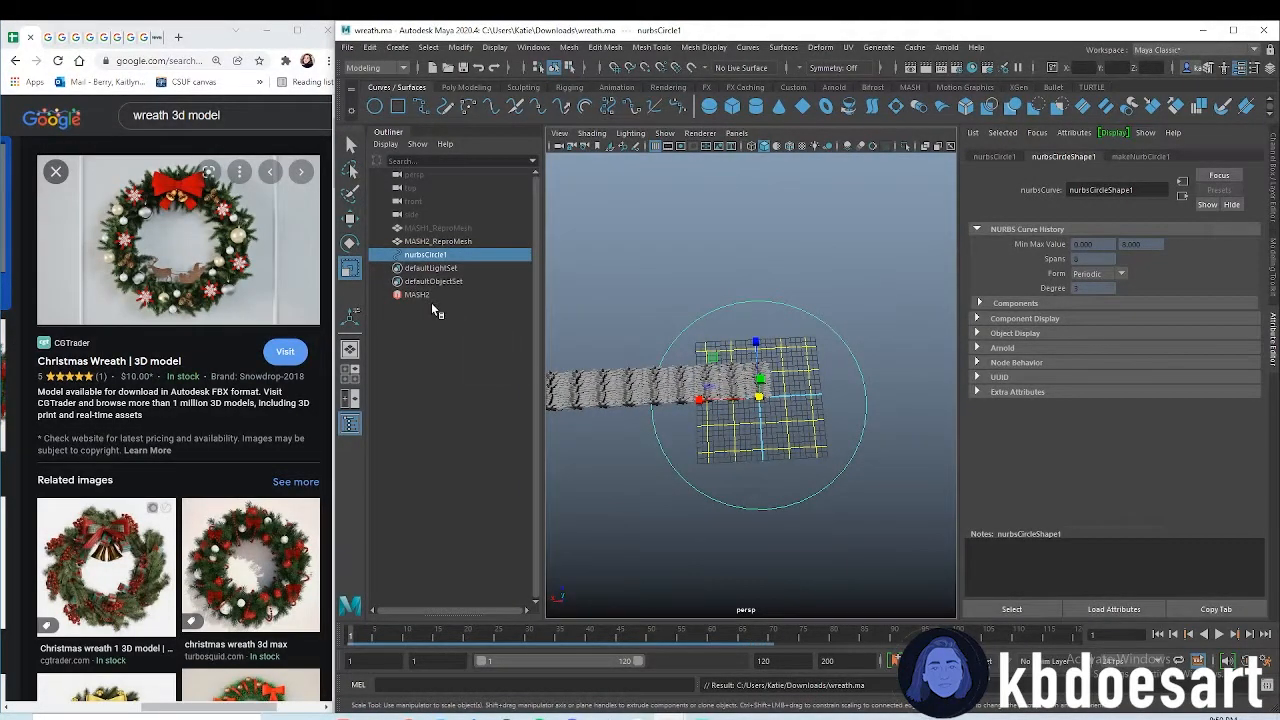
- Add a Curve node linking the copies to the NURBS circle and raise its Step value
left_click(416, 294)
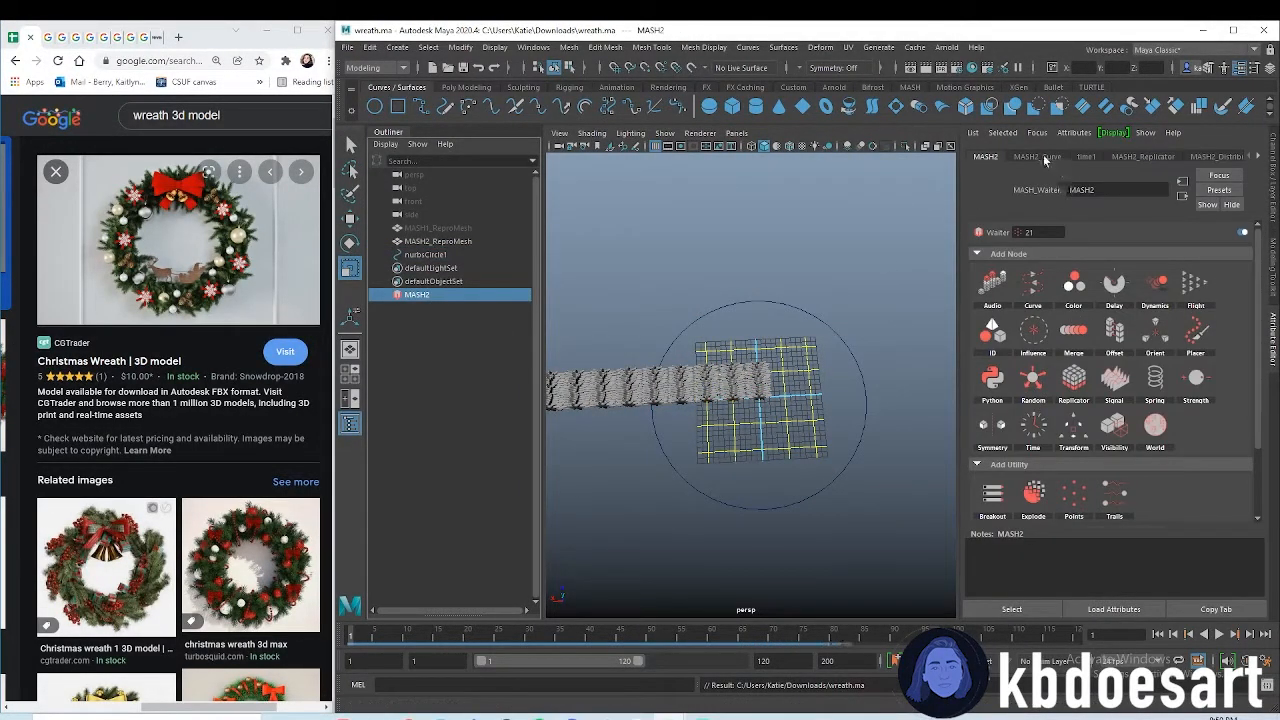
left_click(1036, 156)
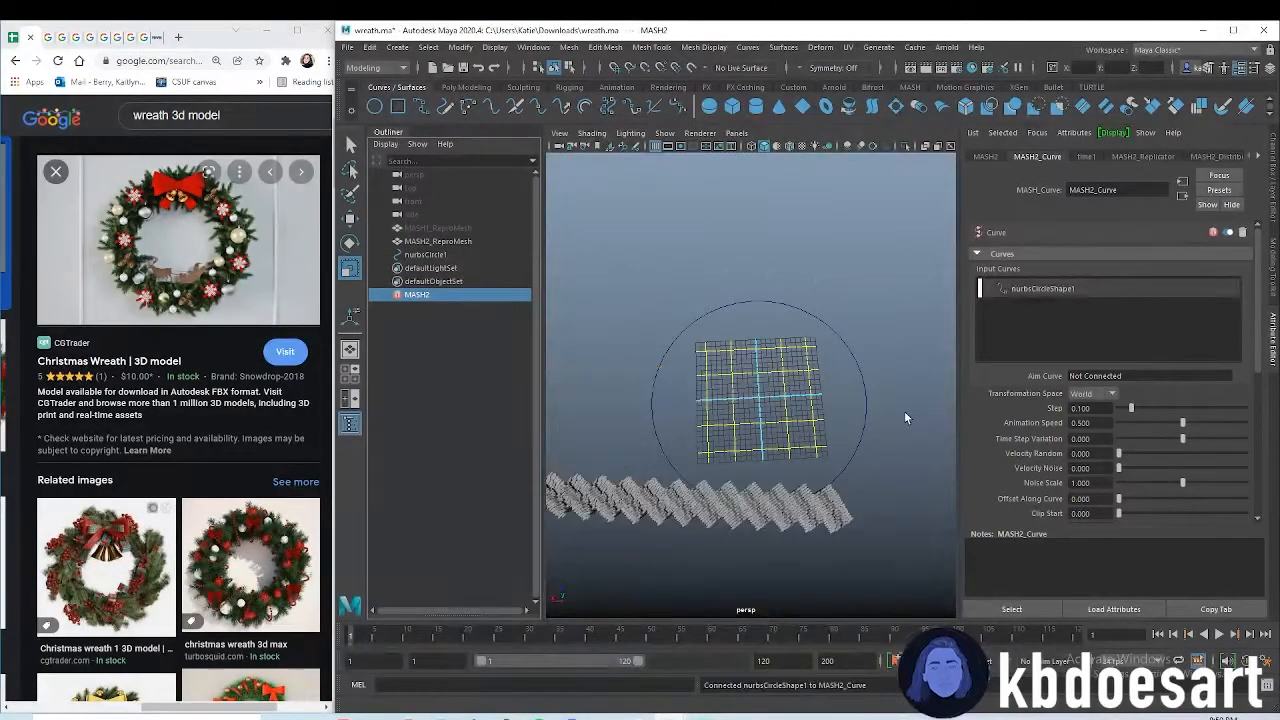
left_click_drag(904, 418, 810, 482)
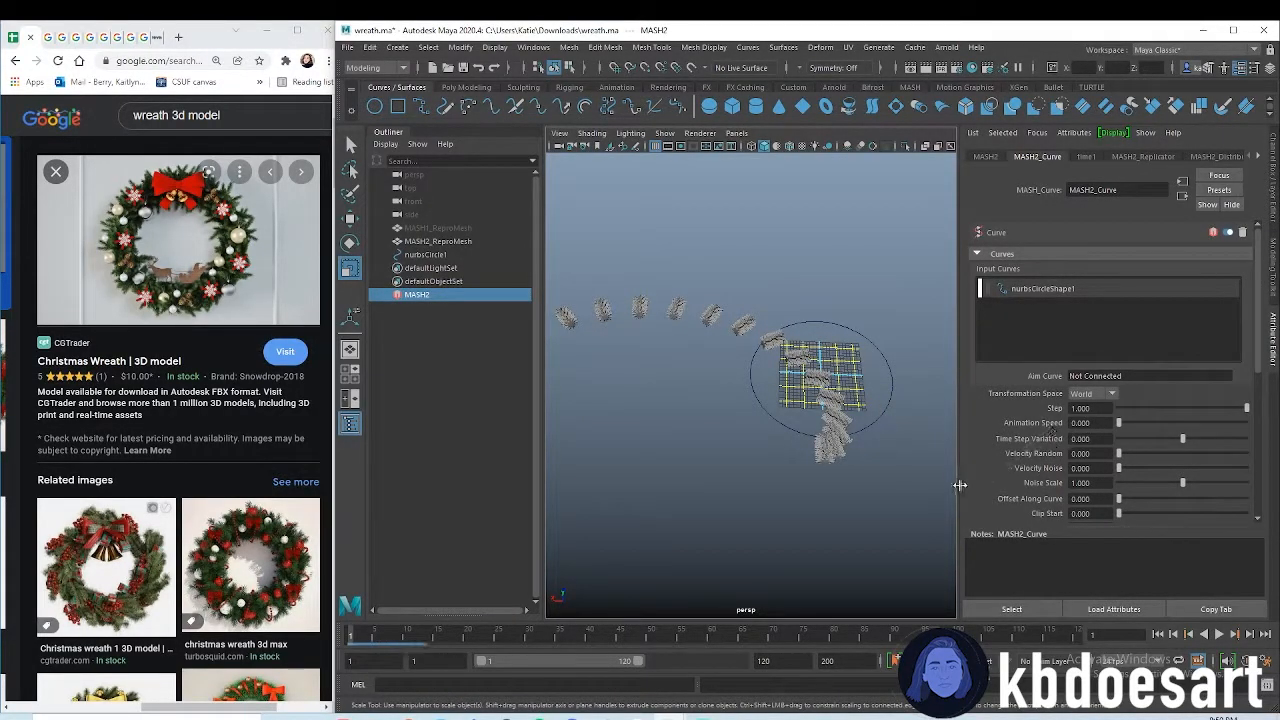
- Set the MASH1_Replicator offset to 0 so the branch copies span the full circle
left_click(1144, 156)
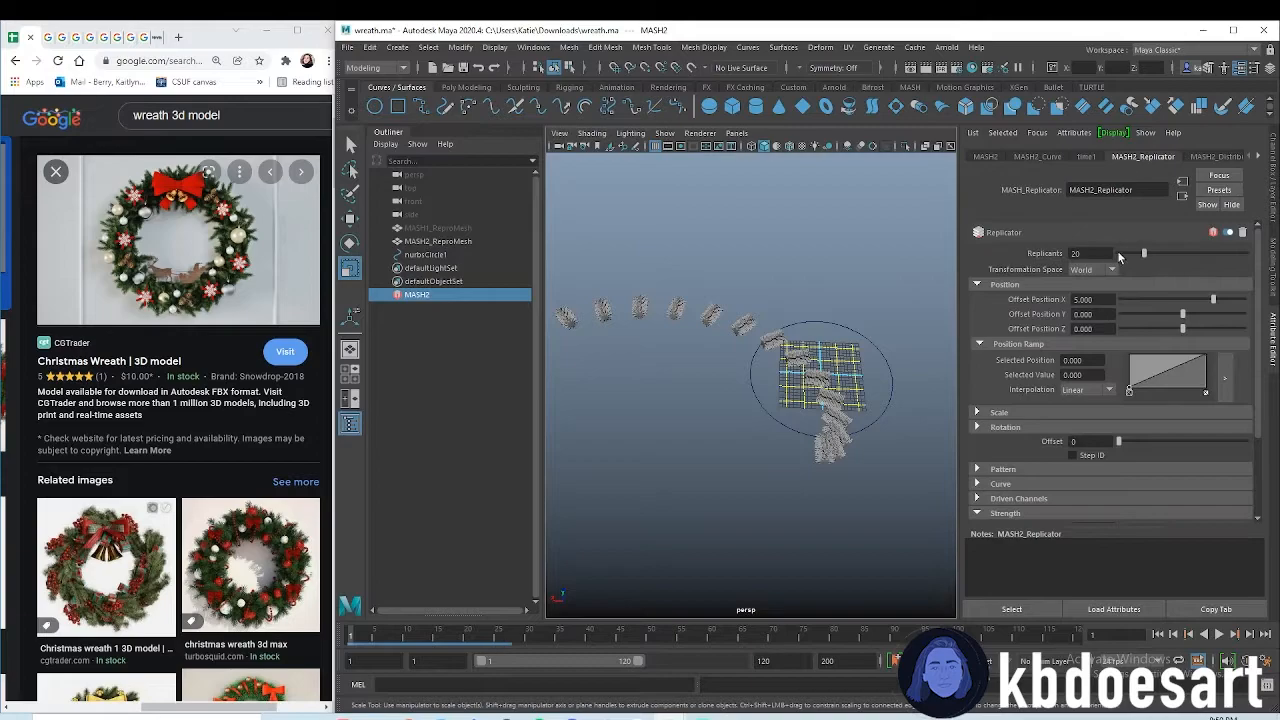
type("0")
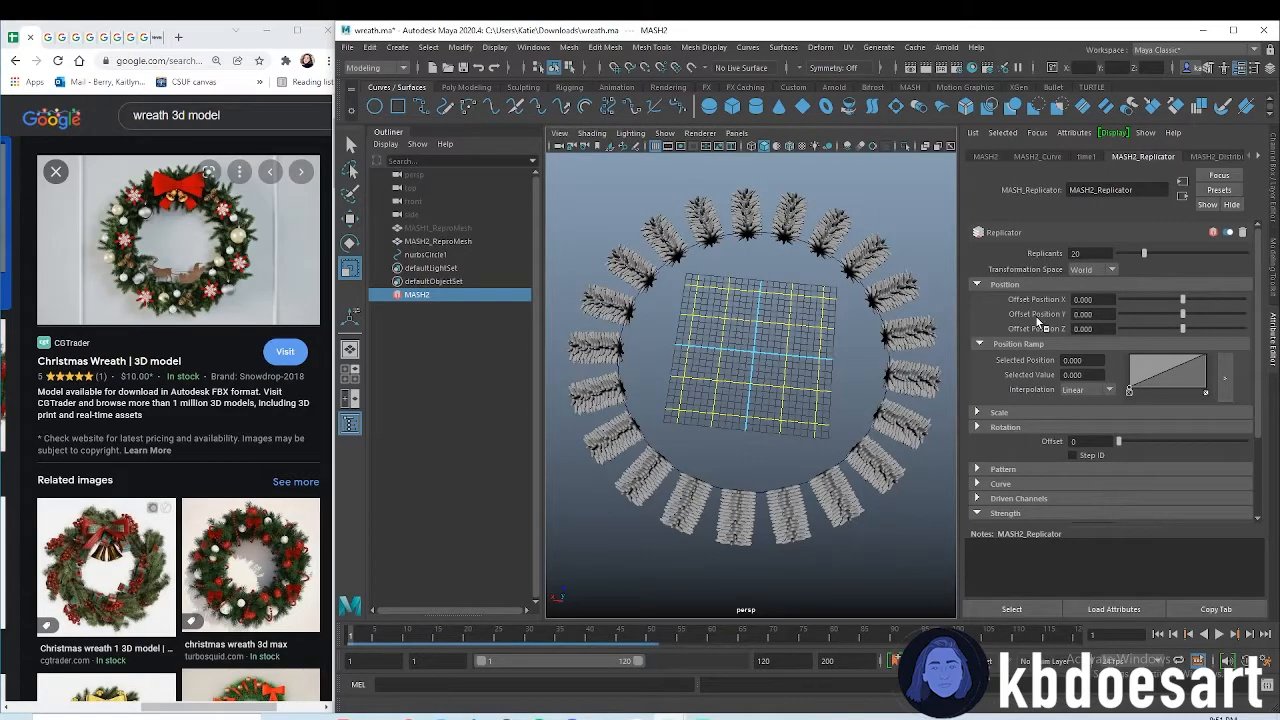
left_click(1036, 156)
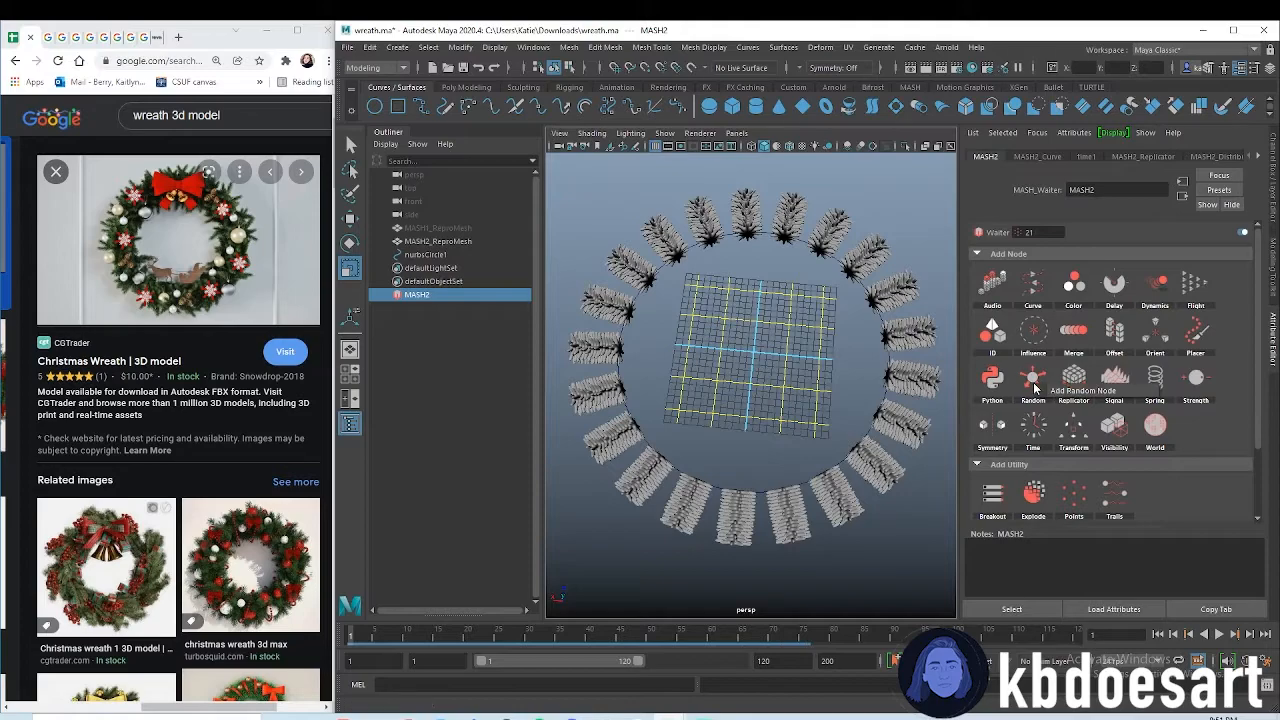
- Add a MASH Random node and nudge its Position X and Rotation X/Y/Z sliders for slight jitter
left_click(1032, 384)
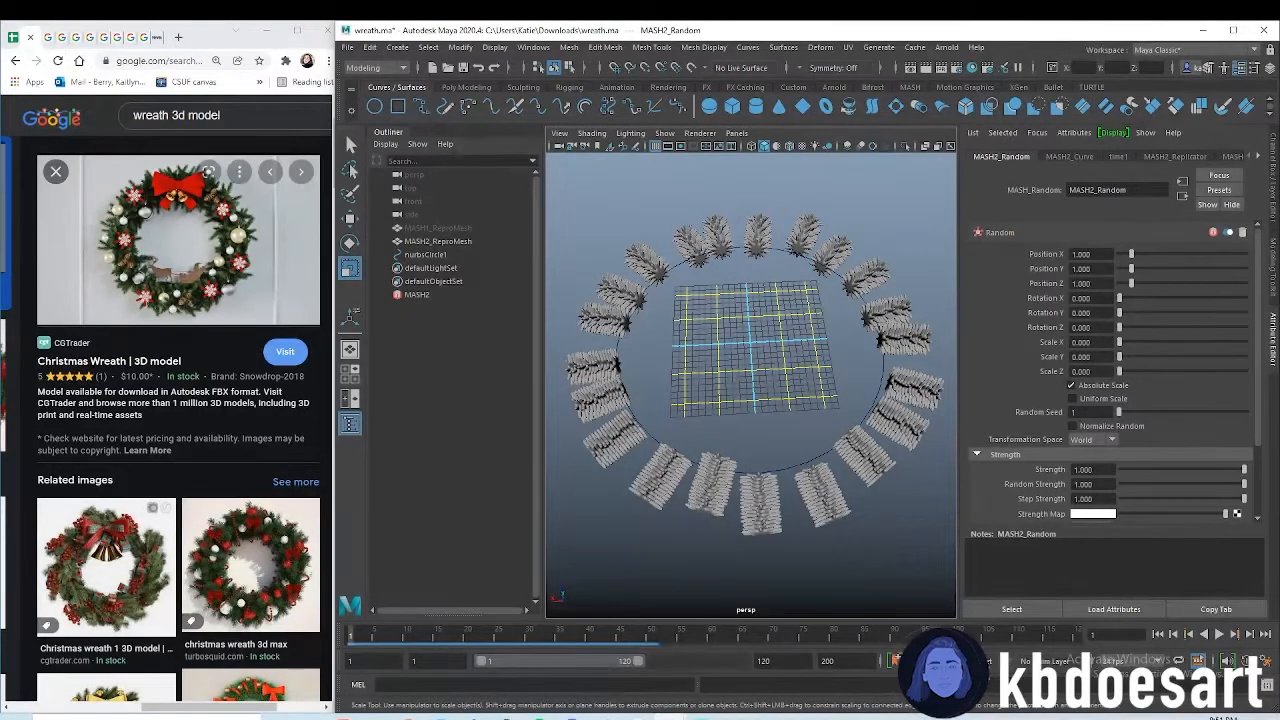
left_click_drag(1132, 254, 1152, 254)
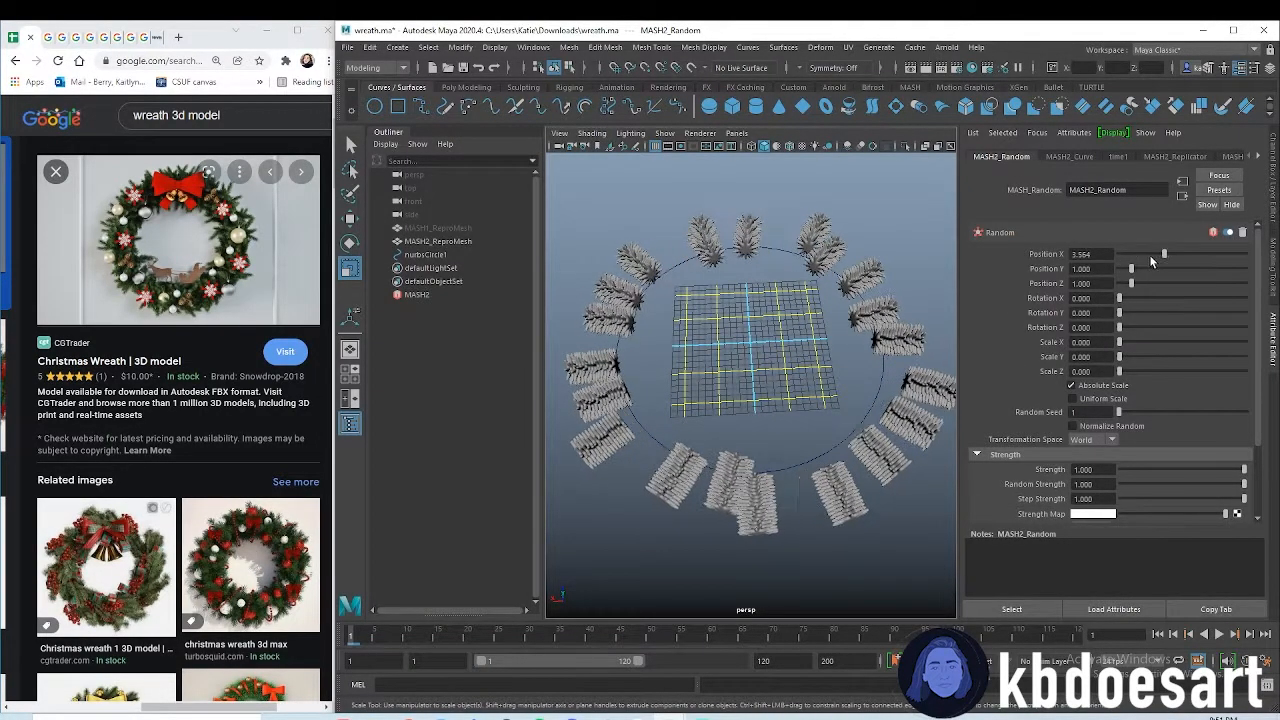
left_click_drag(1162, 252, 1130, 252)
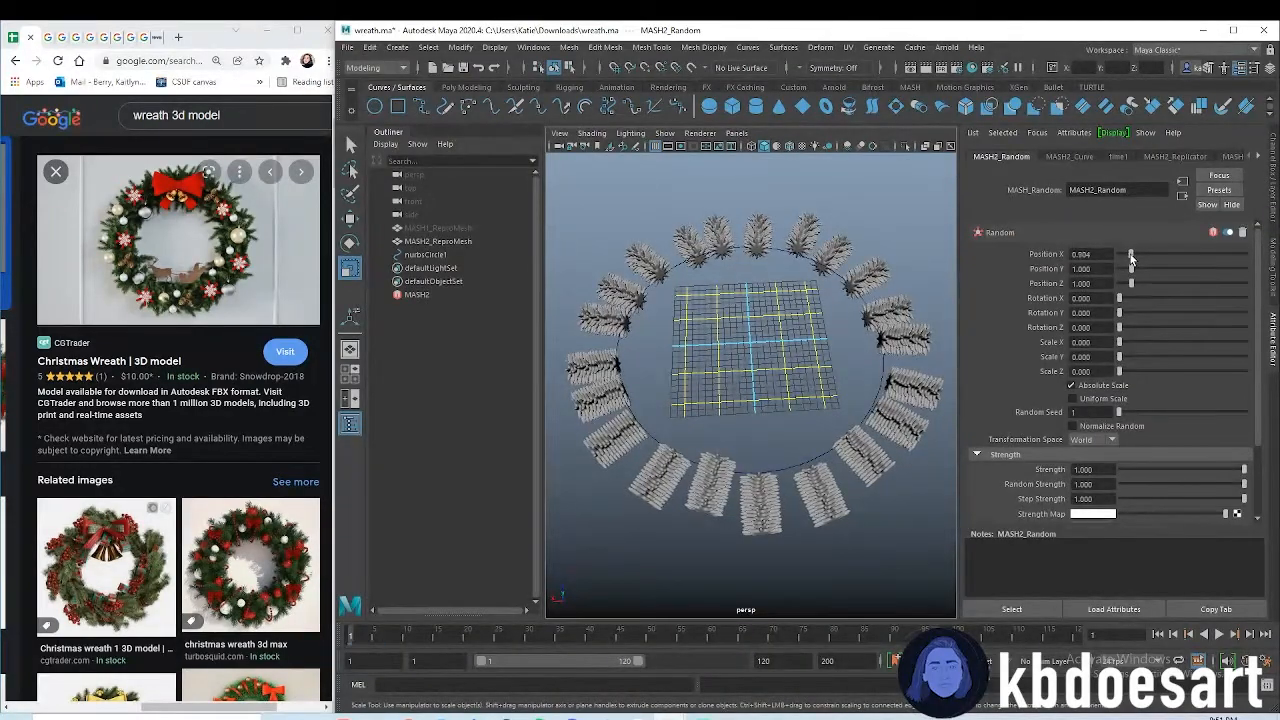
left_click_drag(1132, 298, 1140, 298)
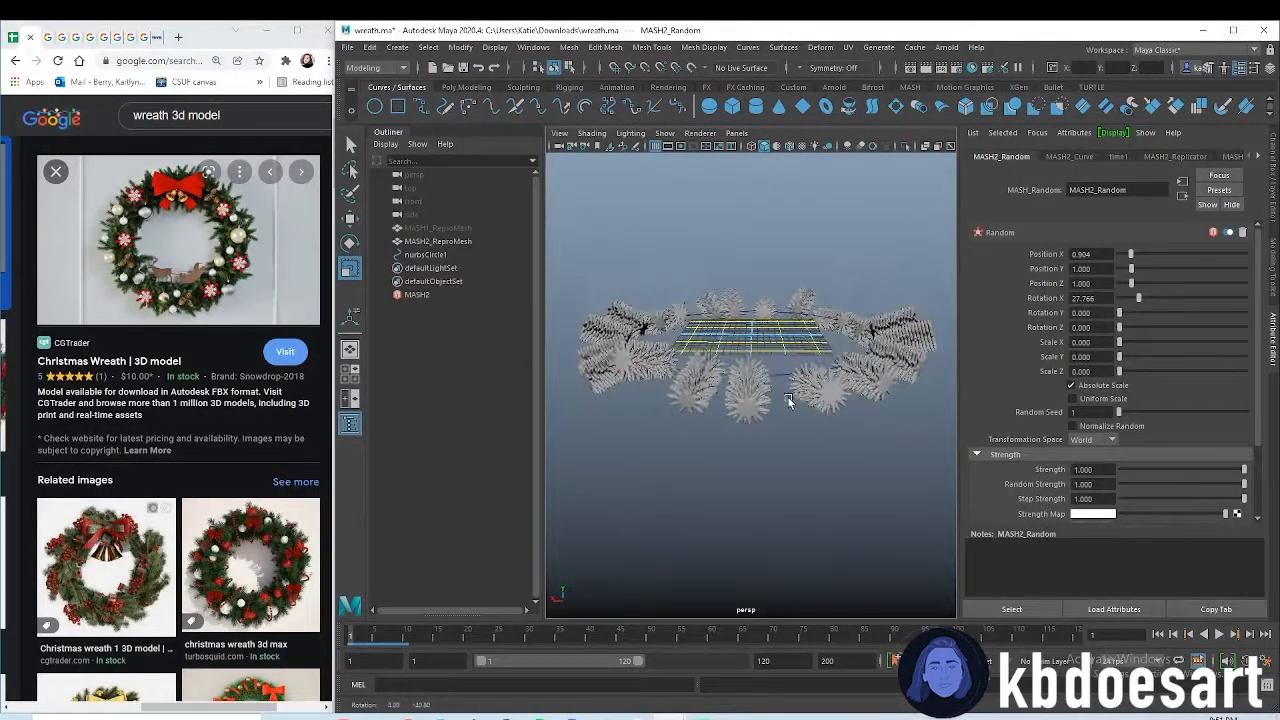
left_click_drag(1132, 312, 1136, 312)
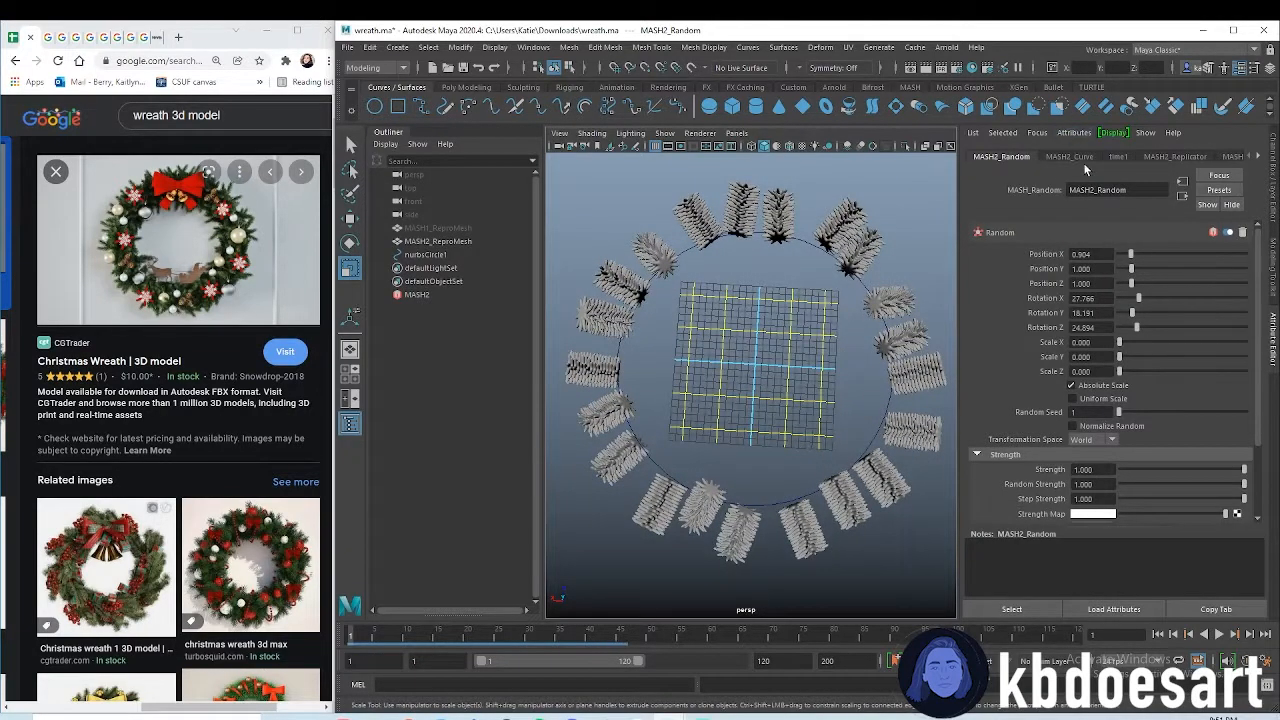
- Raise the Replicator count to 40 for a denser ring, then reselect the circle curve under the wreath
left_click(1176, 156)
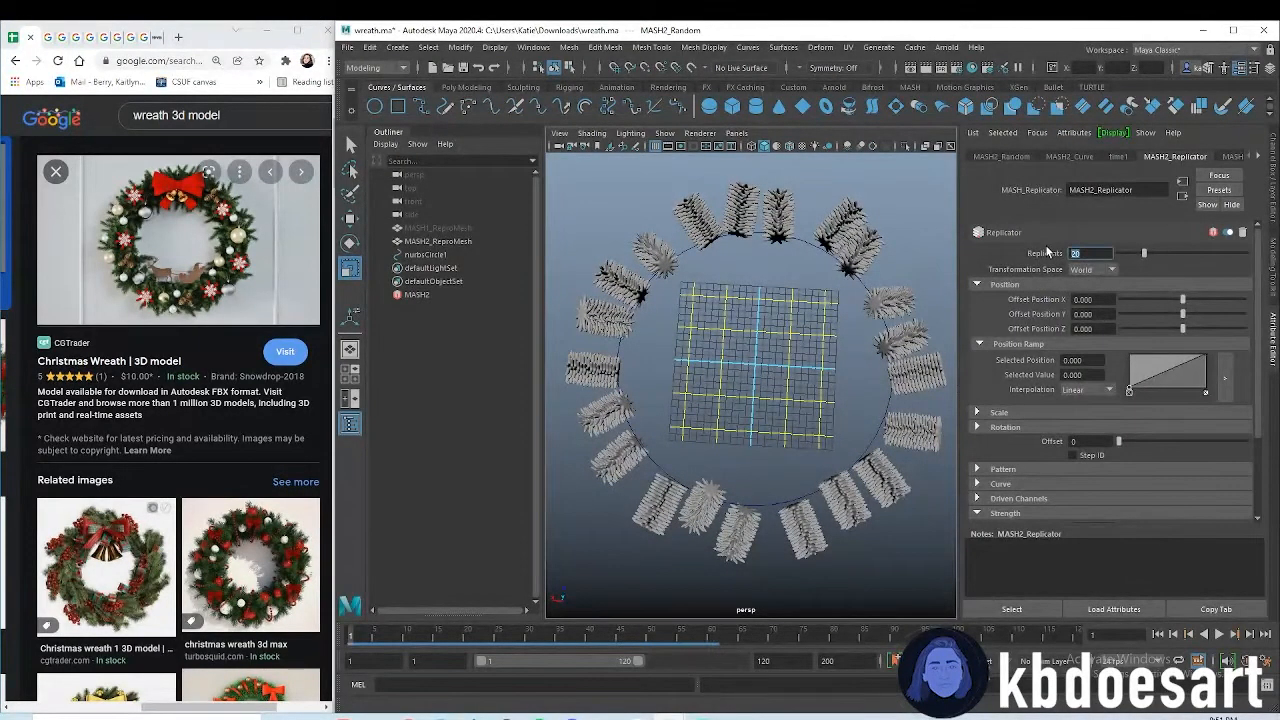
type("40")
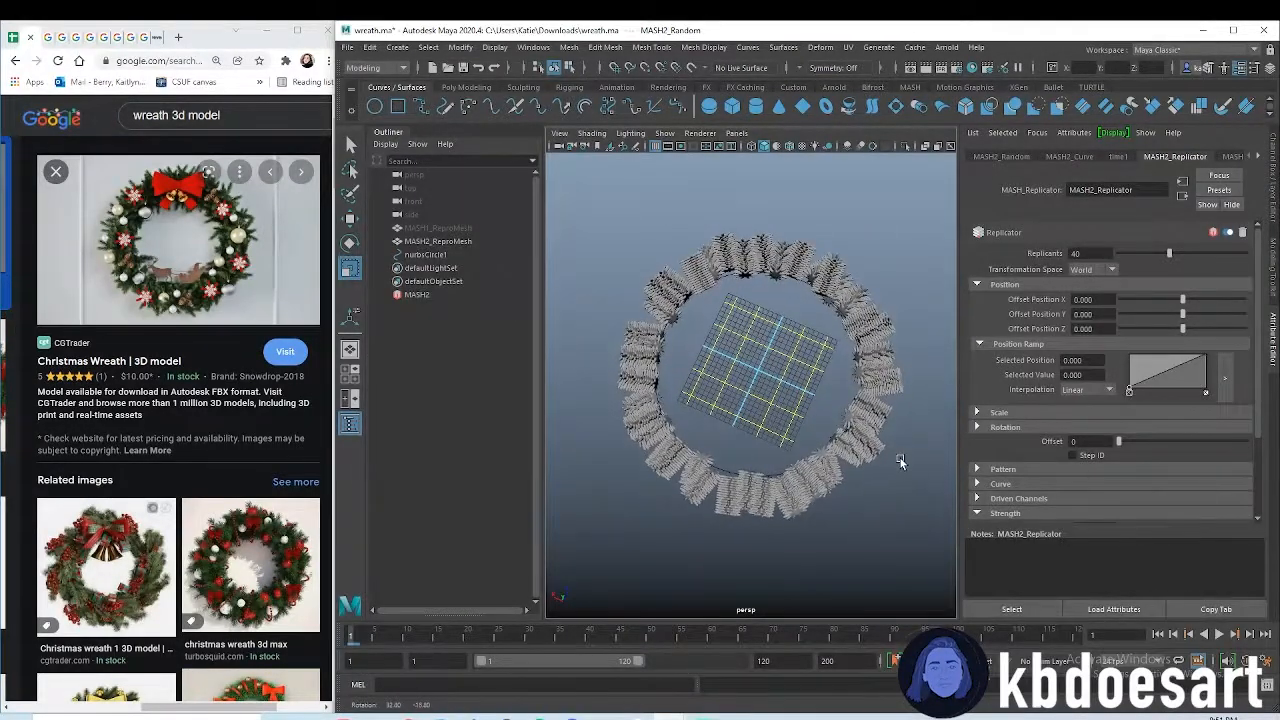
left_click(426, 254)
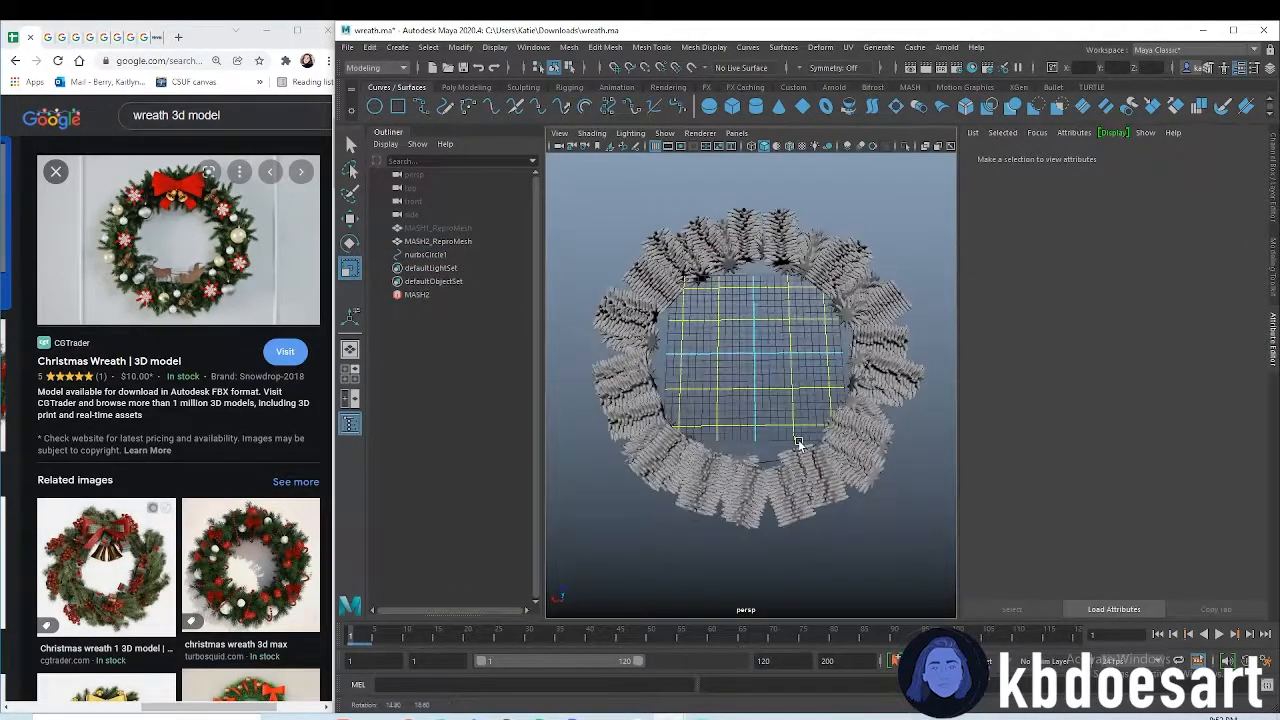
left_click(424, 254)
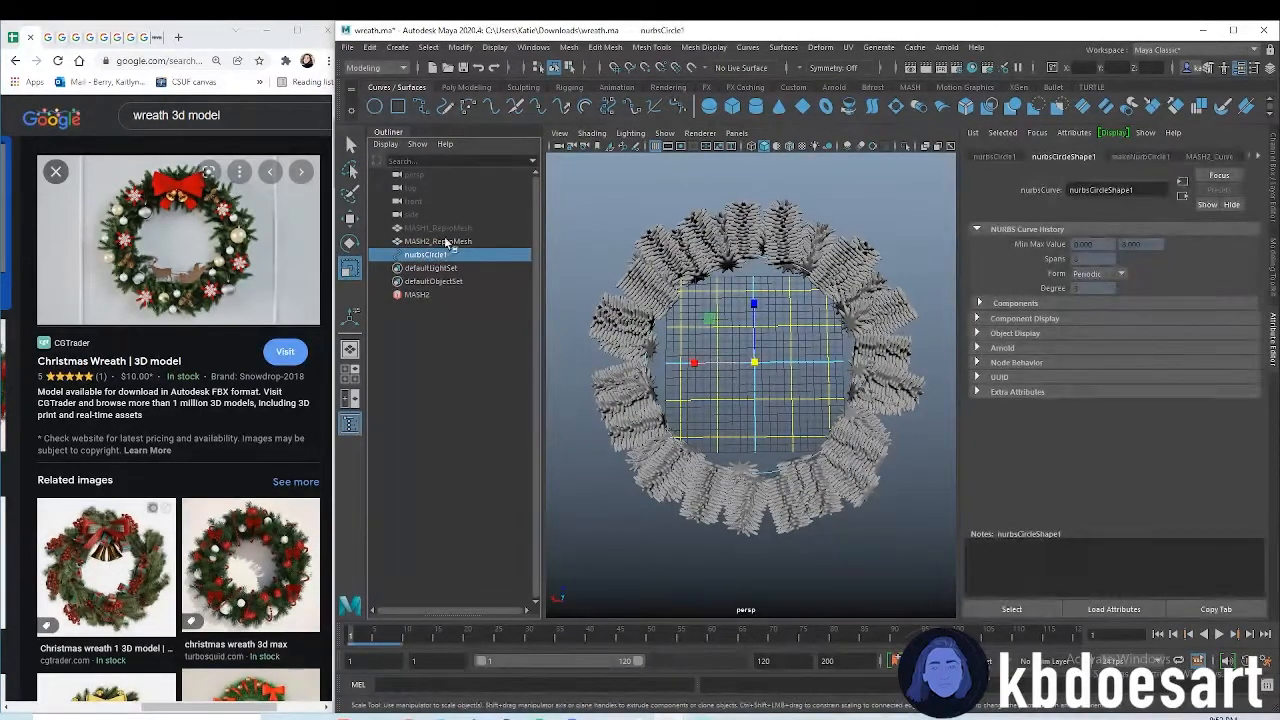
left_click(416, 294)
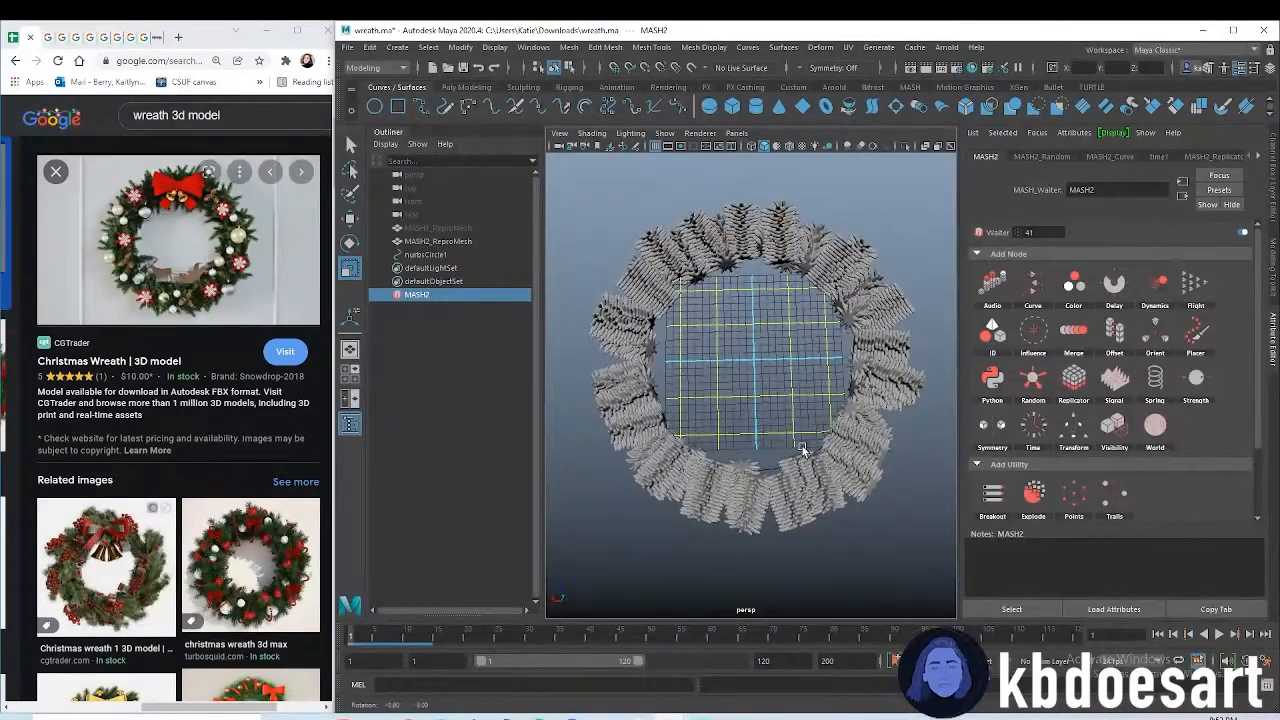
- Add a Random node raising Rotation X/Y/Z and Scale variation for mixed branch angles and sizes
left_click(1042, 156)
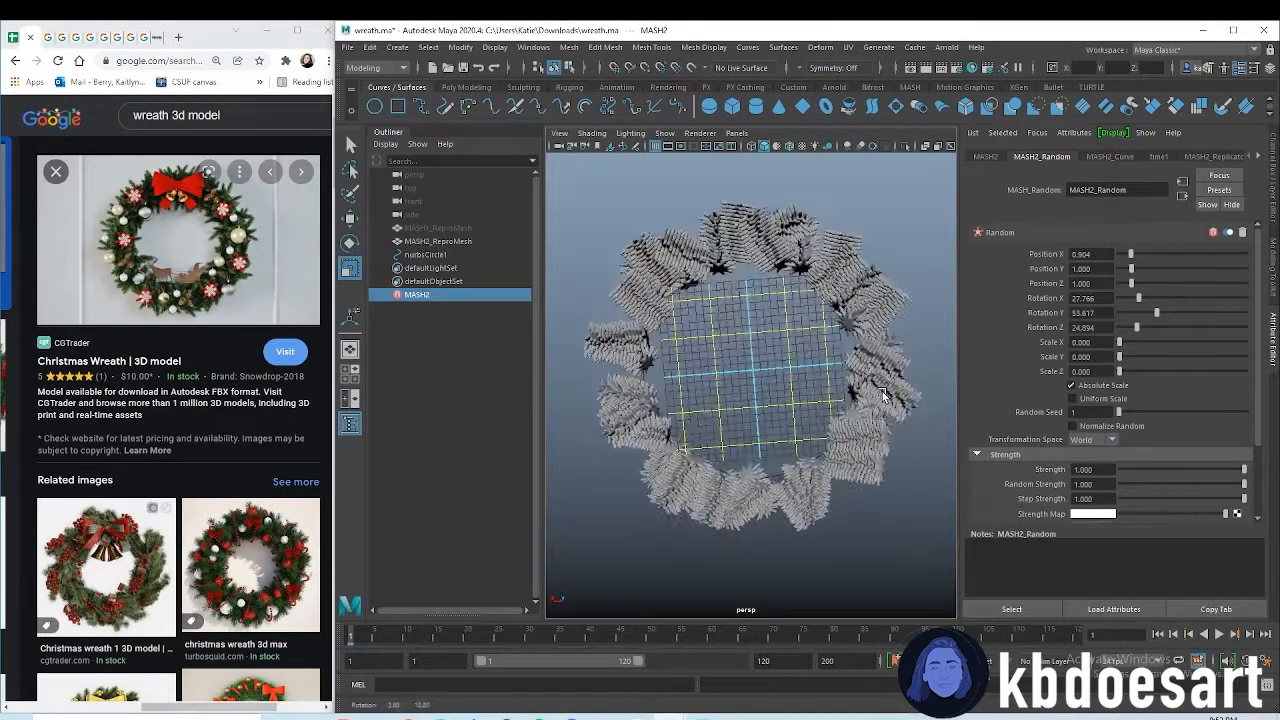
left_click_drag(1158, 312, 1144, 312)
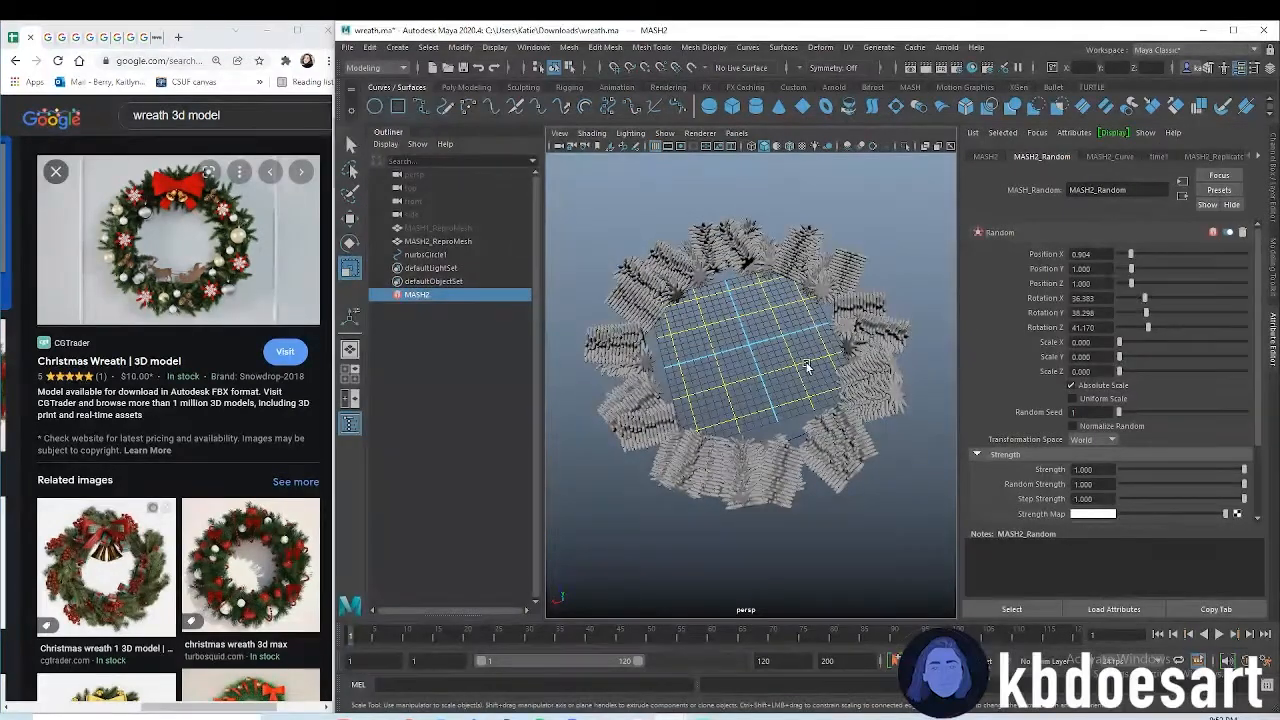
left_click_drag(1144, 312, 1144, 312)
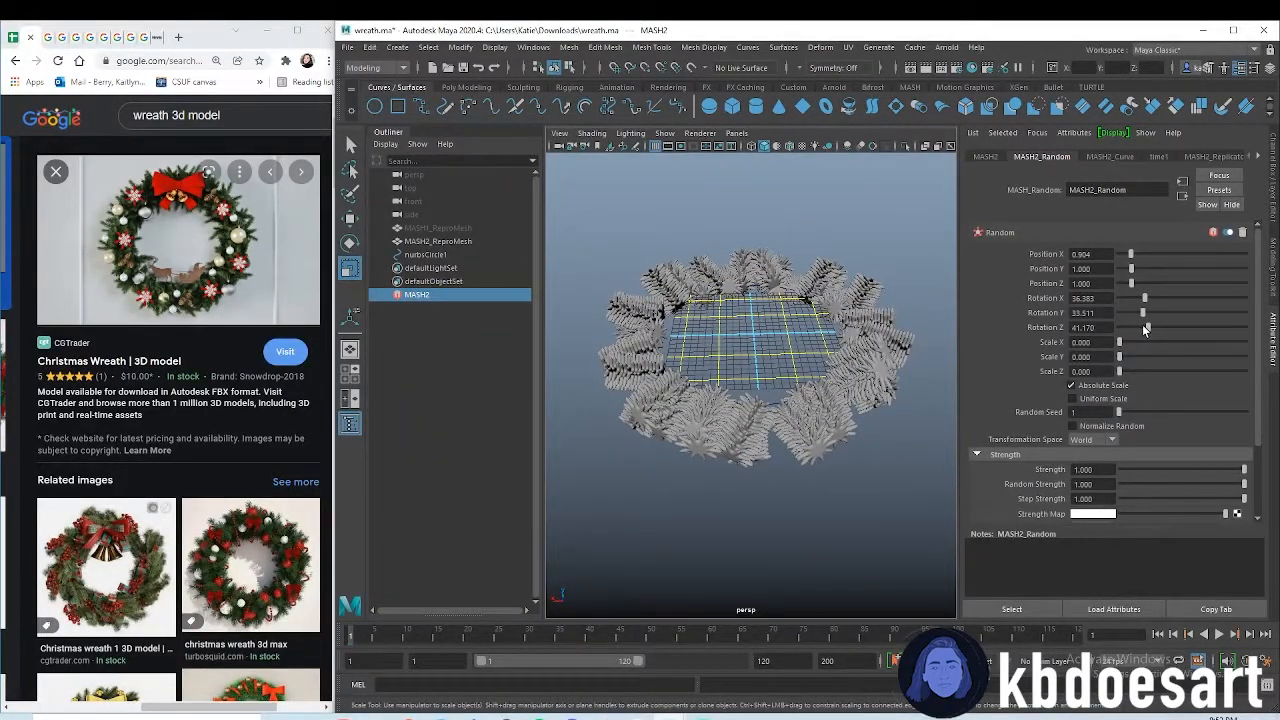
left_click_drag(1144, 328, 1140, 312)
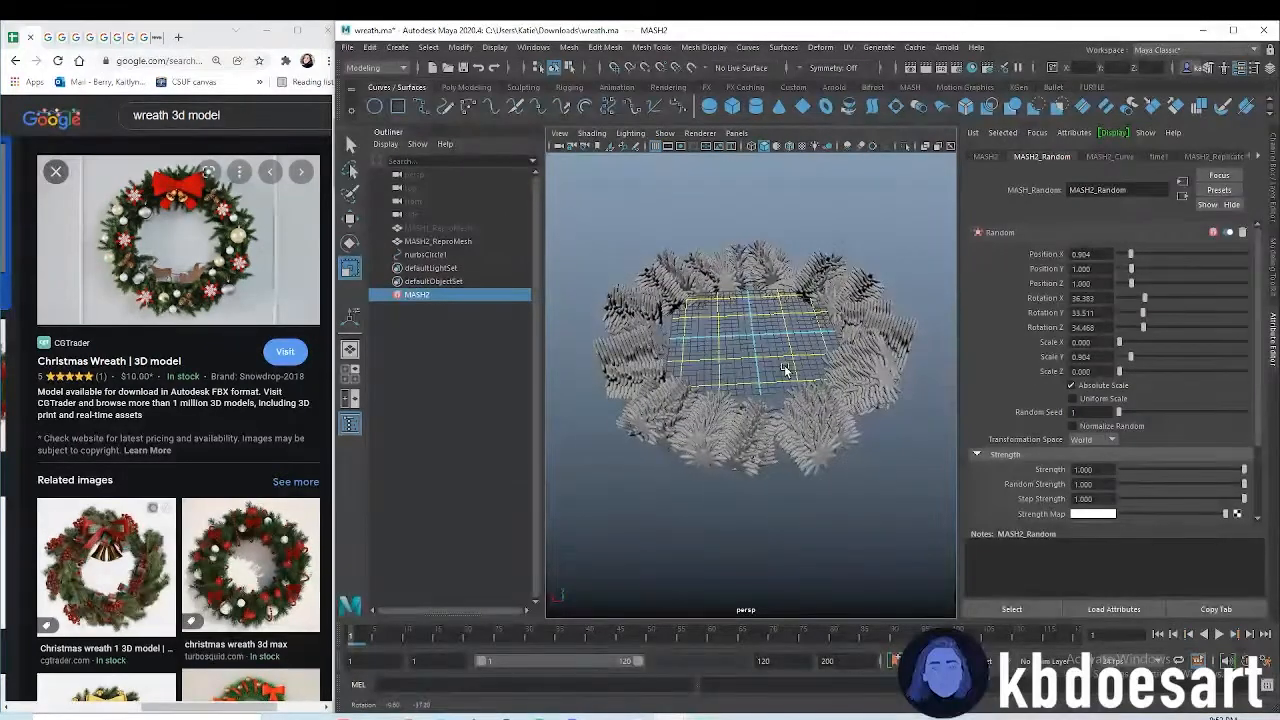
left_click_drag(1148, 328, 1160, 328)
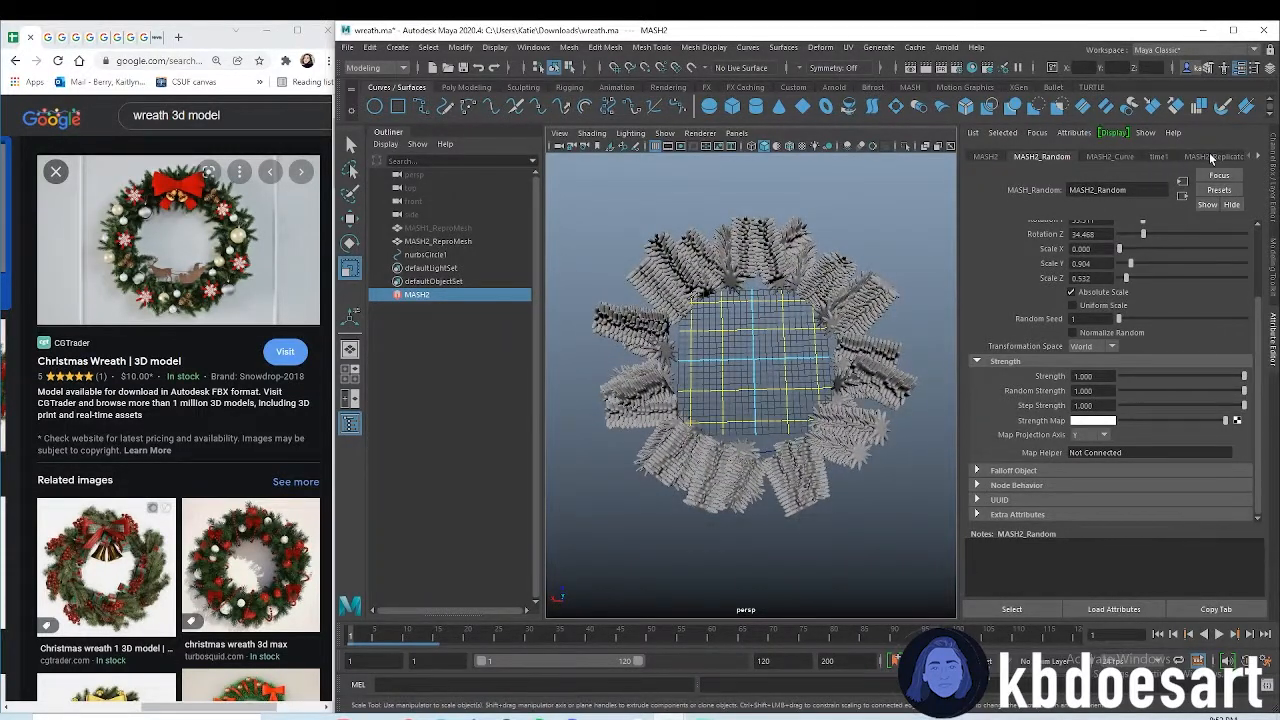
left_click(1204, 156)
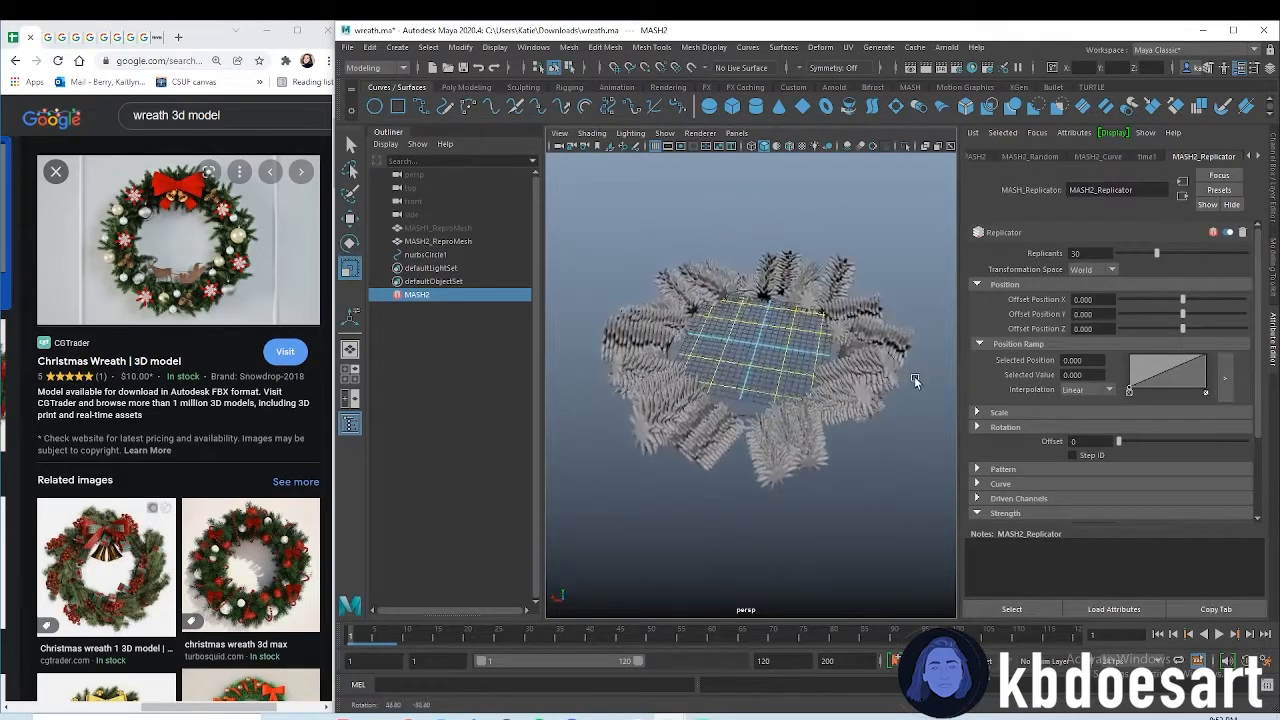
- Create a second MASH network of branches along the nurbs circle and view the fuller wreath from above
left_click(438, 240)
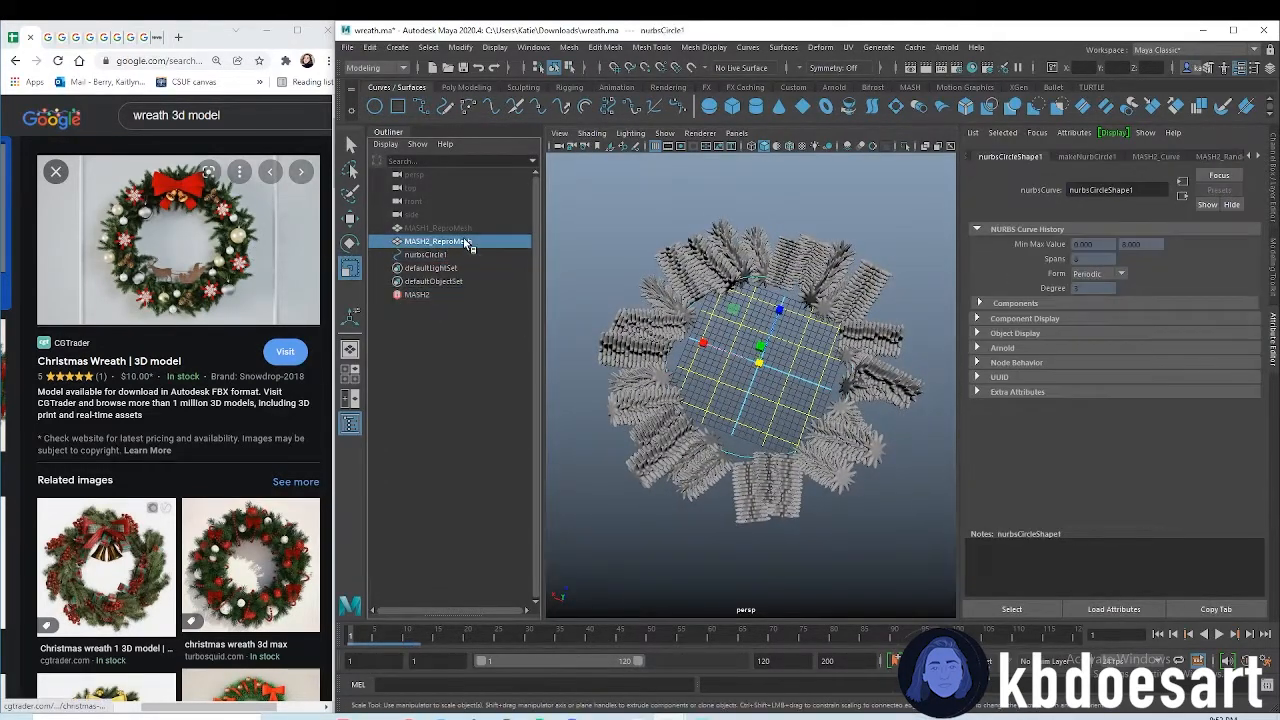
left_click(370, 48)
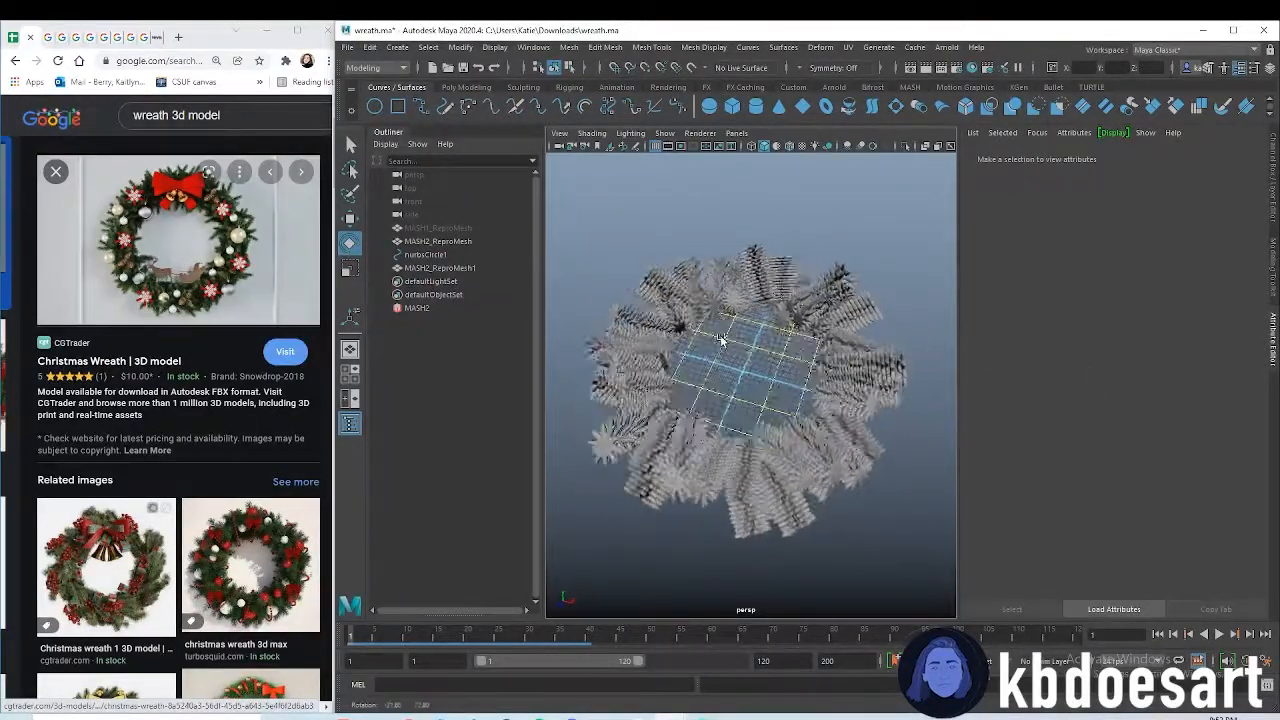
left_click(440, 268)
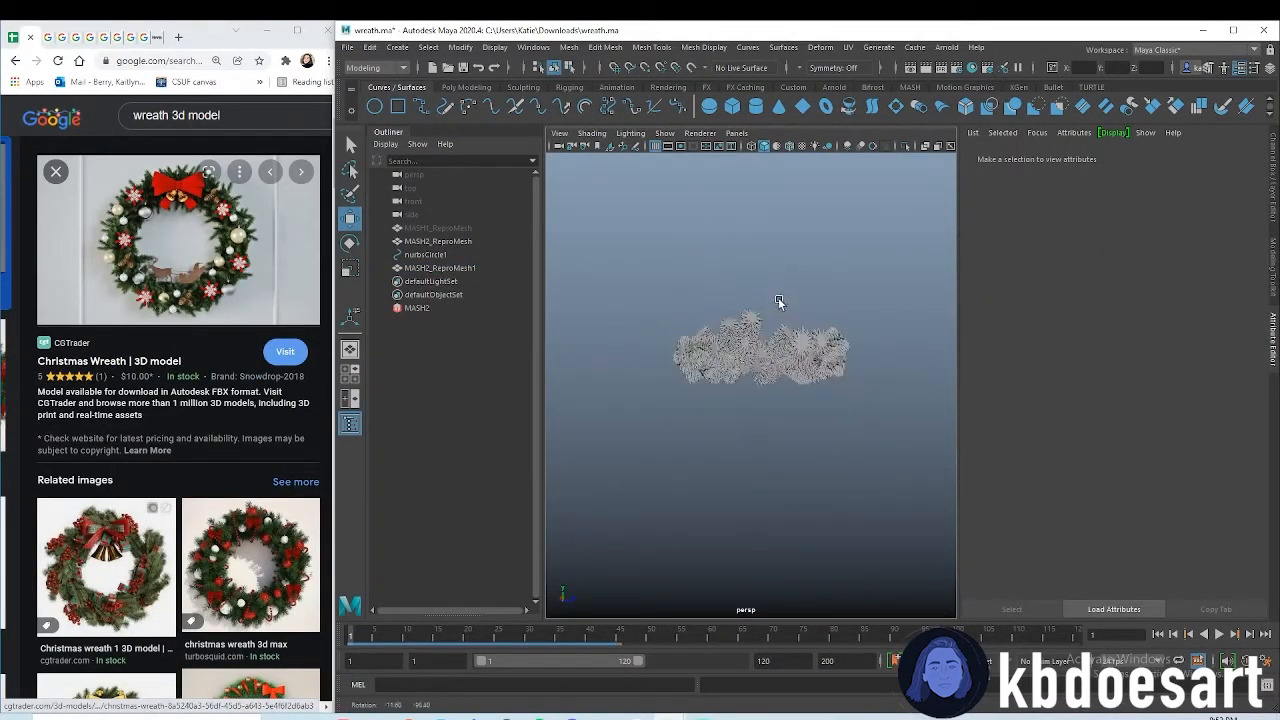
left_click_drag(780, 302, 884, 452)
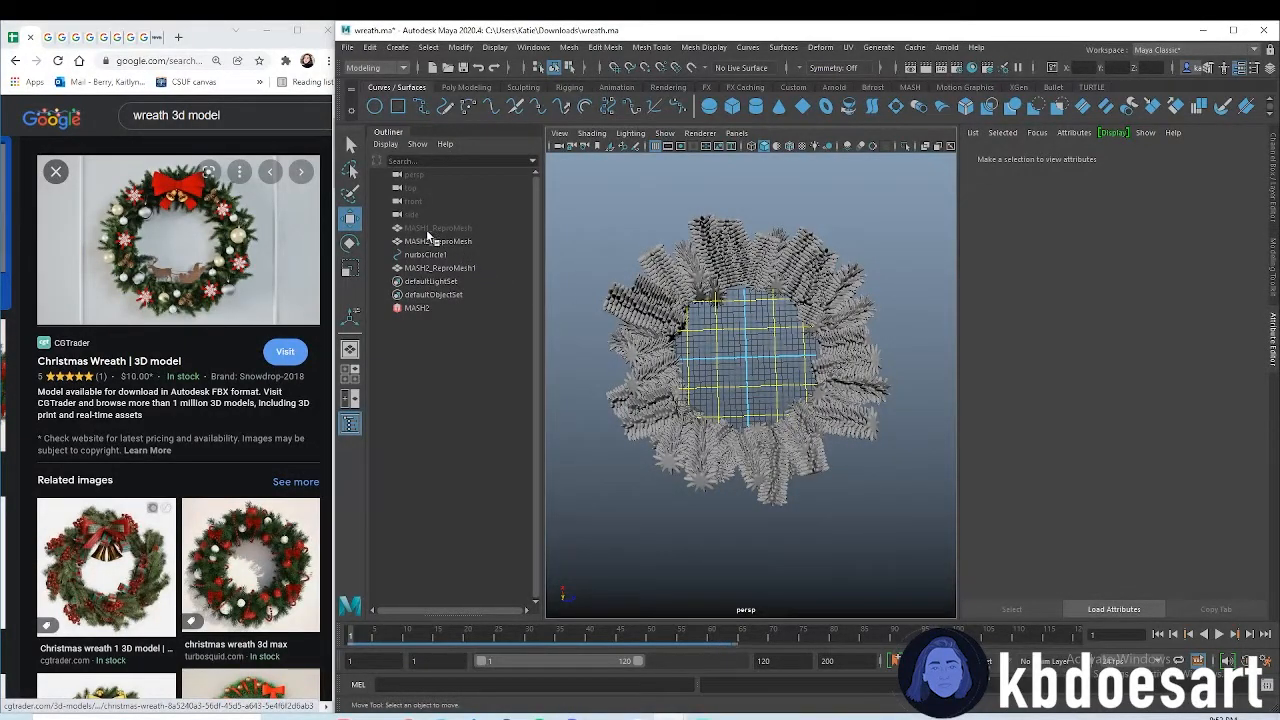
- Select both ReproMesh branch layers and merge them with Mesh > Combine
left_click(438, 240)
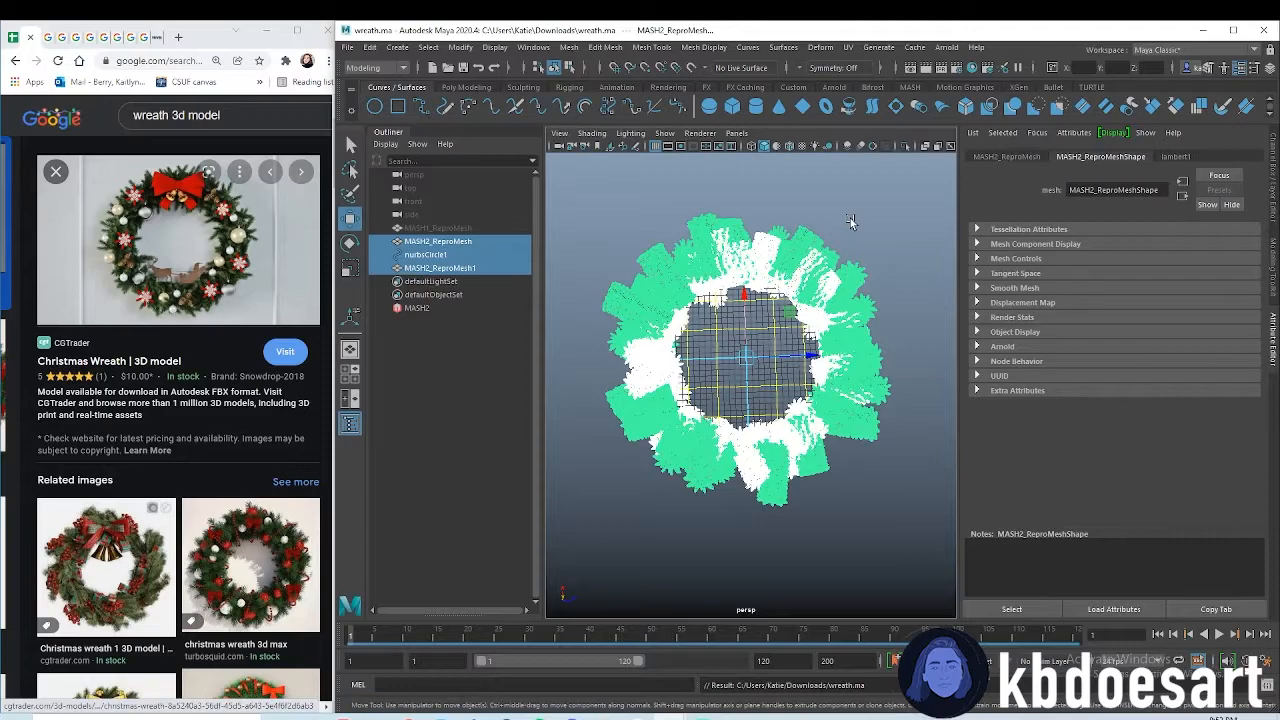
left_click(424, 254)
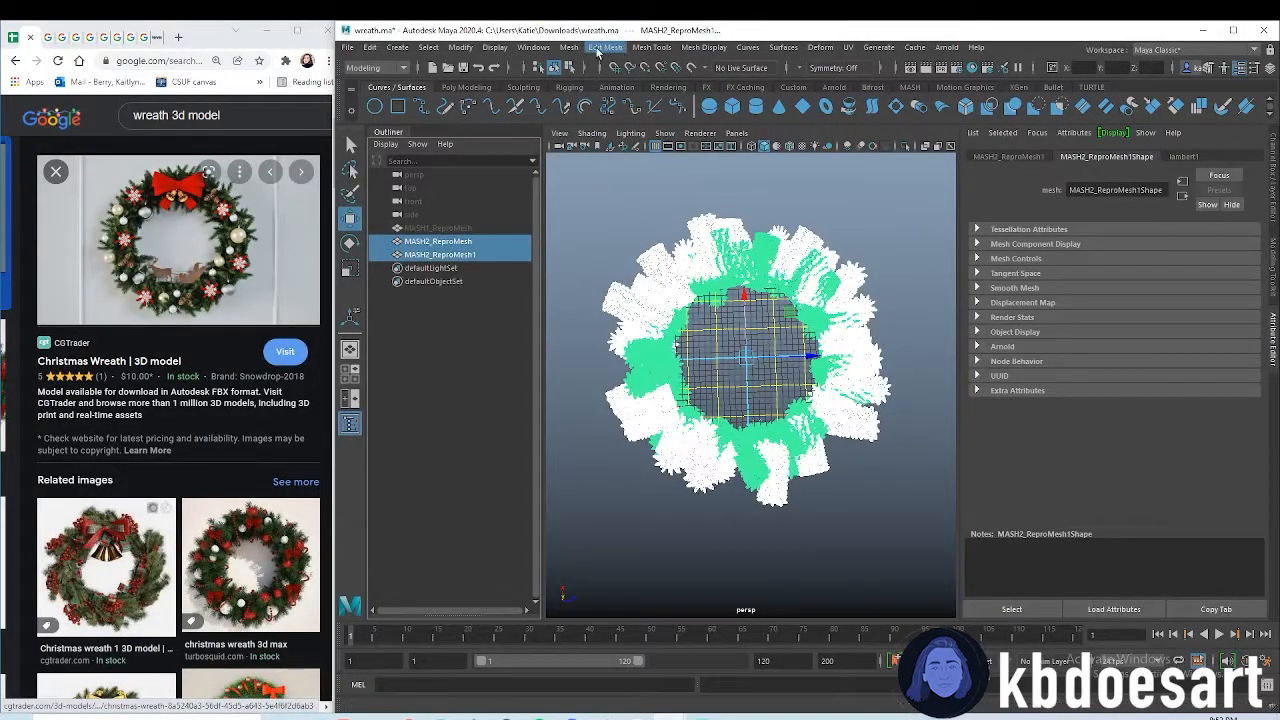
left_click(570, 48)
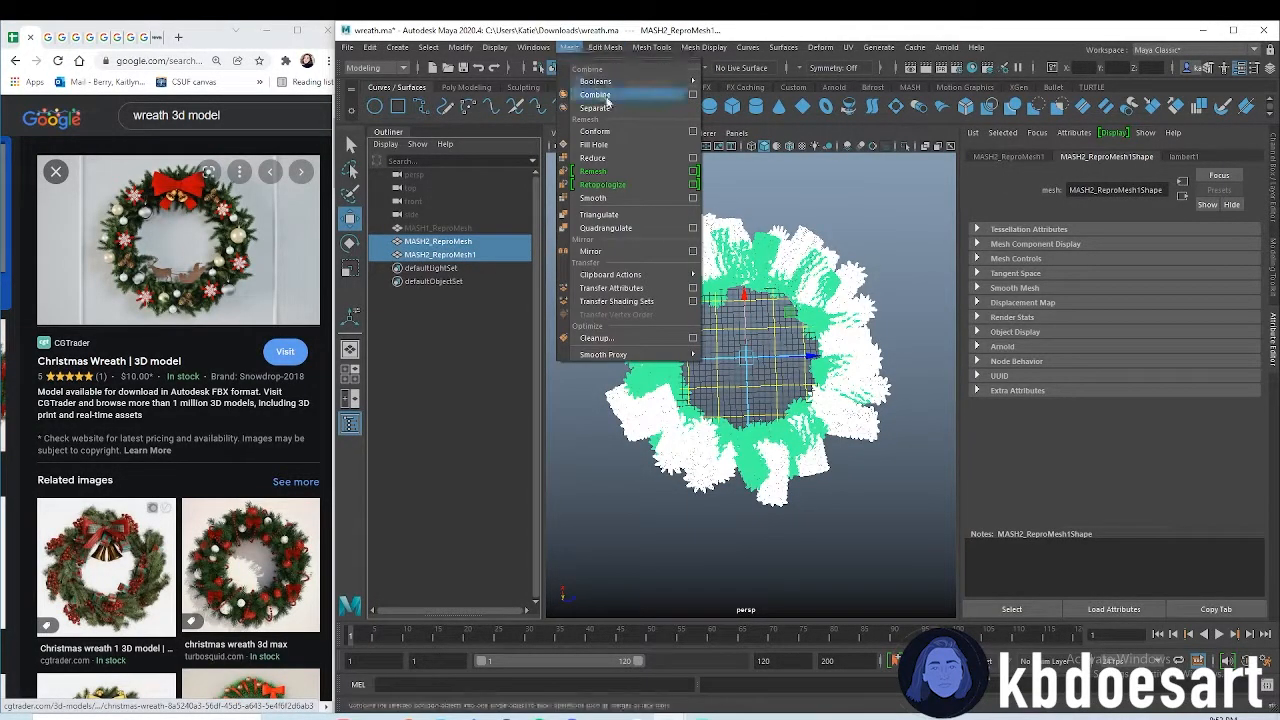
left_click(596, 94)
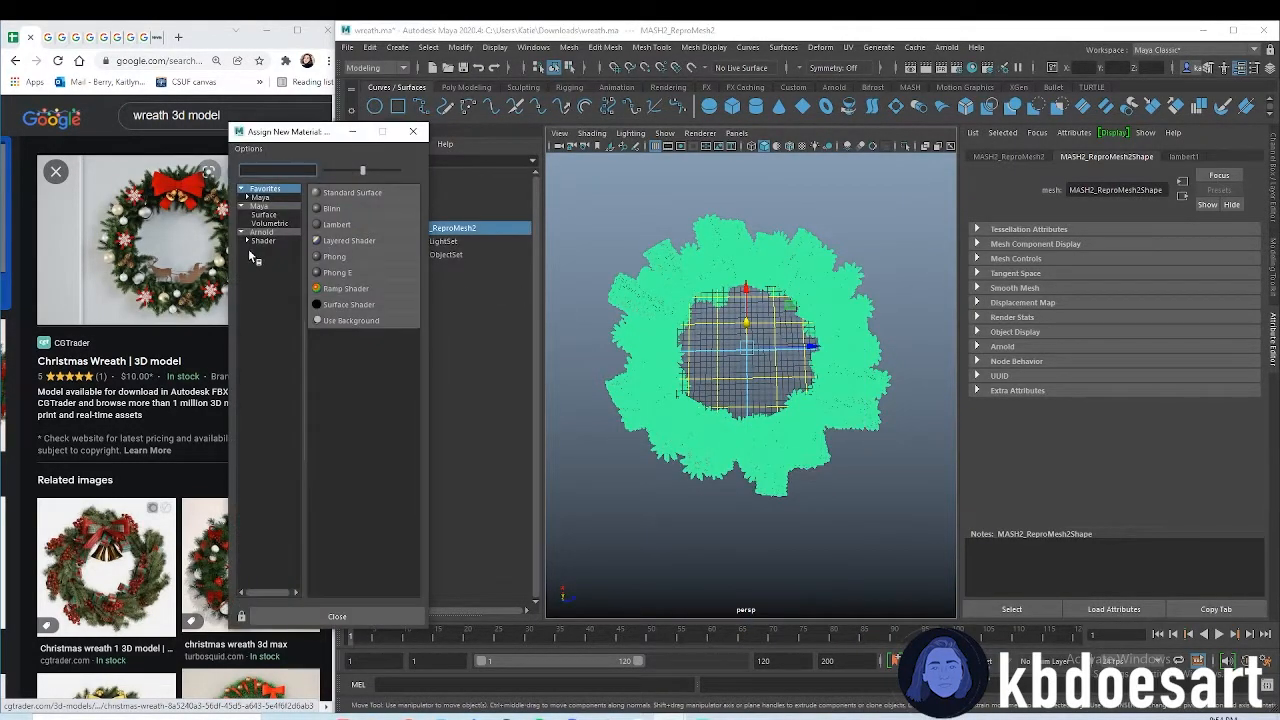
- Assign an aiStandardSurface to the wreath mesh and set its Base Color to dark green
left_click(352, 192)
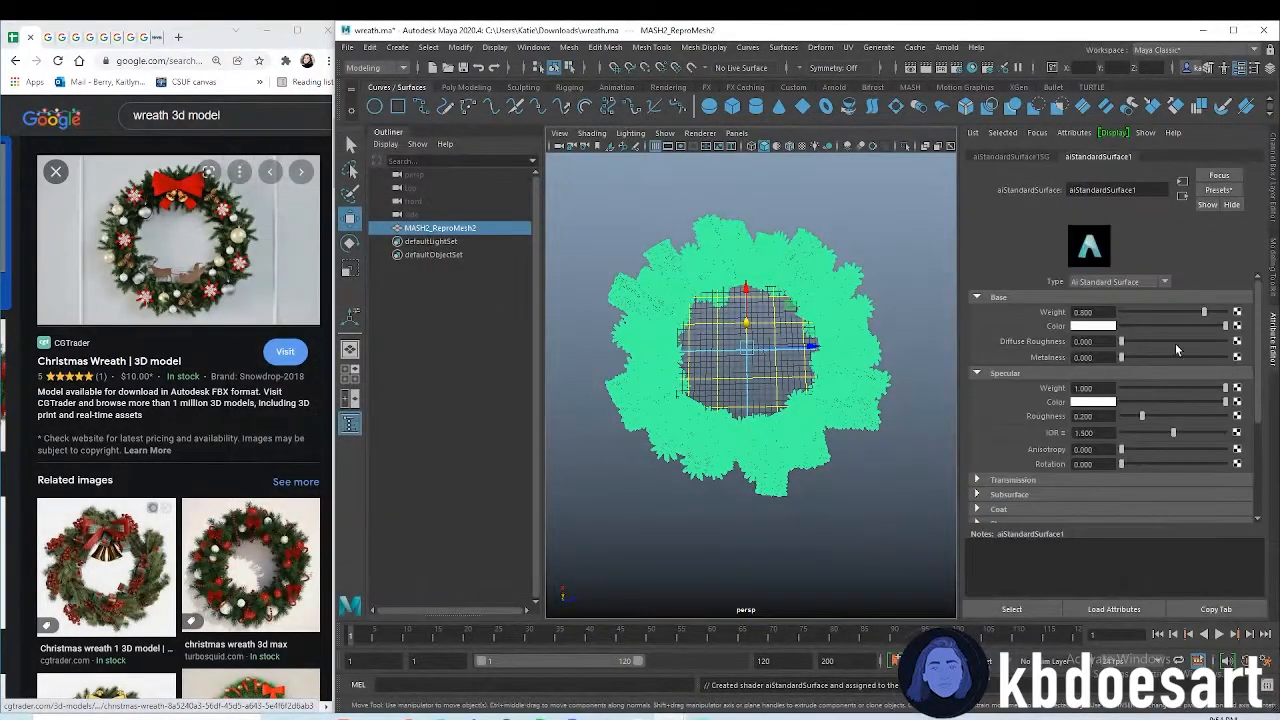
left_click(1094, 326)
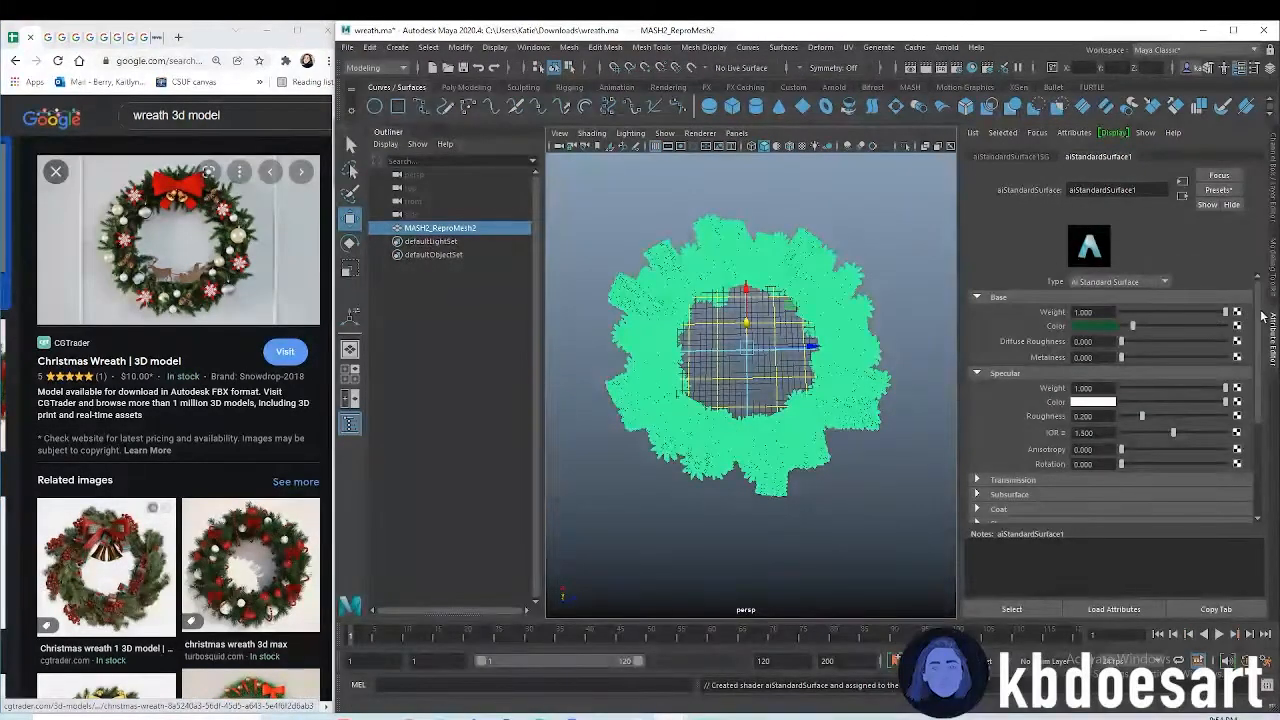
left_click_drag(1124, 340, 1212, 340)
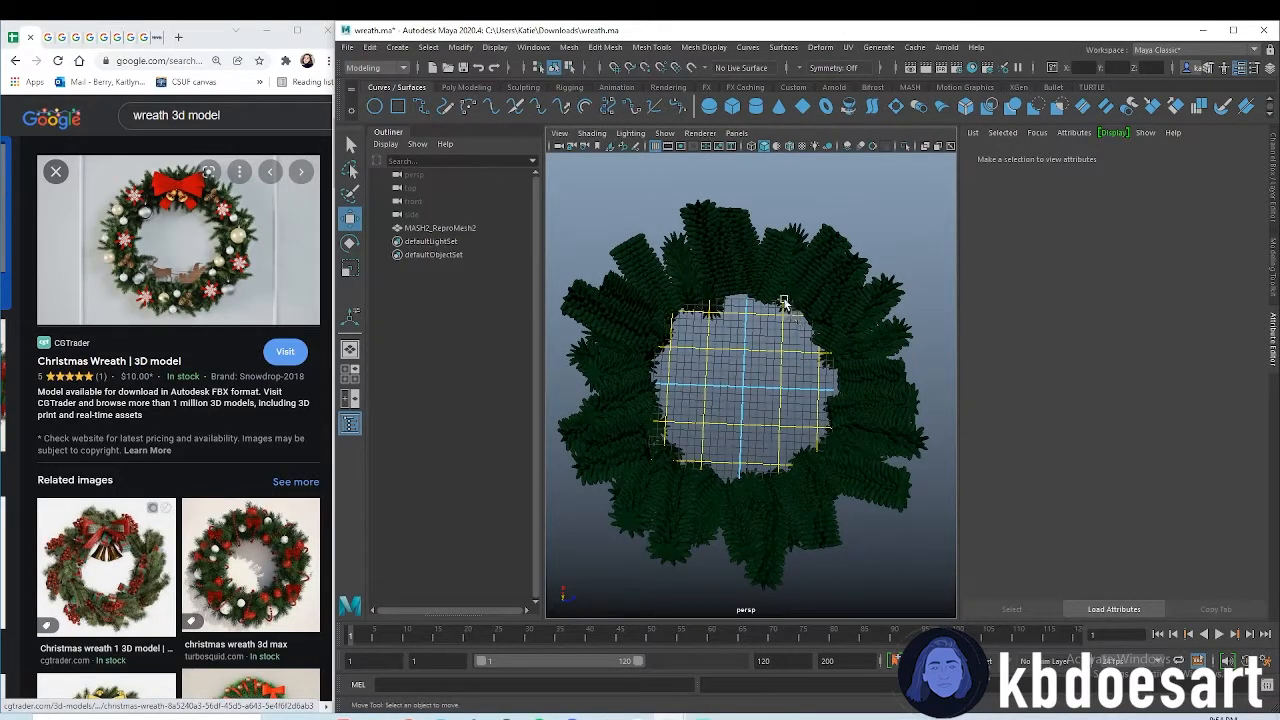
left_click(466, 88)
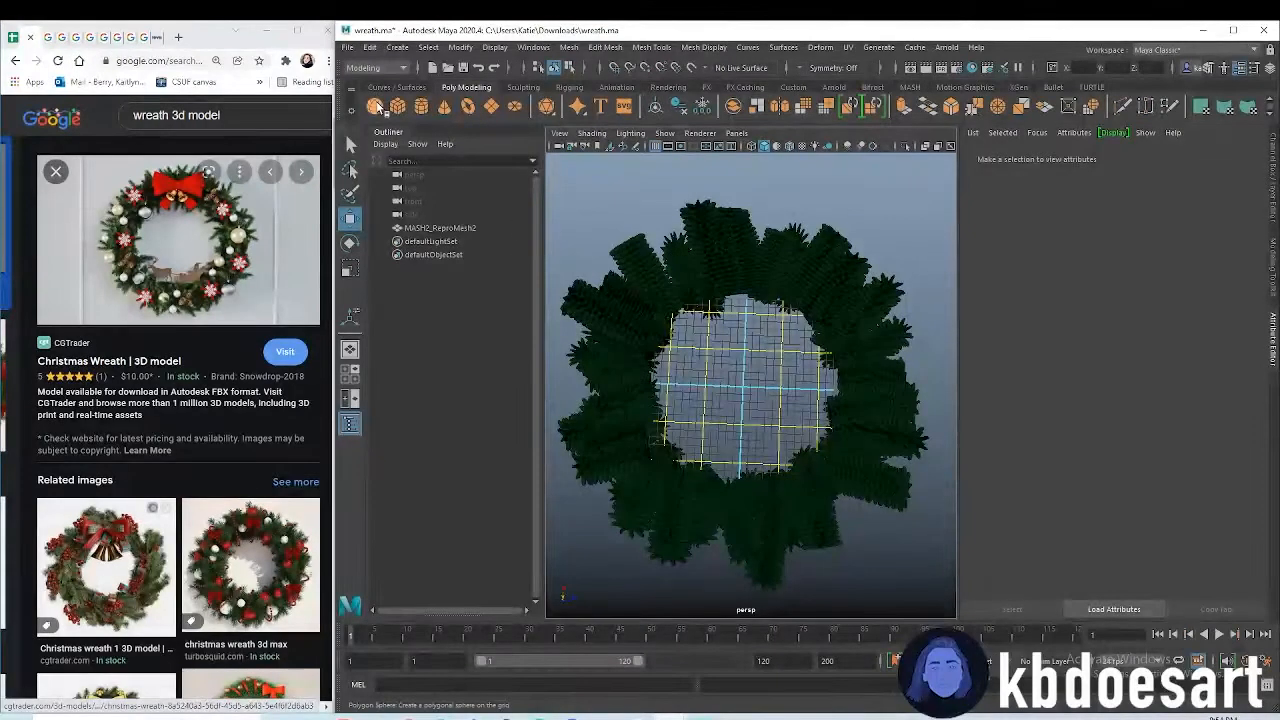
- Create a polygon sphere as the first ornament on the wreath
left_click(744, 384)
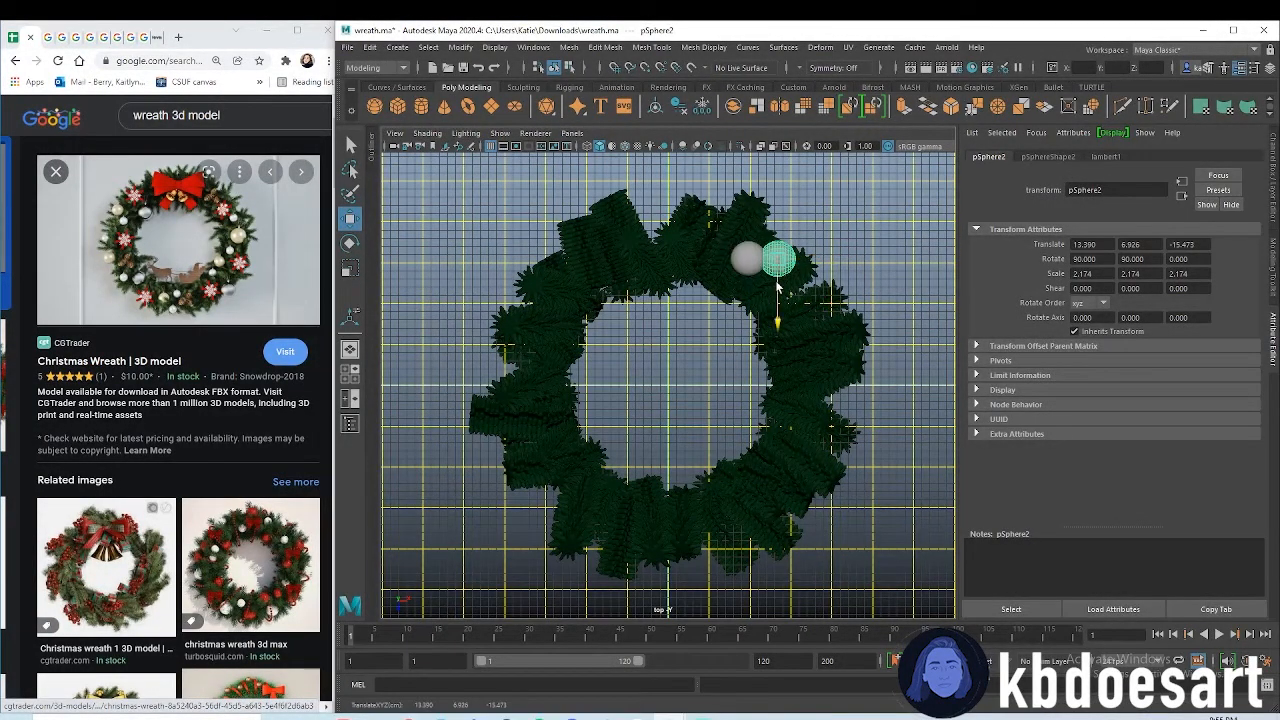
- Move duplicated sphere ornaments onto different spots along the wreath ring
left_click_drag(776, 258, 778, 296)
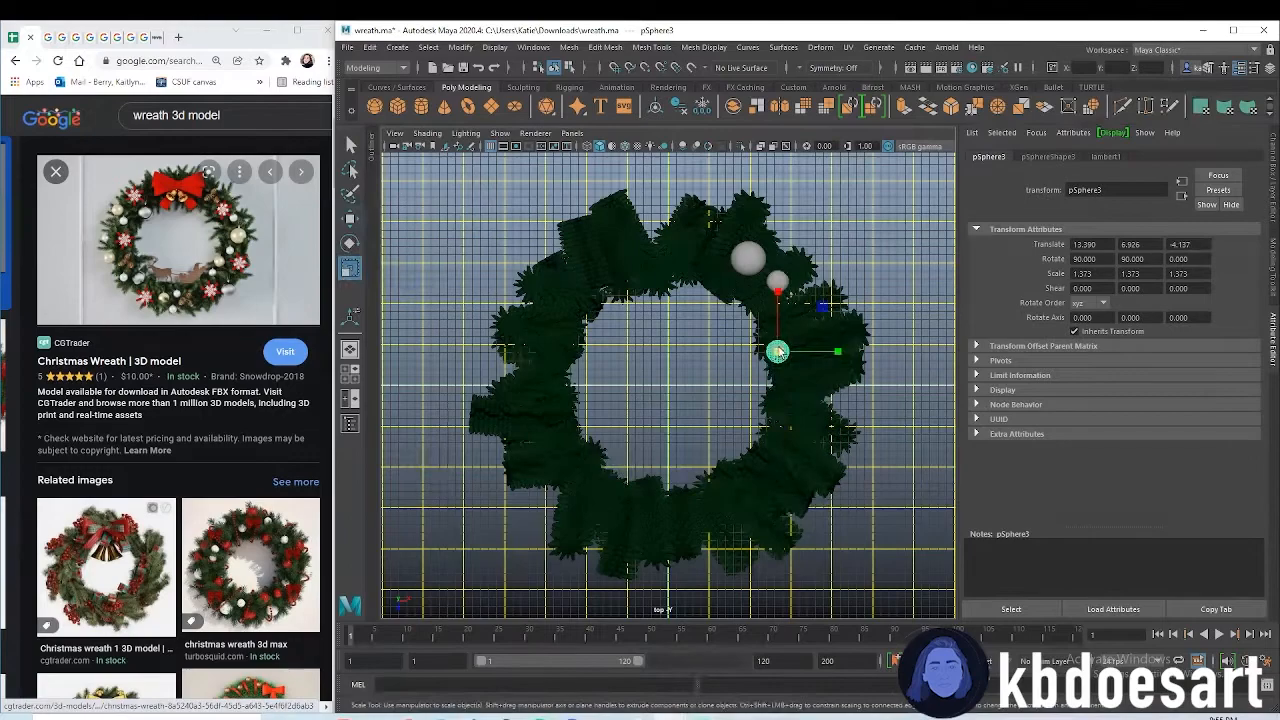
left_click_drag(778, 352, 830, 352)
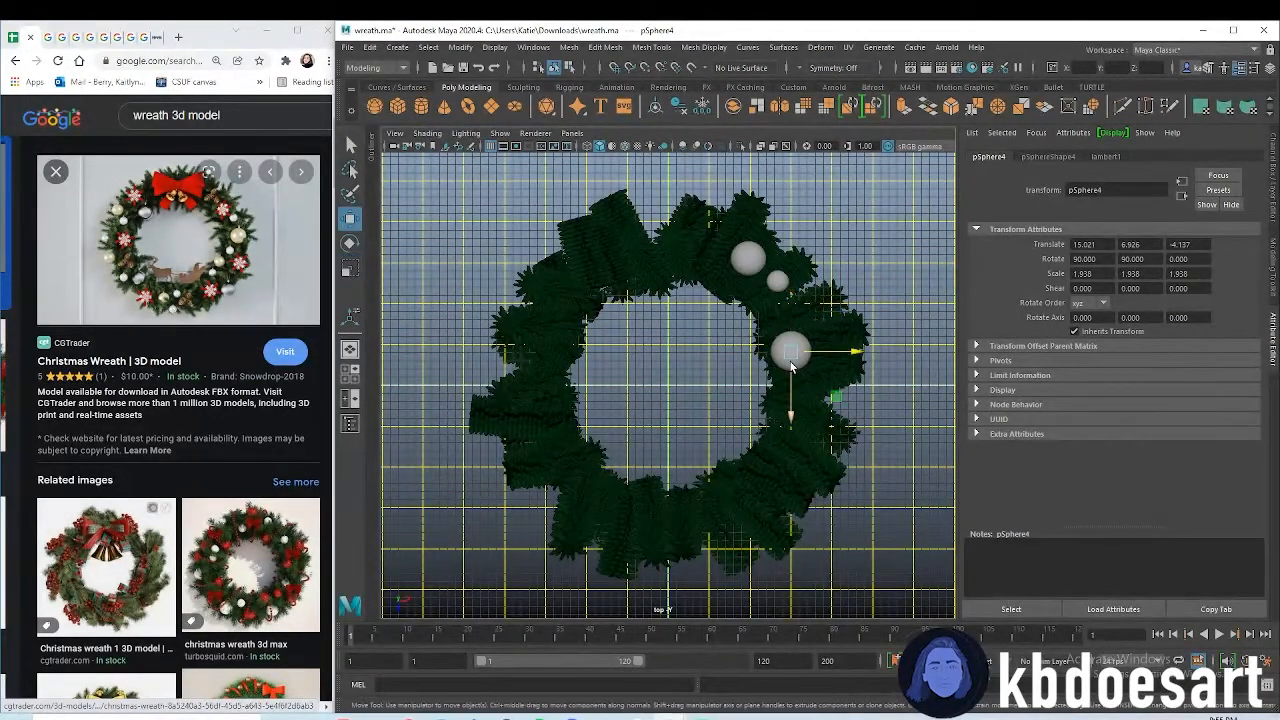
left_click_drag(790, 350, 820, 378)
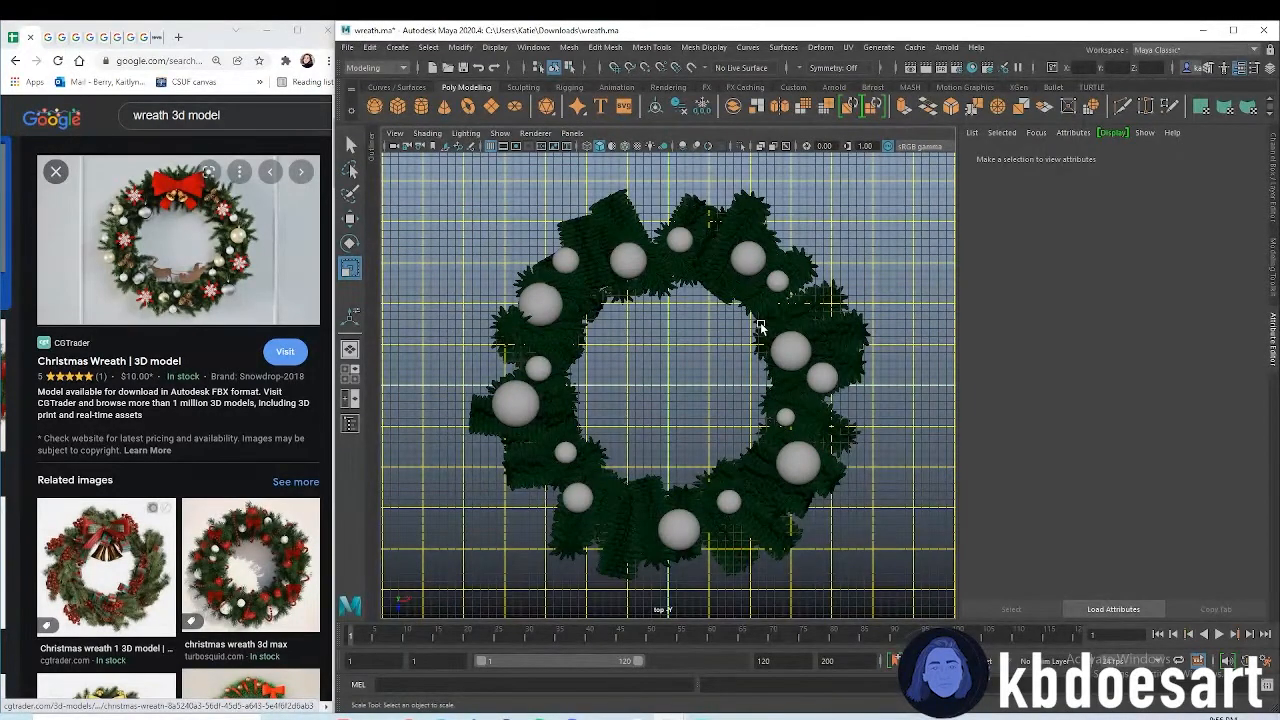
- Give selected ornament spheres new aiStandardSurface materials tuned toward silver and gold
left_click(792, 350)
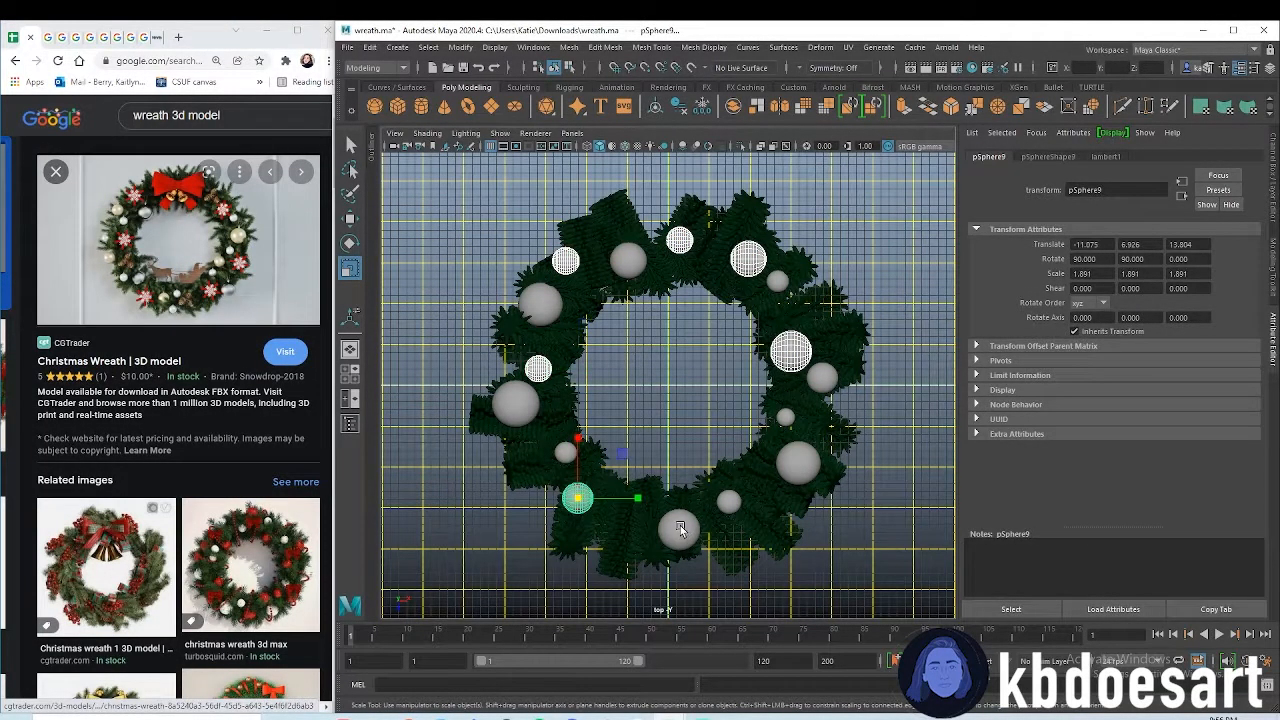
left_click(790, 350)
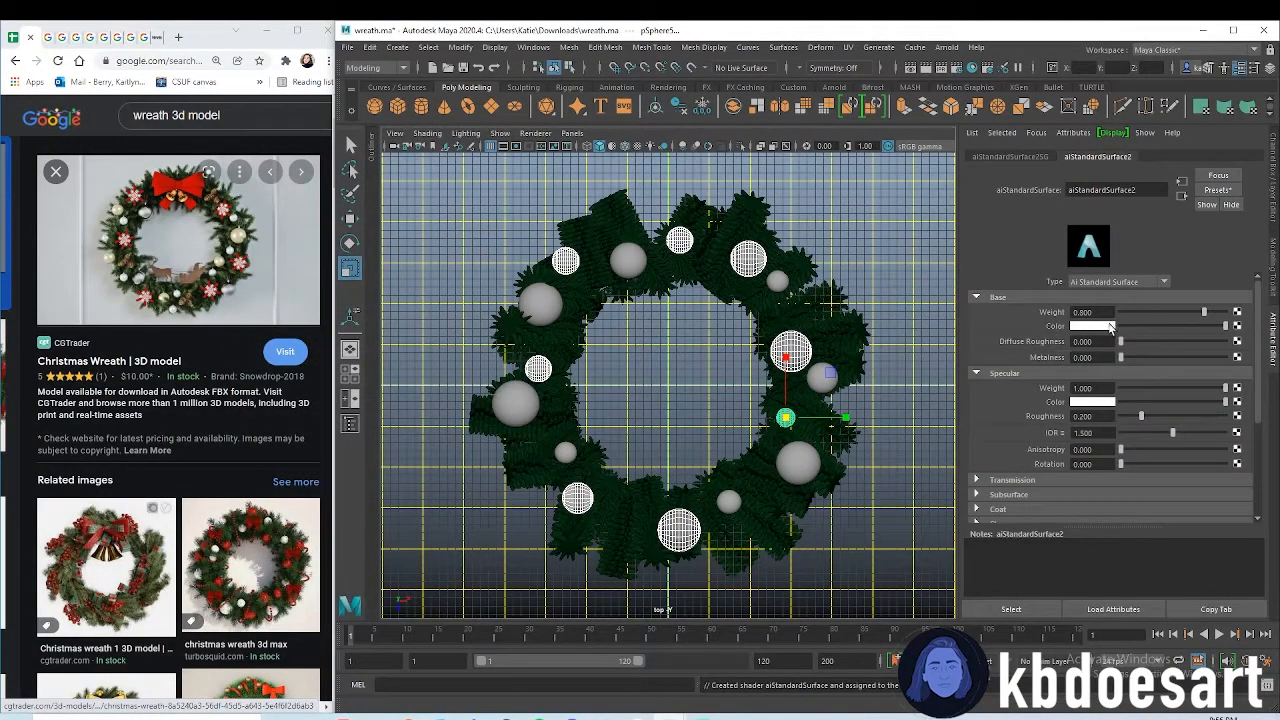
left_click(1092, 326)
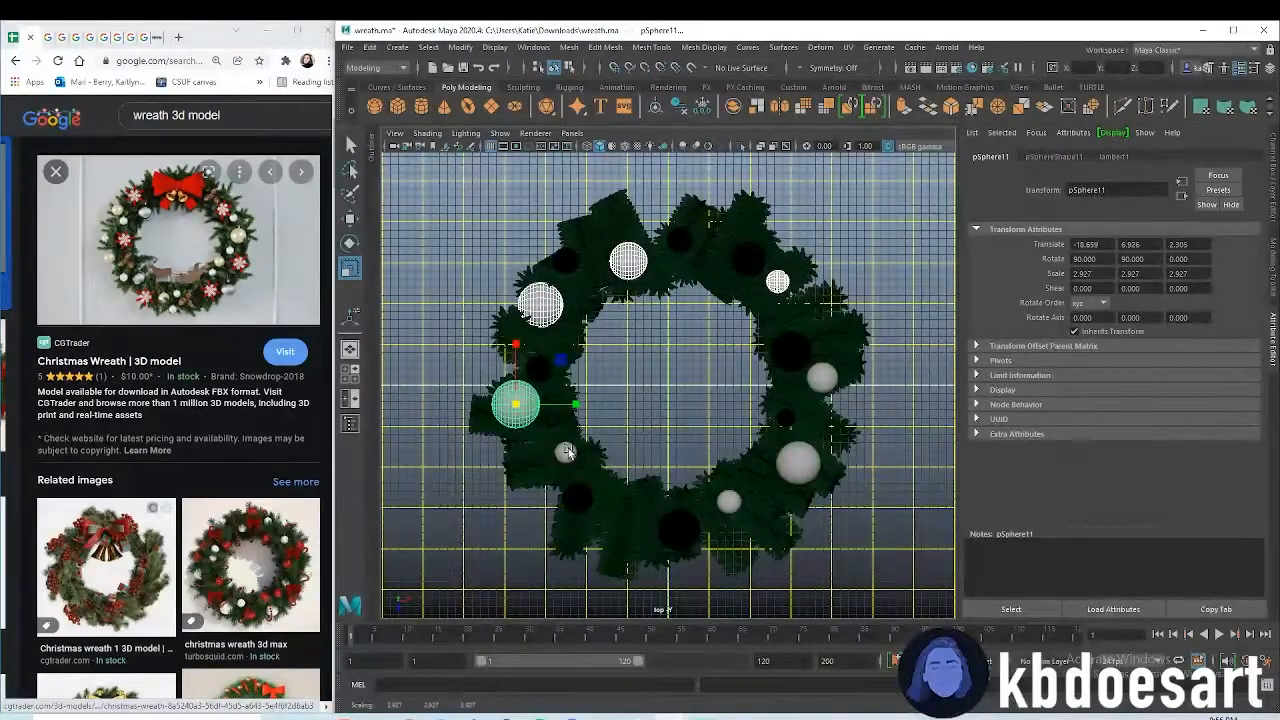
left_click(820, 378)
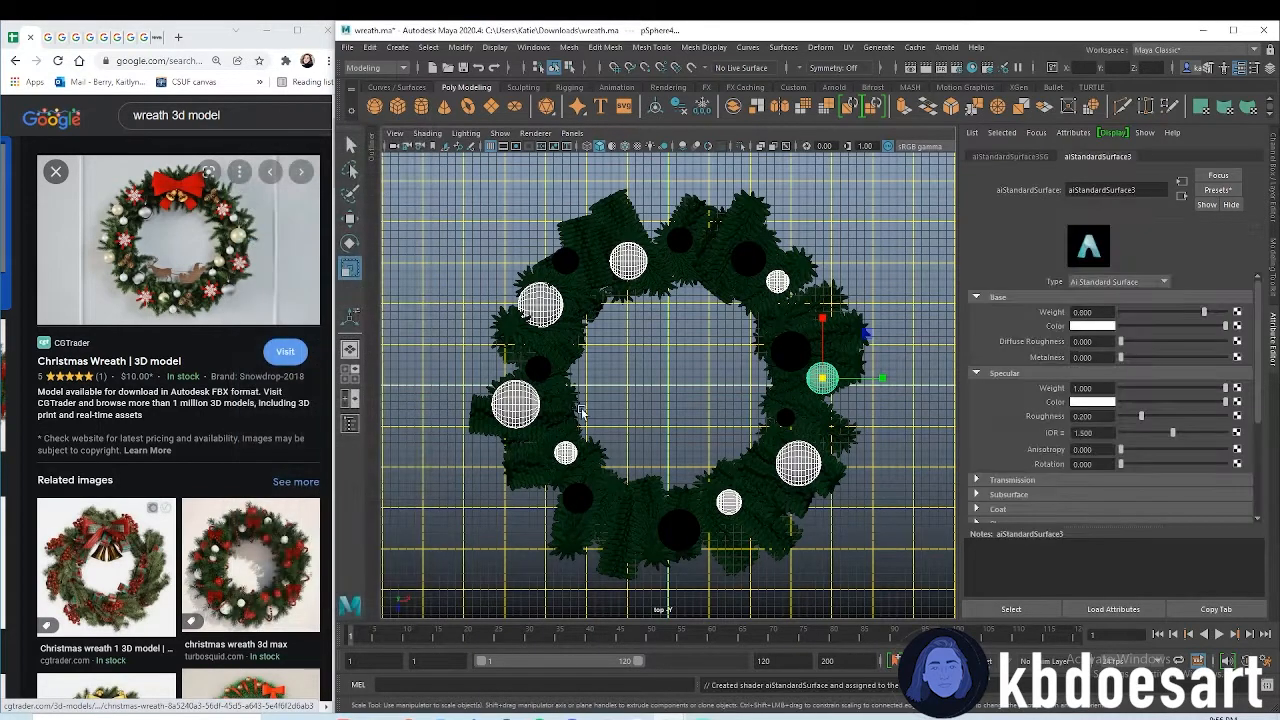
left_click(1092, 326)
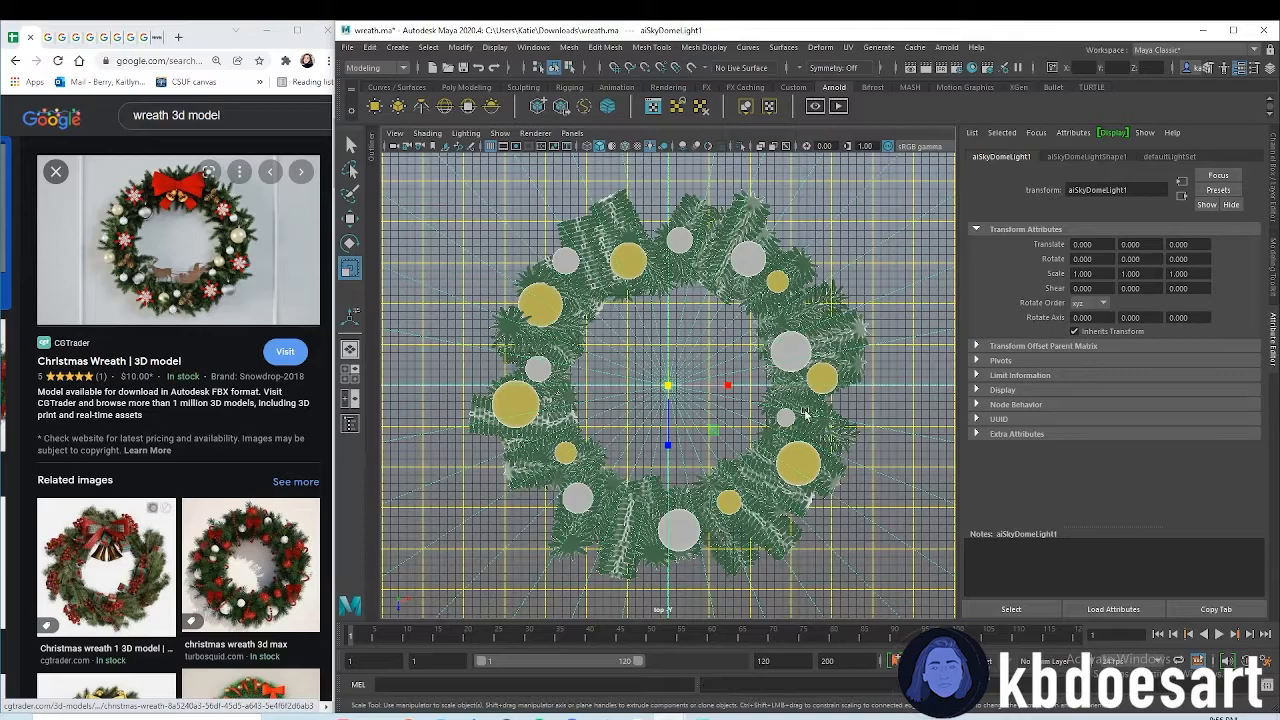
- Check the sky-dome-lit wreath in the four-view layout and return to the perspective view
key("space")
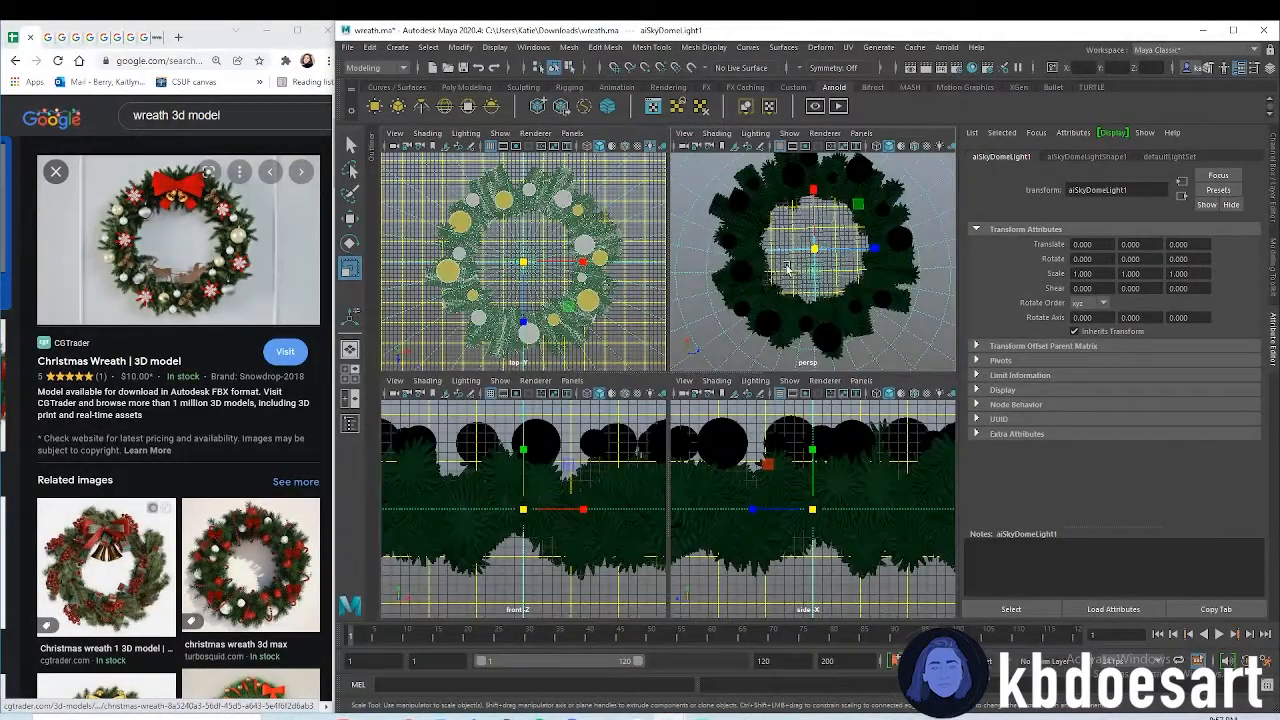
key("space")
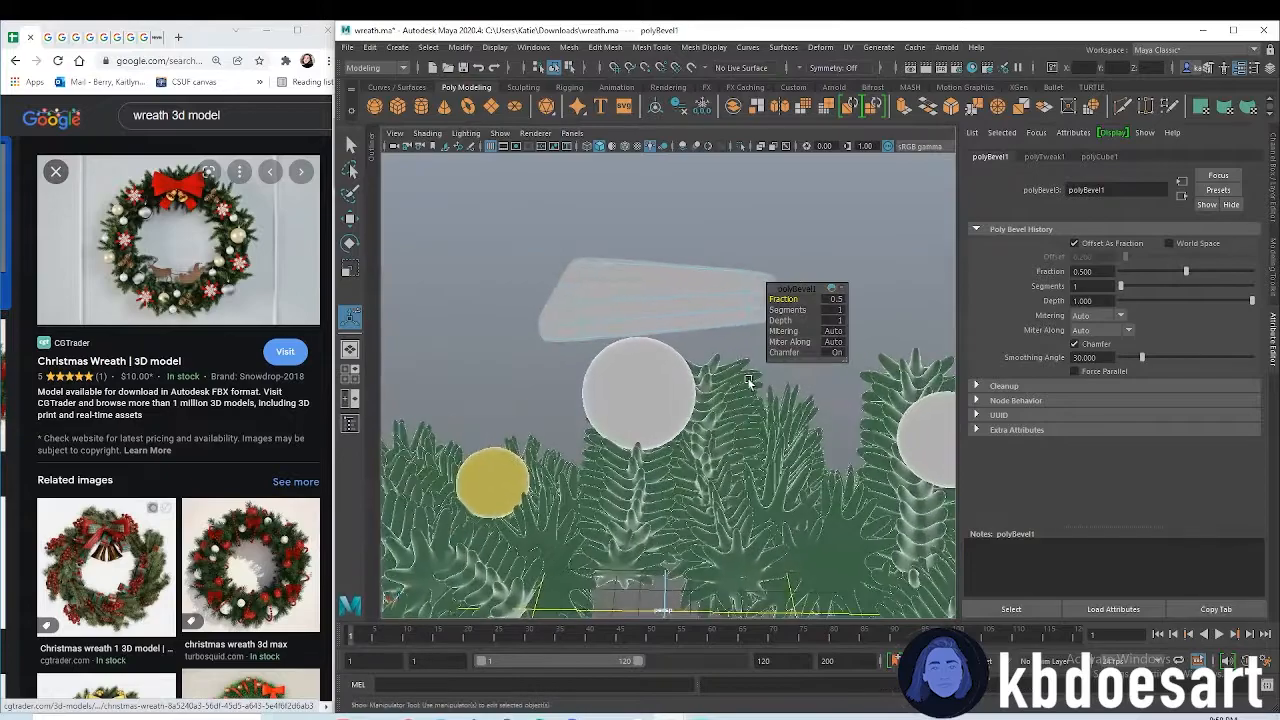
- Adjust the bevel Fraction on the flattened block's edges in the in-view panel
left_click_drag(750, 380, 728, 428)
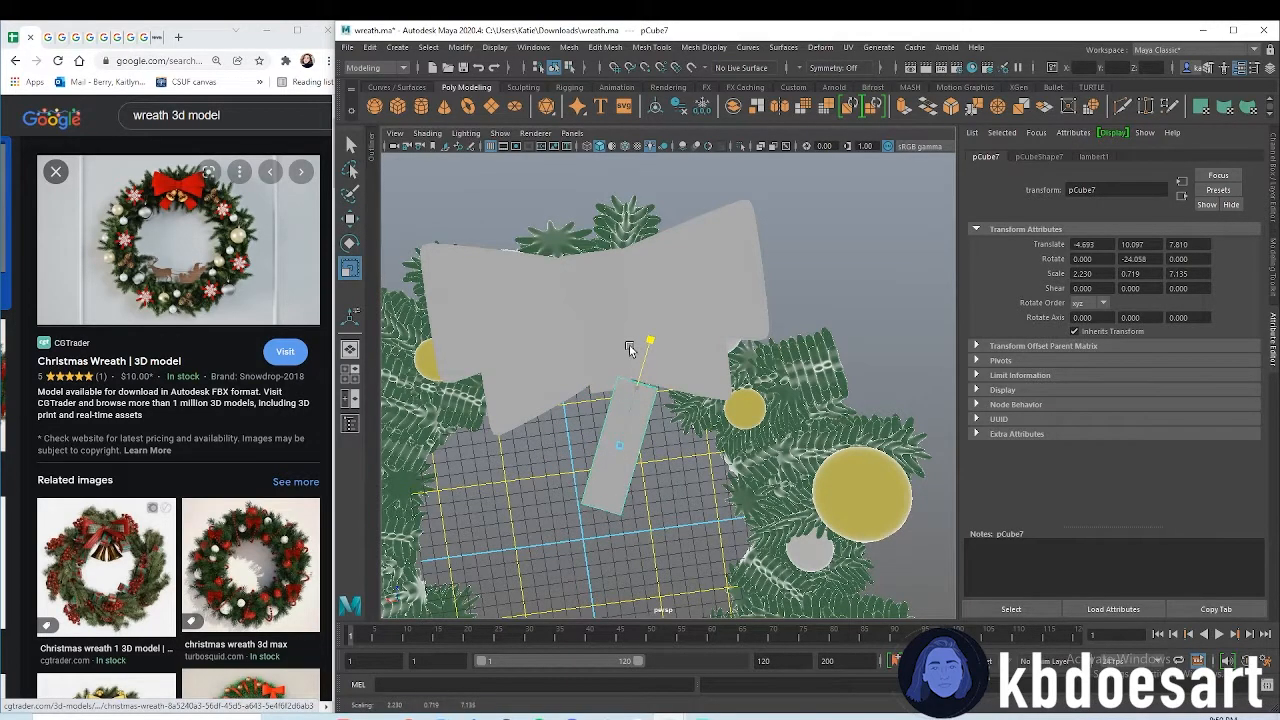
- Bring up the bow piece's component-editing options to shape its loop and tail
right_click(630, 348)
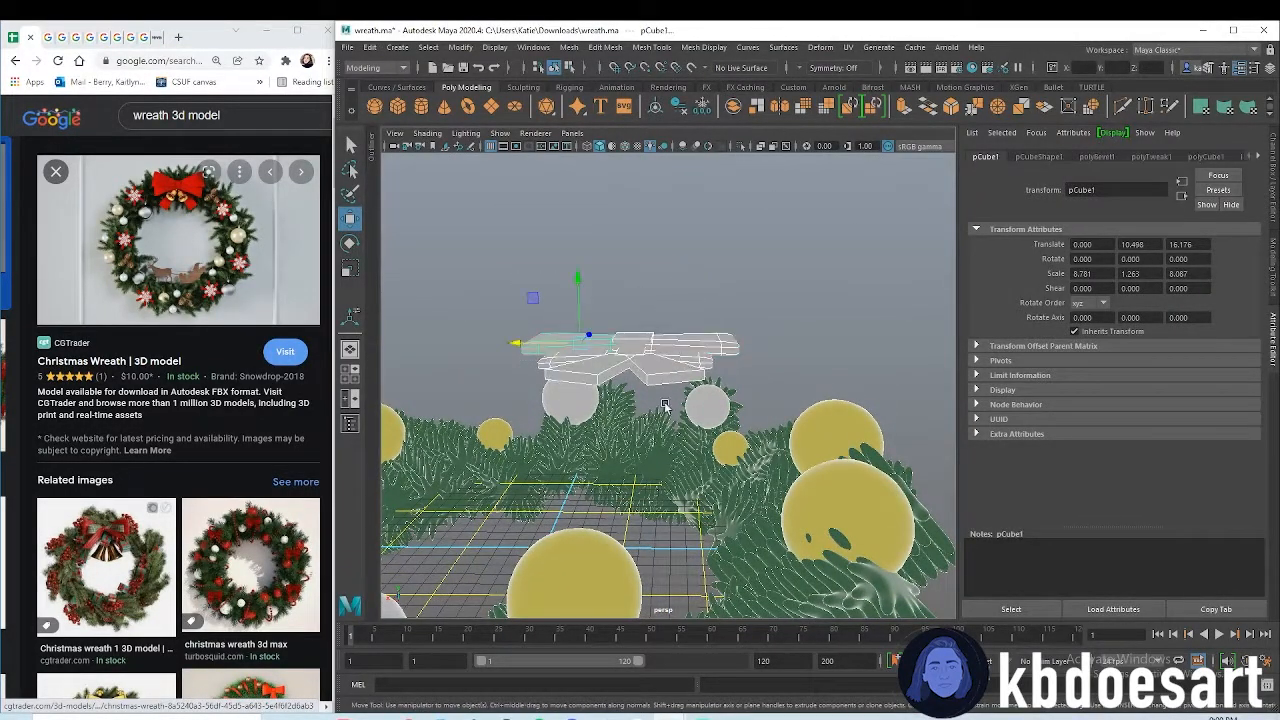
- Assign a new aiStandardSurface material to the bow with a red base colour
right_click(664, 404)
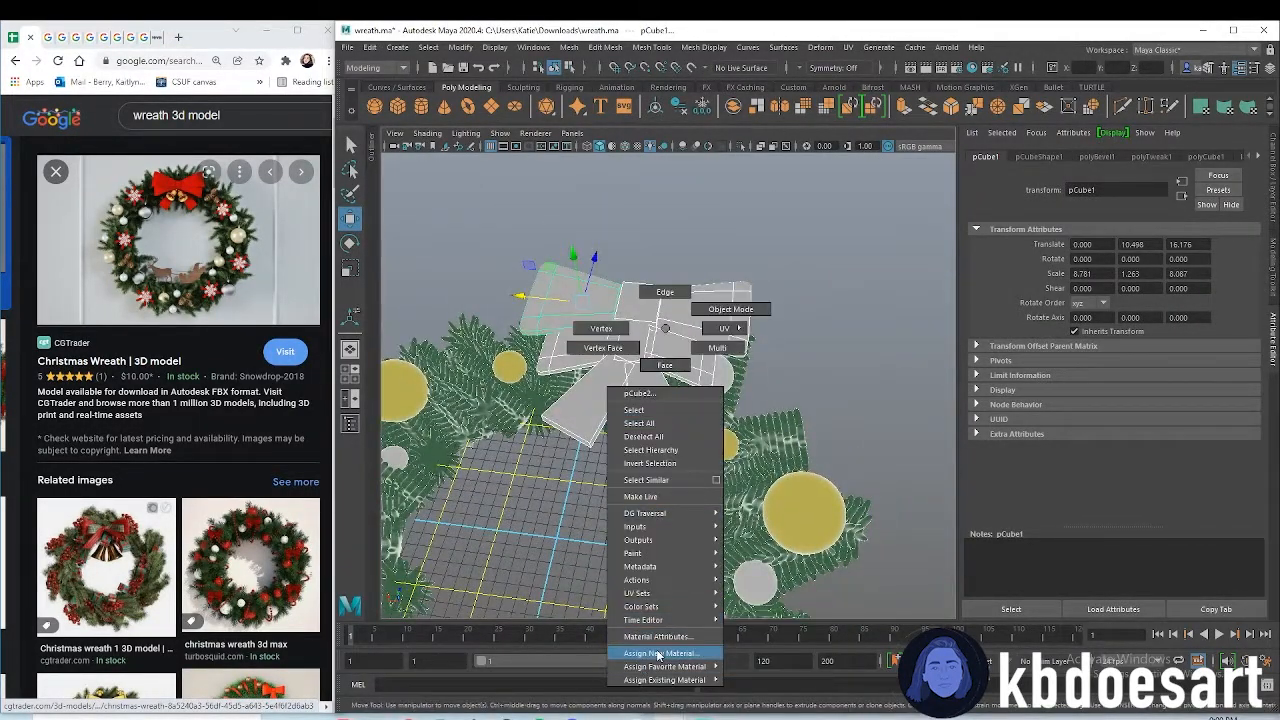
left_click(662, 652)
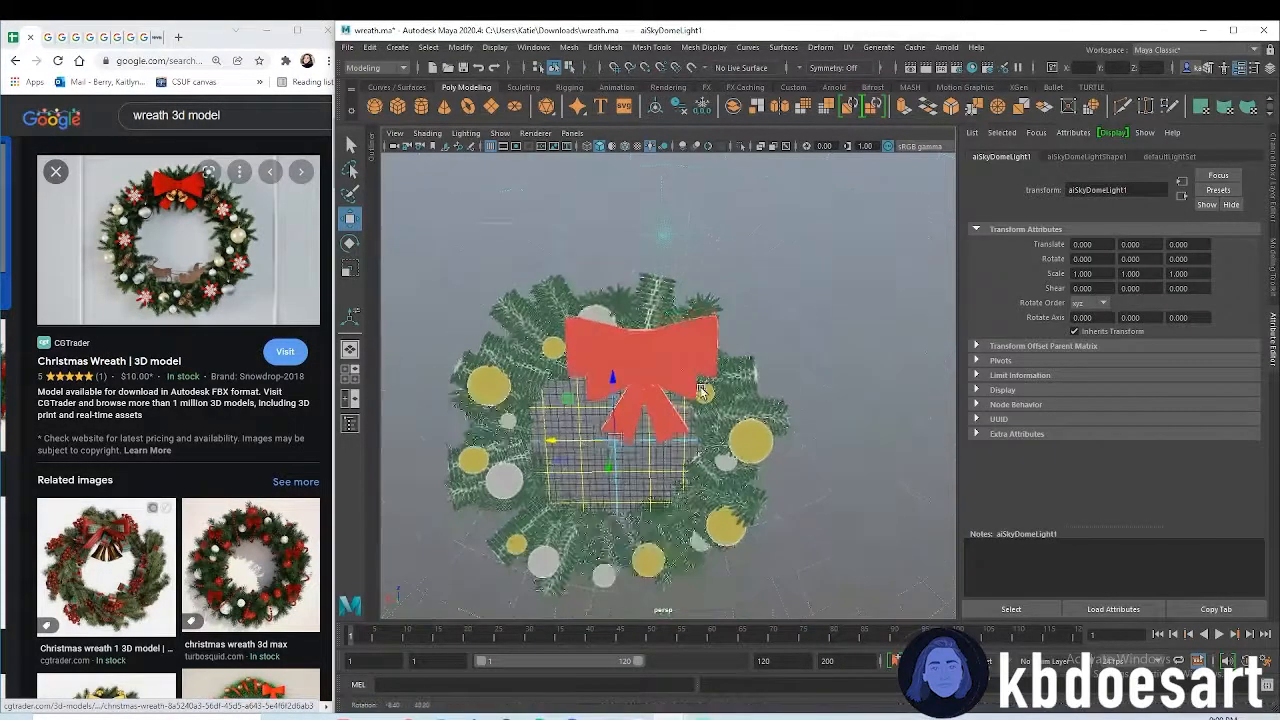
scroll("up", 3)
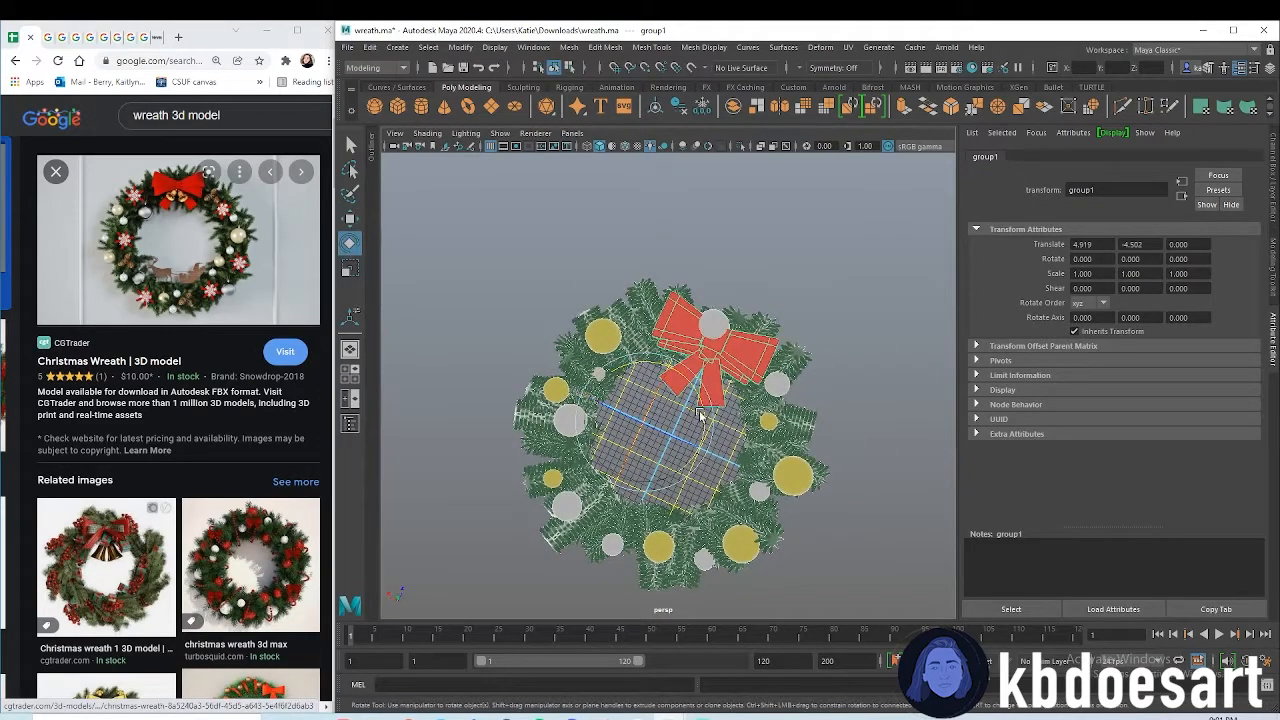
- Tilt the grouped wreath and bow by rotating it in the viewport
left_click_drag(700, 414, 684, 390)
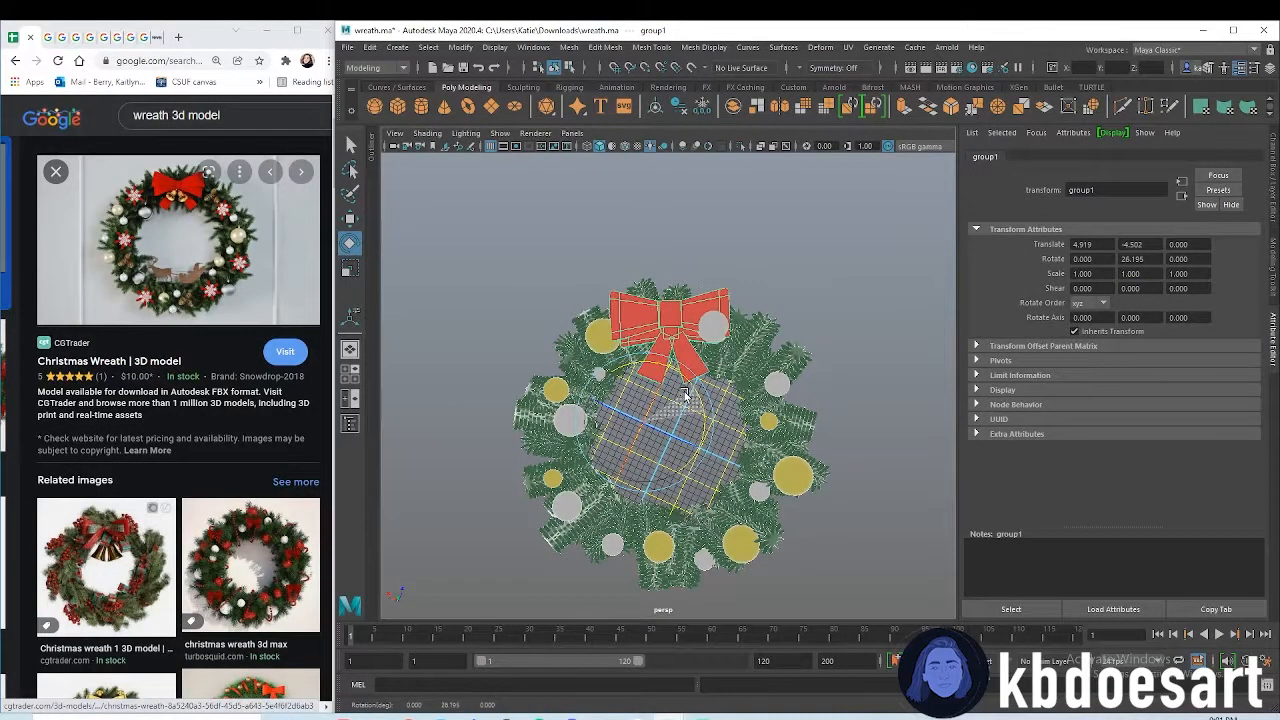
left_click(736, 336)
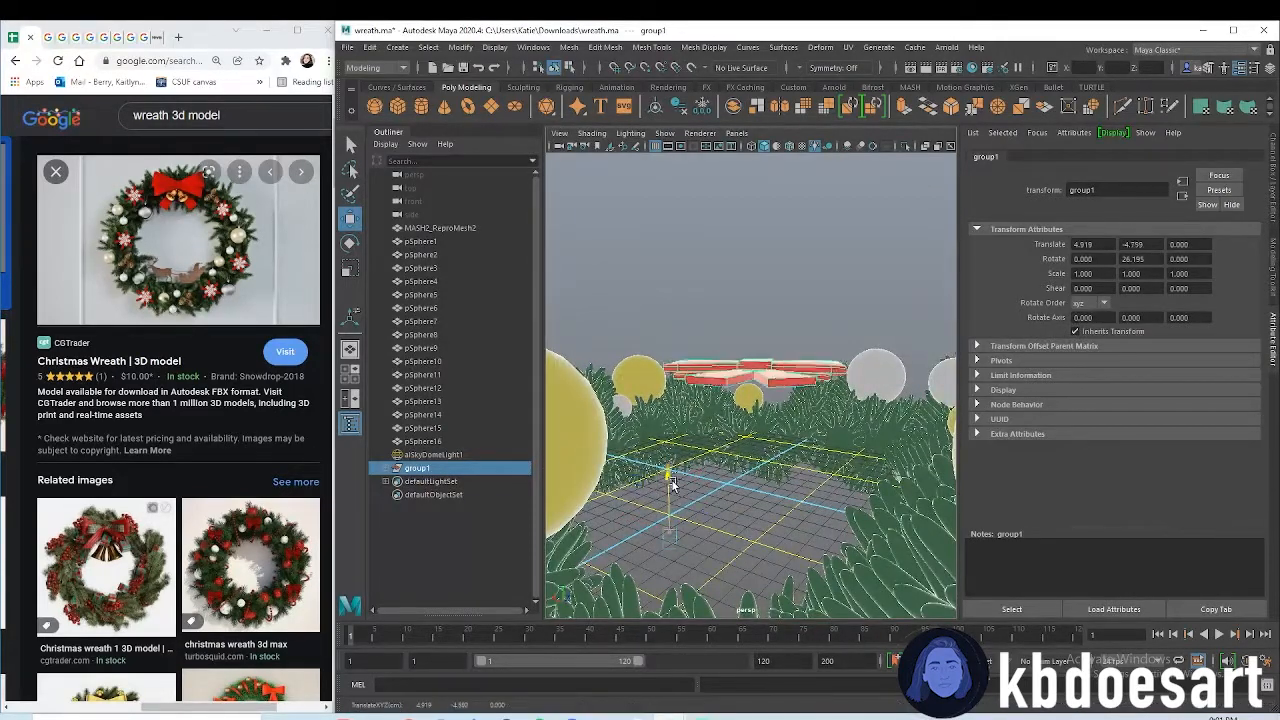
- Orbit the view around the wreath inside the sky dome light's sphere
left_click_drag(668, 478, 668, 510)
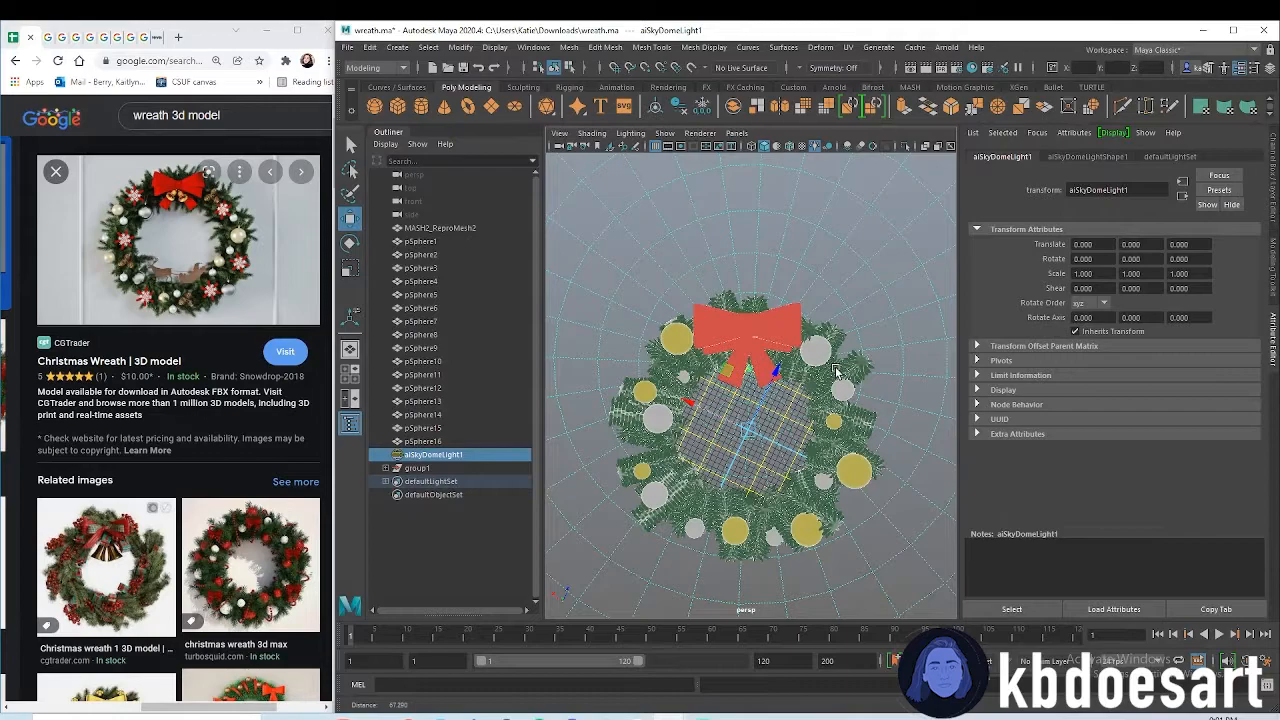
- Render the current perspective of the wreath in the Arnold Render View
left_click(944, 48)
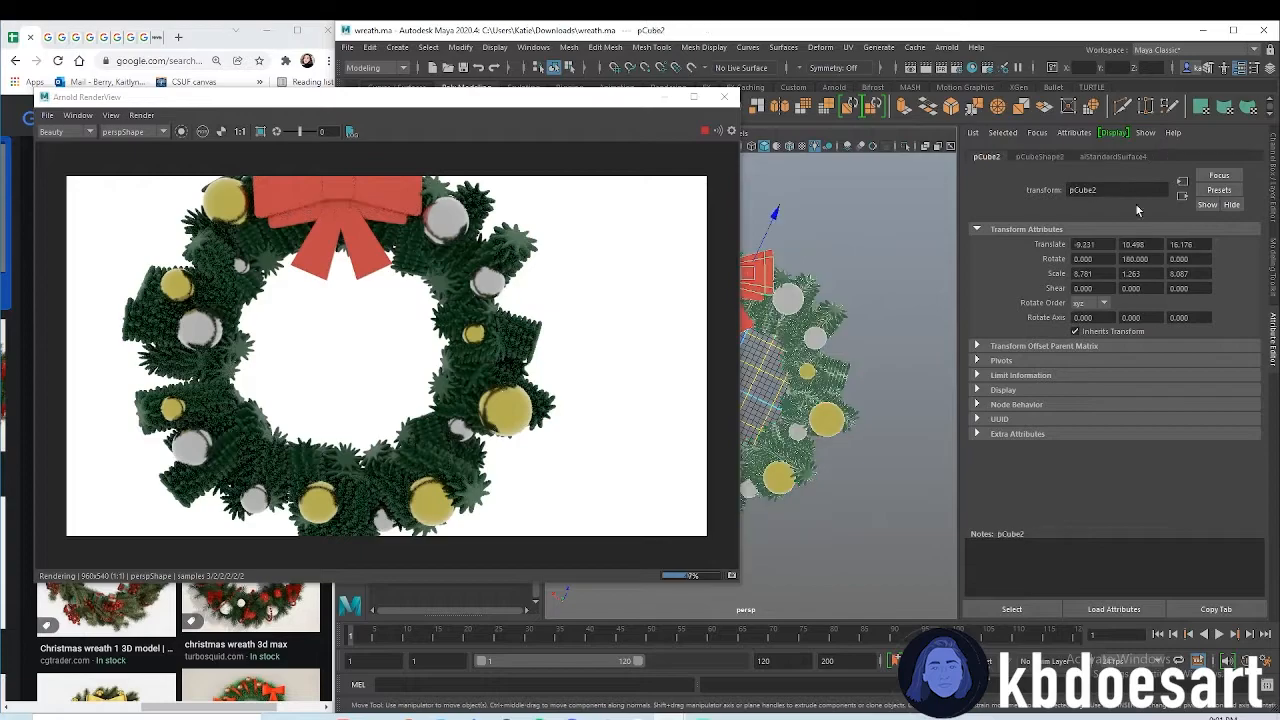
left_click(1112, 156)
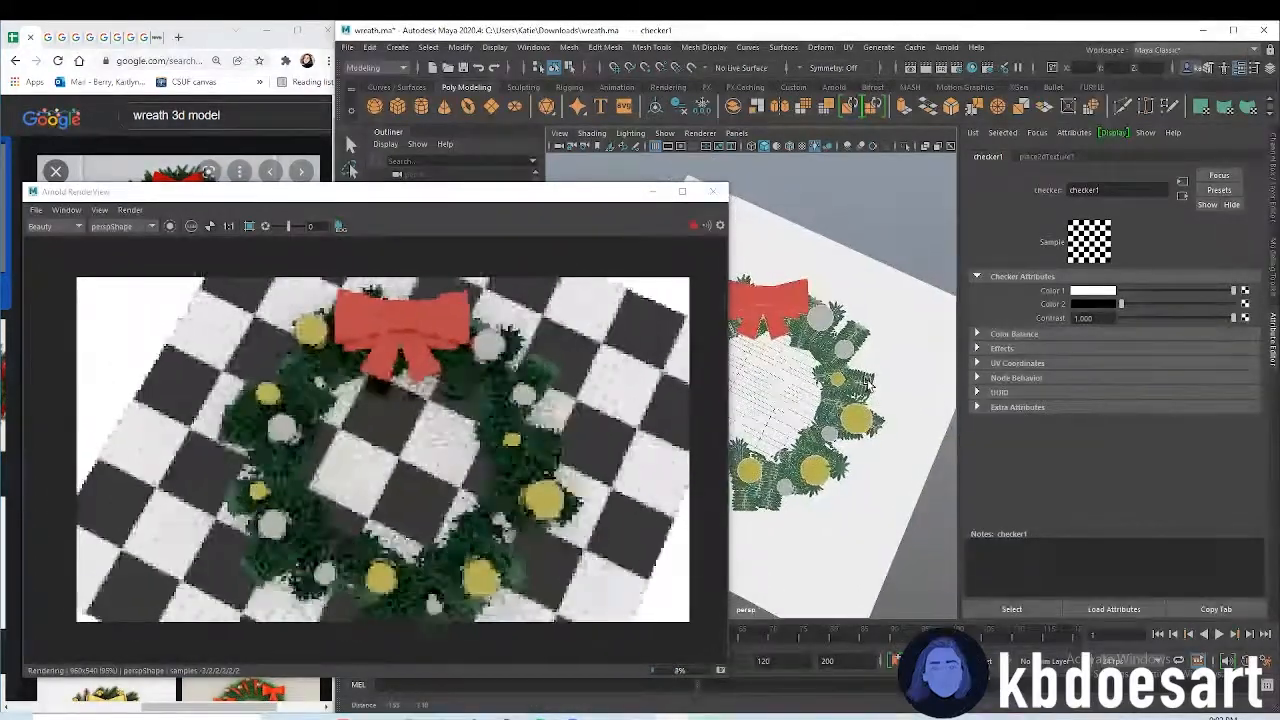
- Bring up the Windows editor list after re-rendering the wreath on its checkered plane
left_click(534, 48)
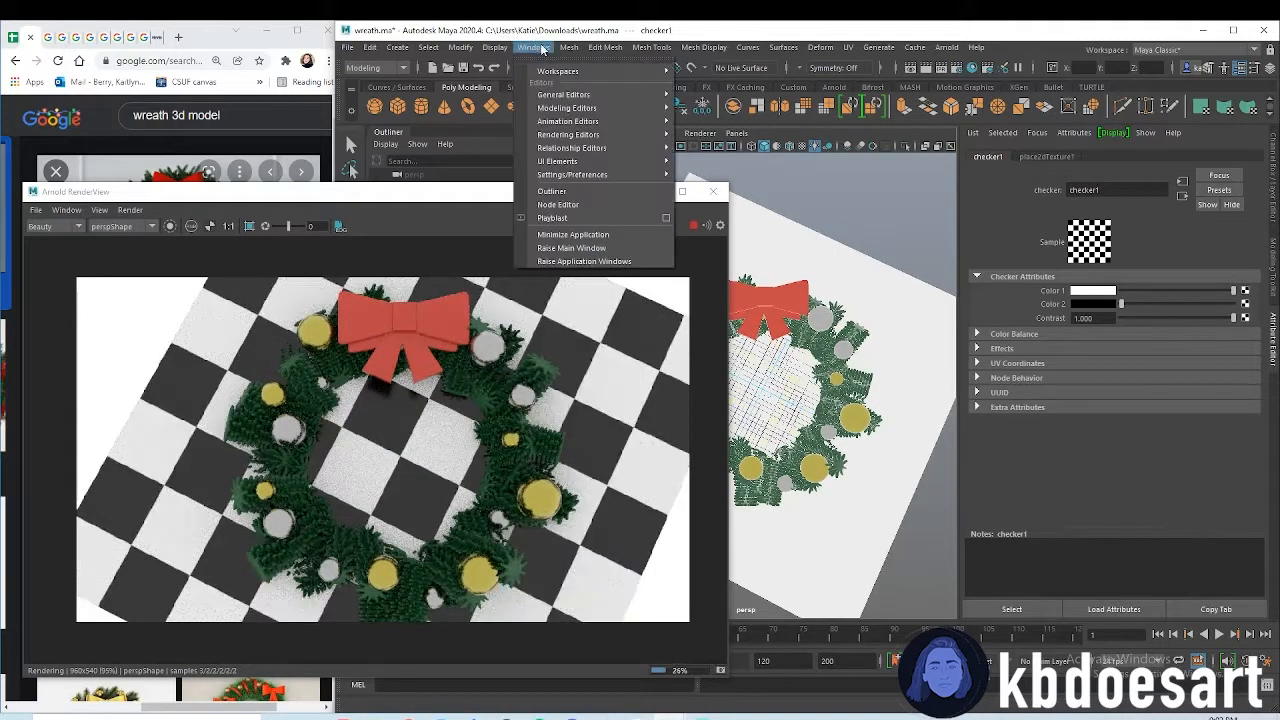
mouse_move(572, 174)
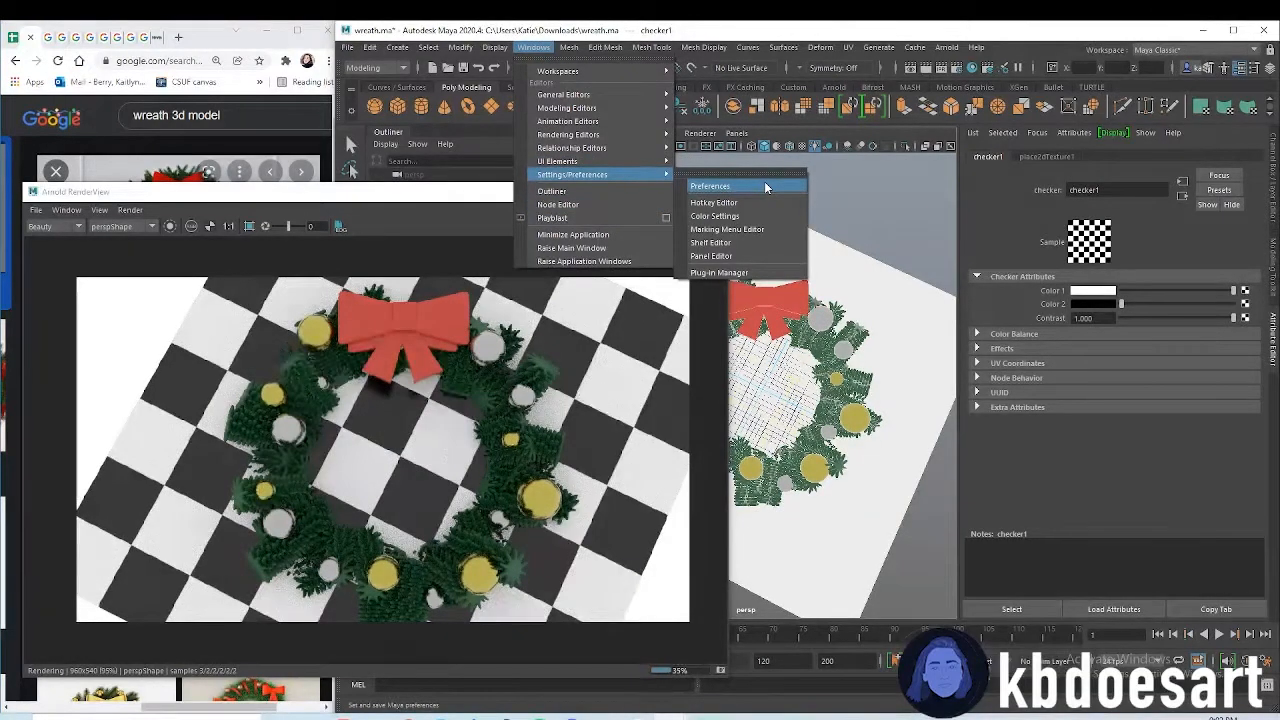
- In Render Settings, check the image format and set the output width to 1920 pixels
left_click(710, 184)
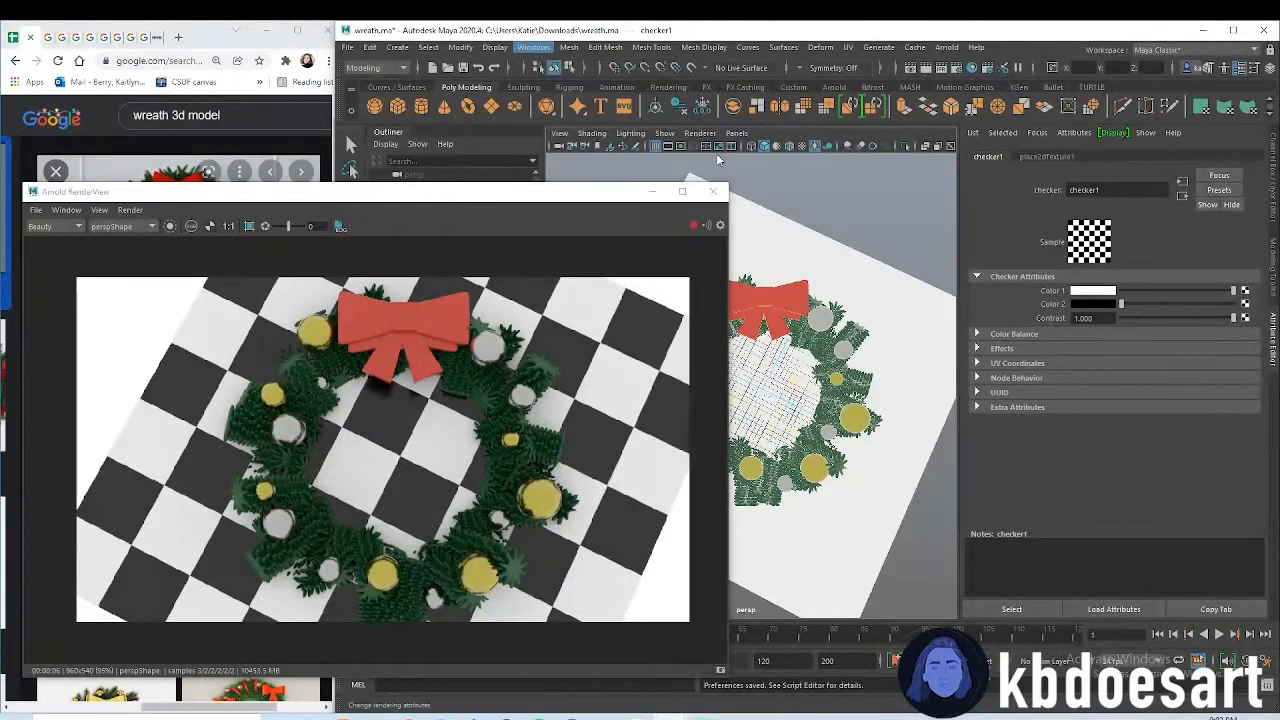
left_click(652, 340)
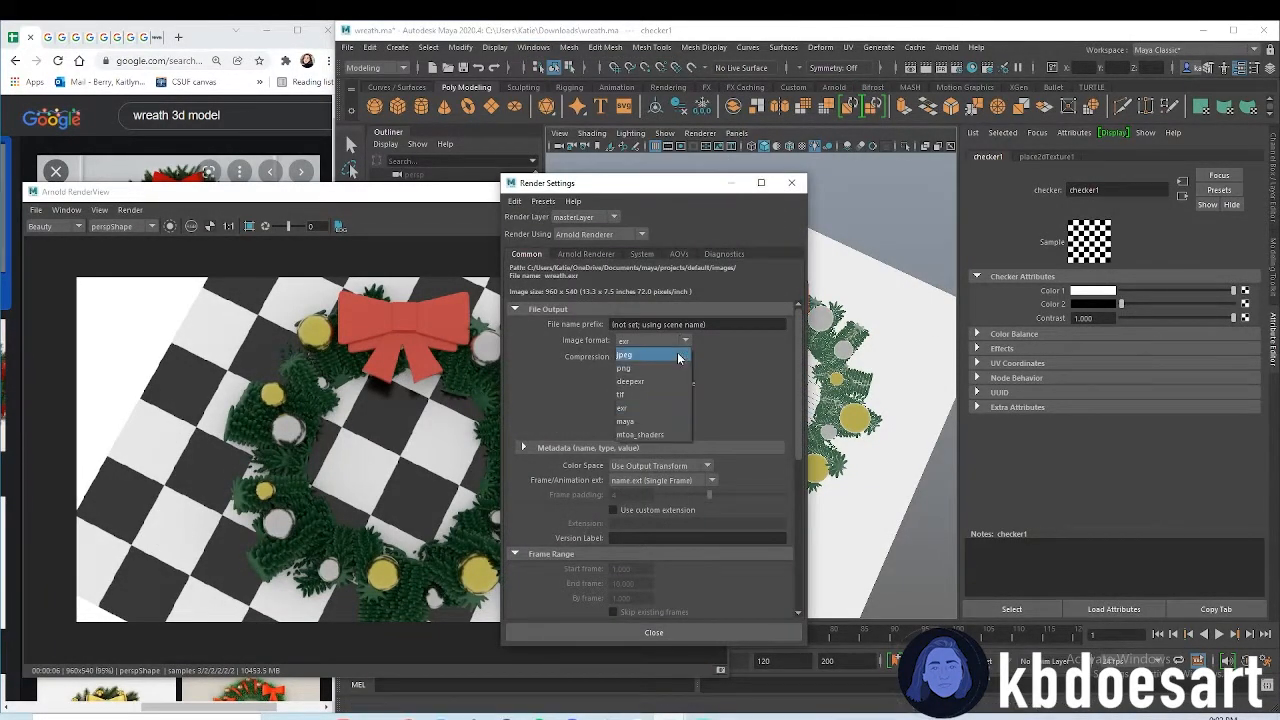
left_click(624, 356)
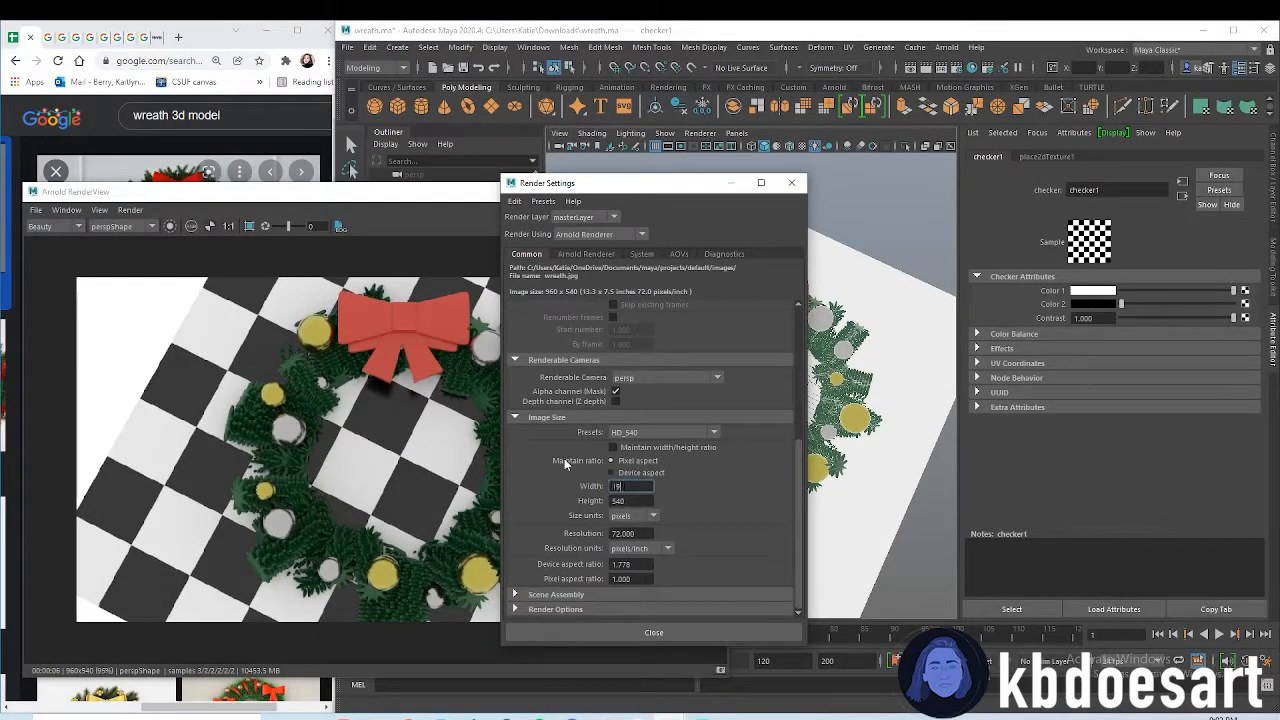
type("1920")
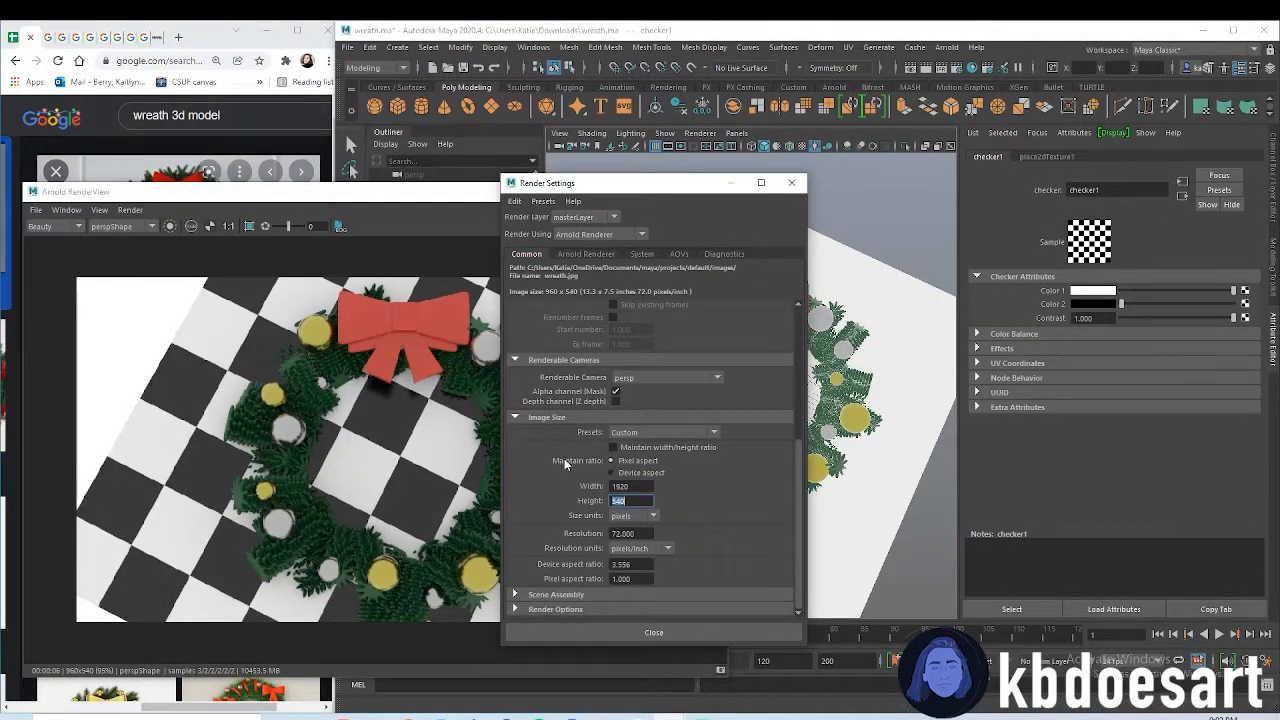